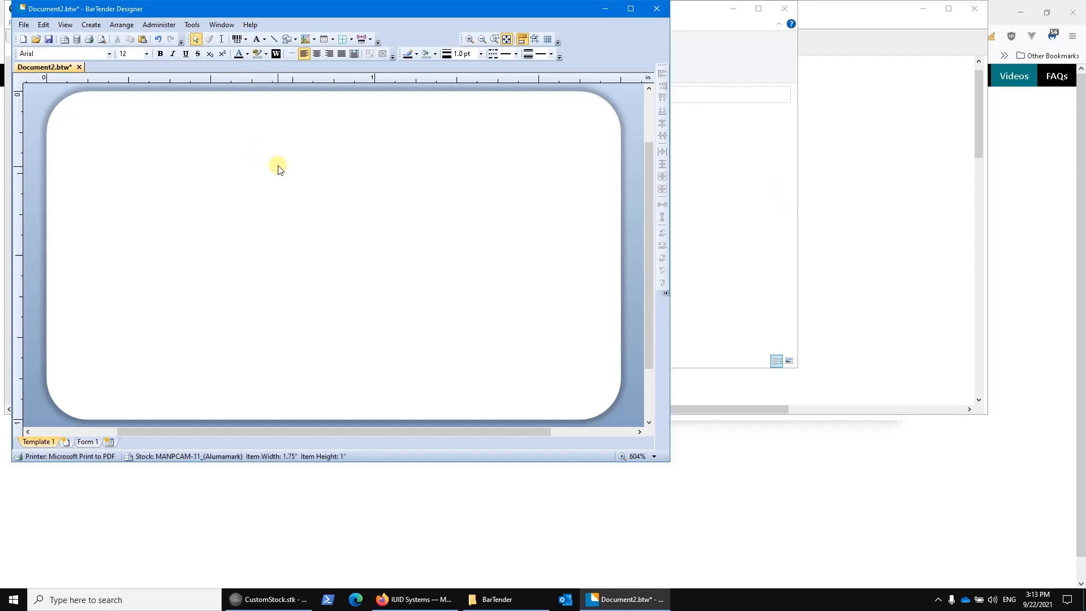
mouse_move(276, 174)
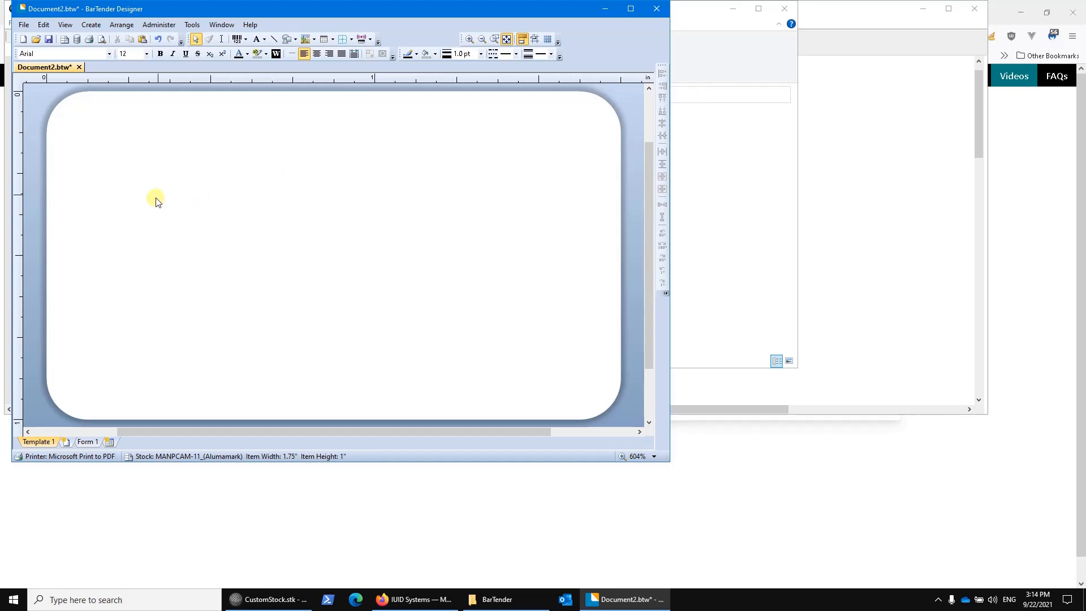
mouse_move(339, 154)
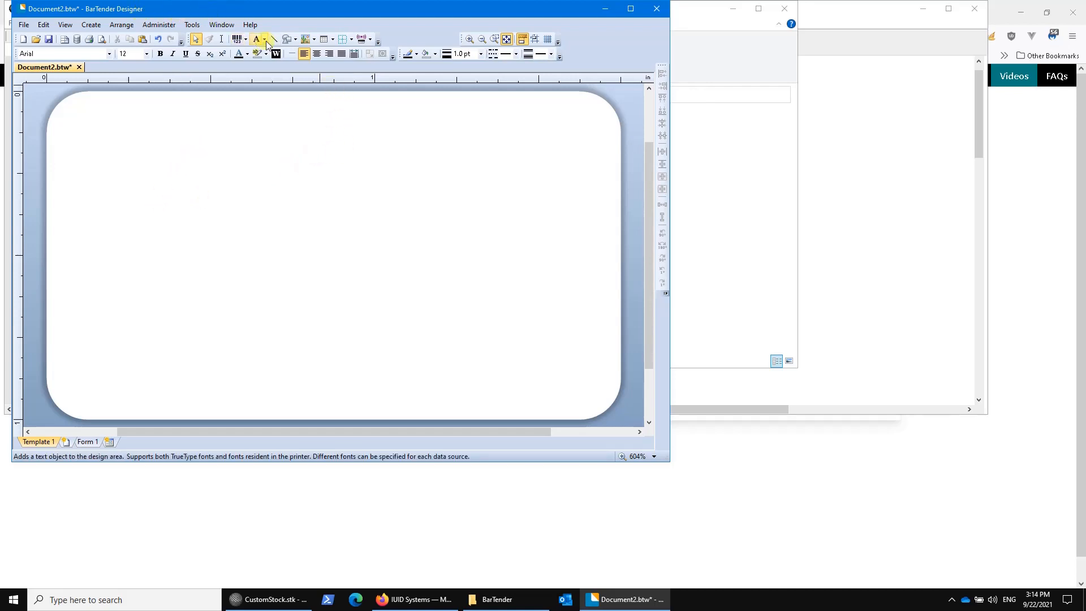
Place a Data Matrix barcode reading 12345678 near the label's upper left
click(13, 597)
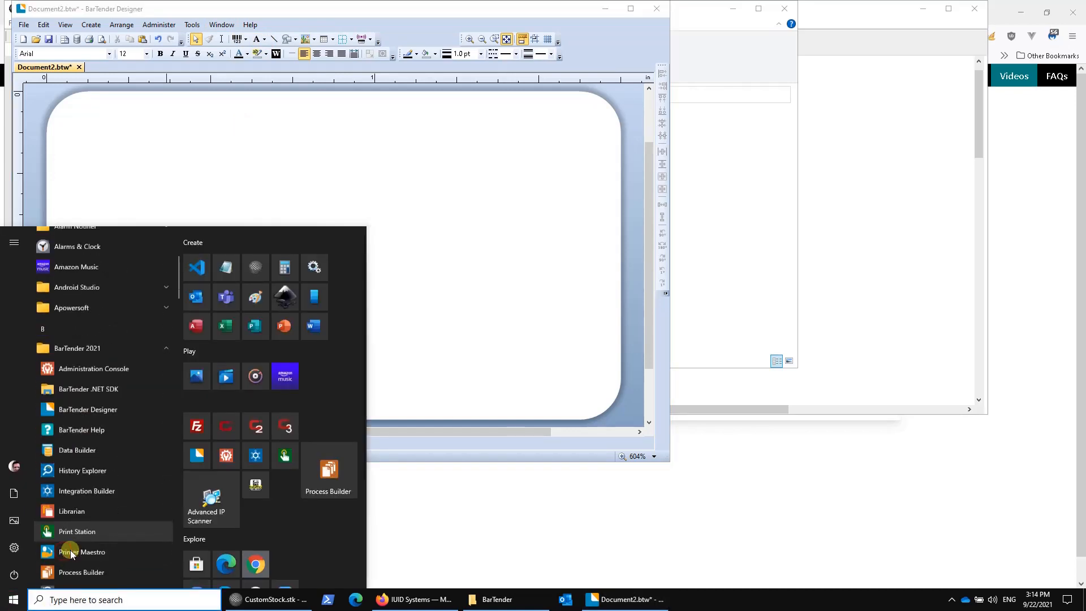
scroll(down, 3)
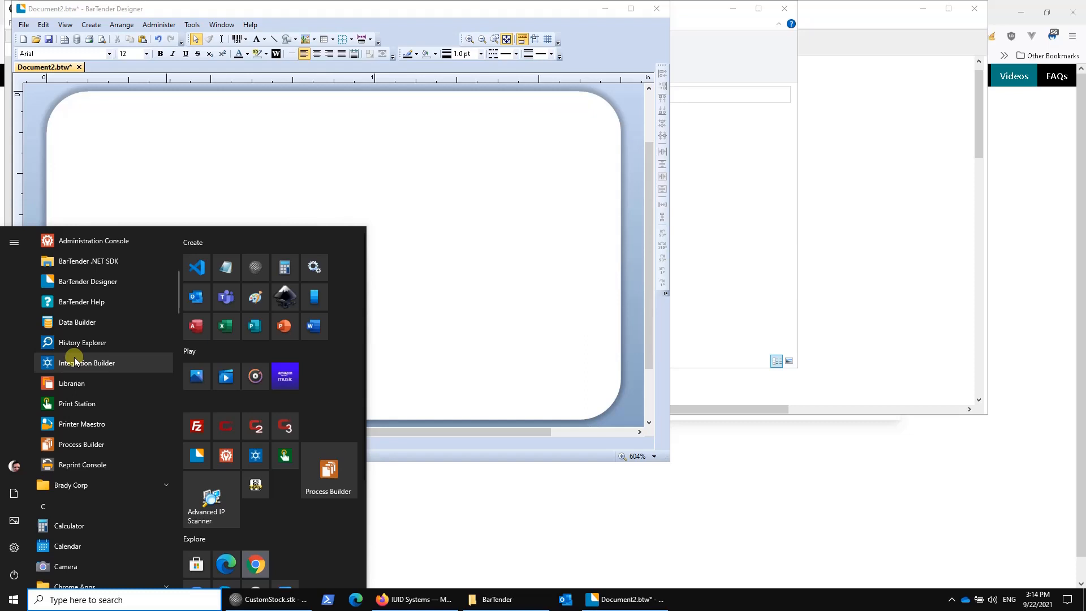
mouse_move(73, 281)
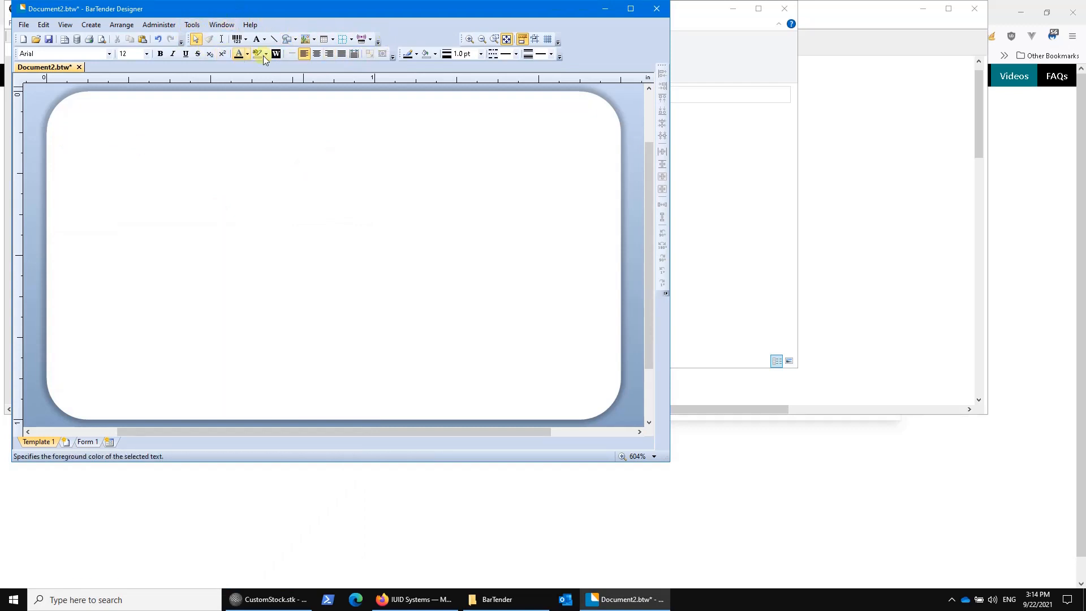
mouse_move(237, 39)
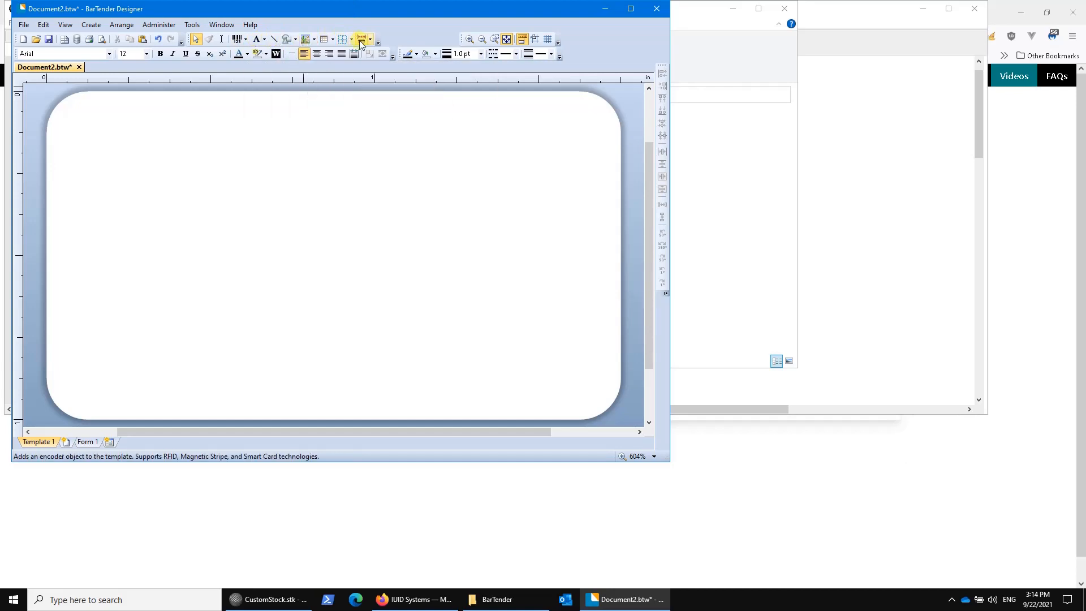
mouse_move(362, 39)
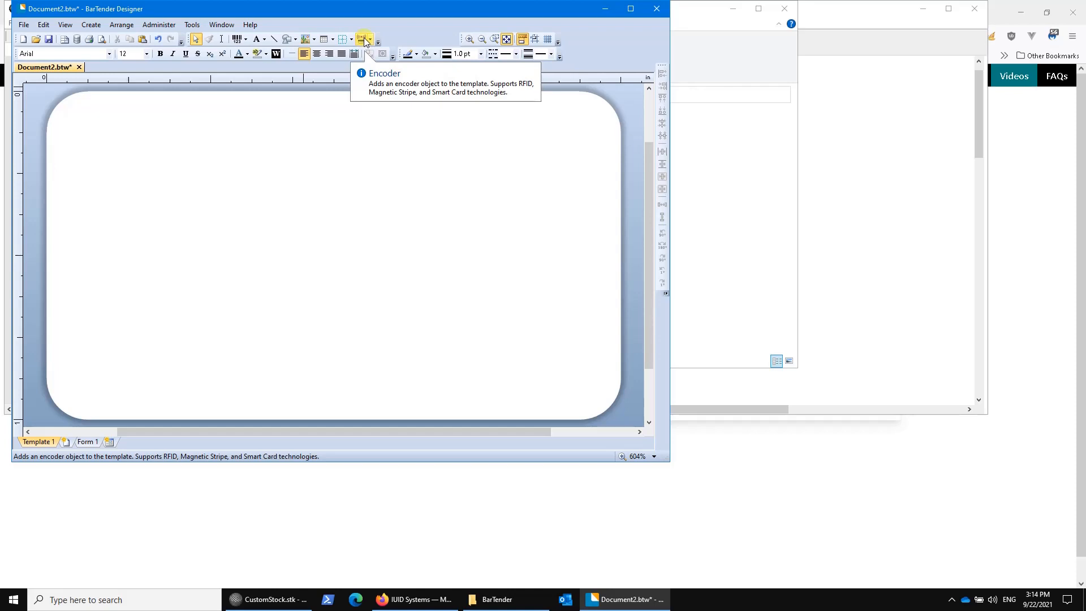
click(244, 38)
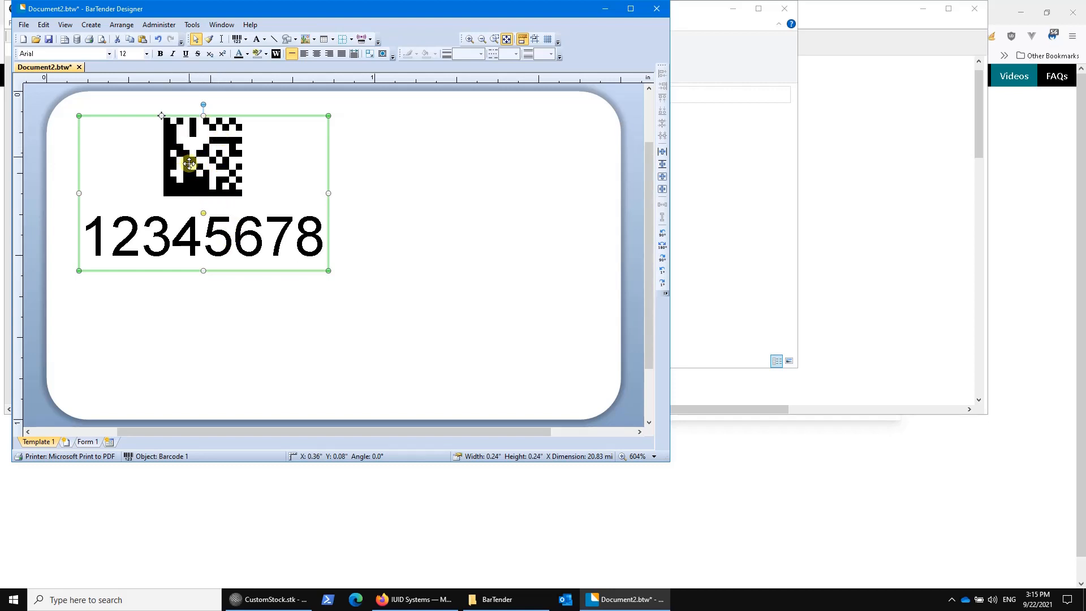
Set the barcode's Human Readable visibility to None so only the symbol shows
double_click(190, 163)
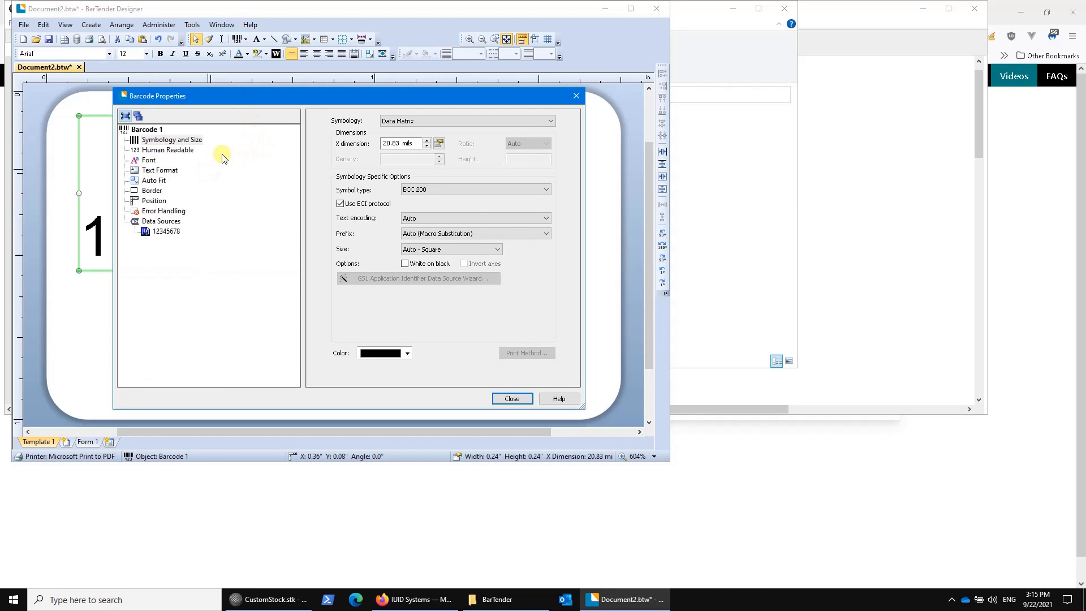
click(165, 149)
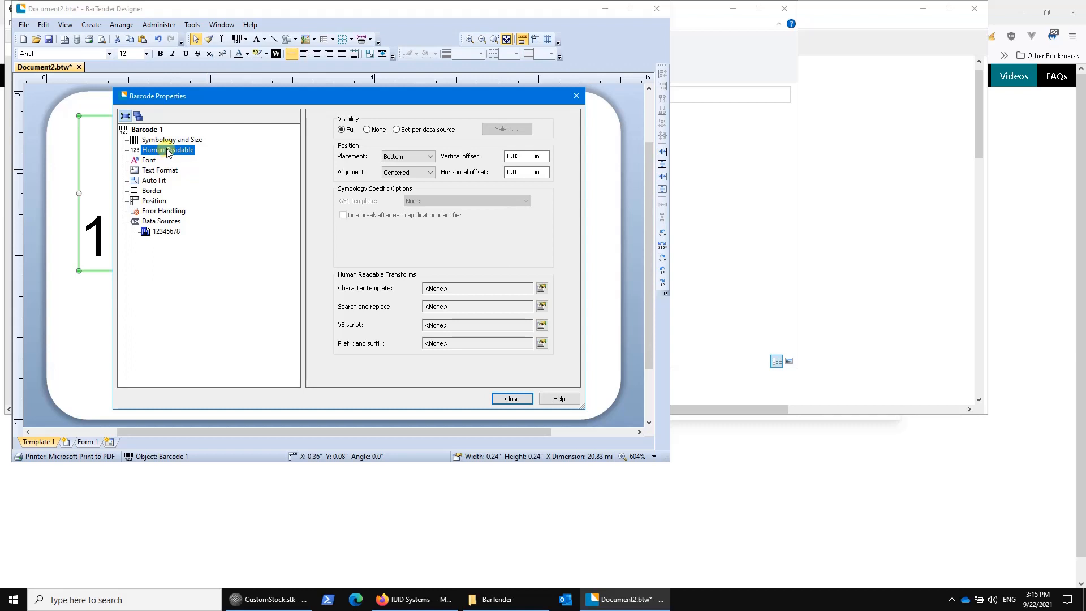
click(367, 129)
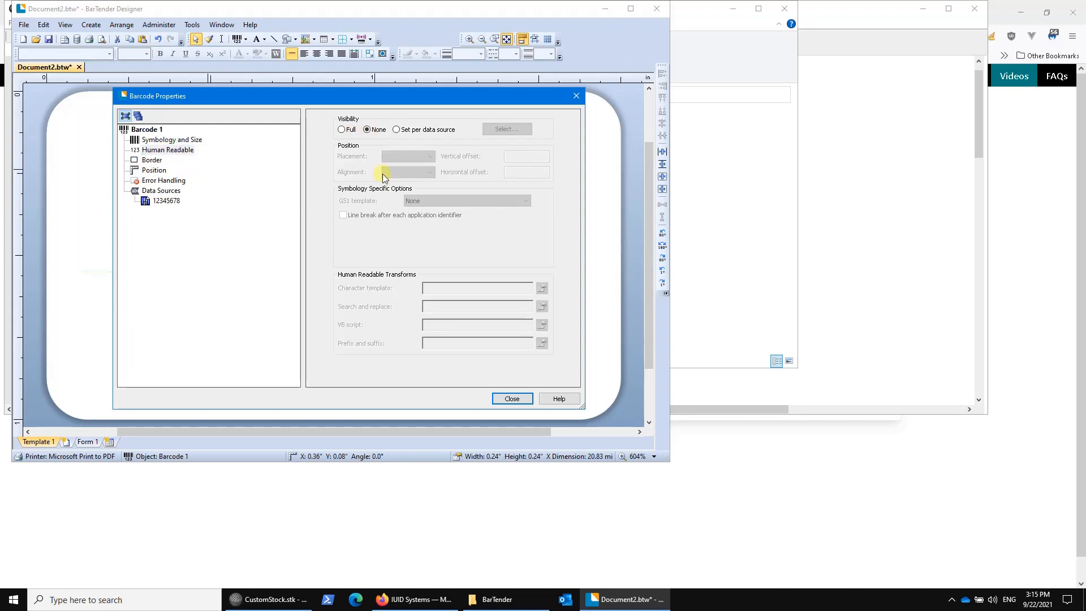
click(511, 399)
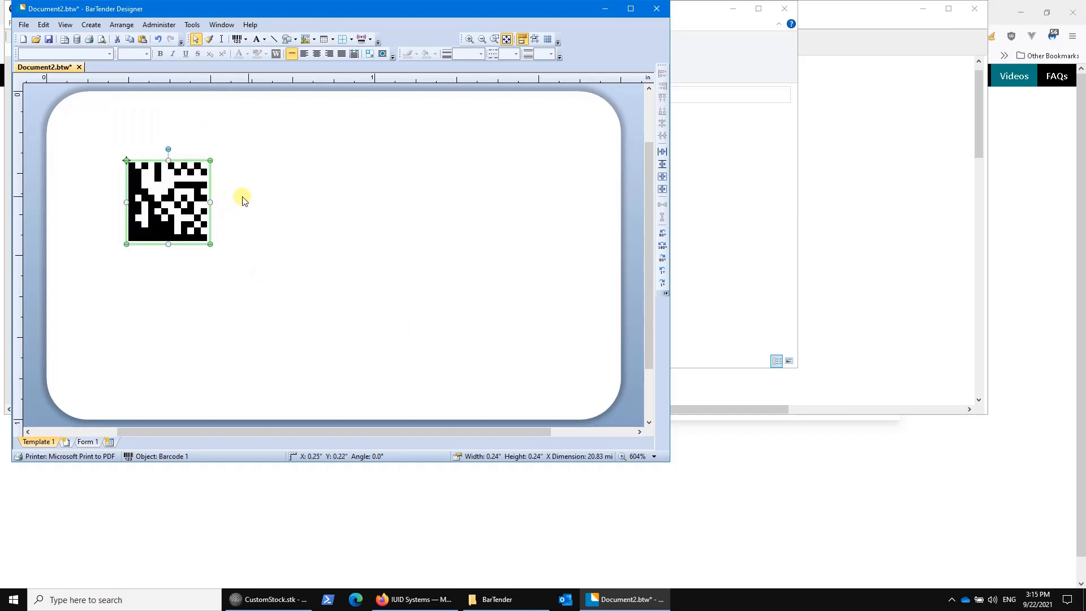
mouse_move(325, 202)
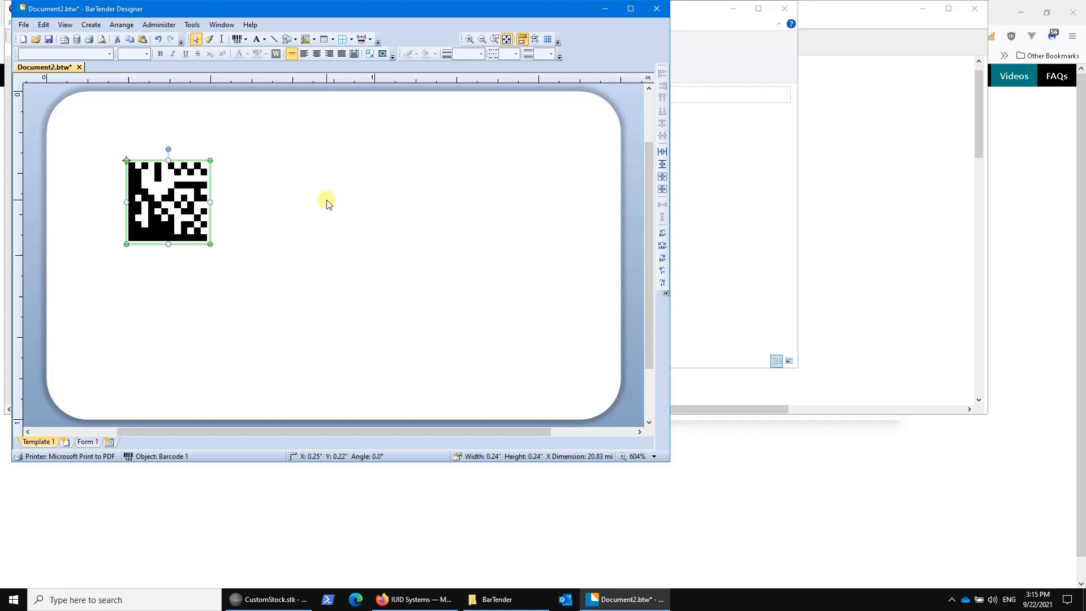
Clear the barcode's 12345678 embedded data, leaving the symbol showing an error mark
double_click(167, 201)
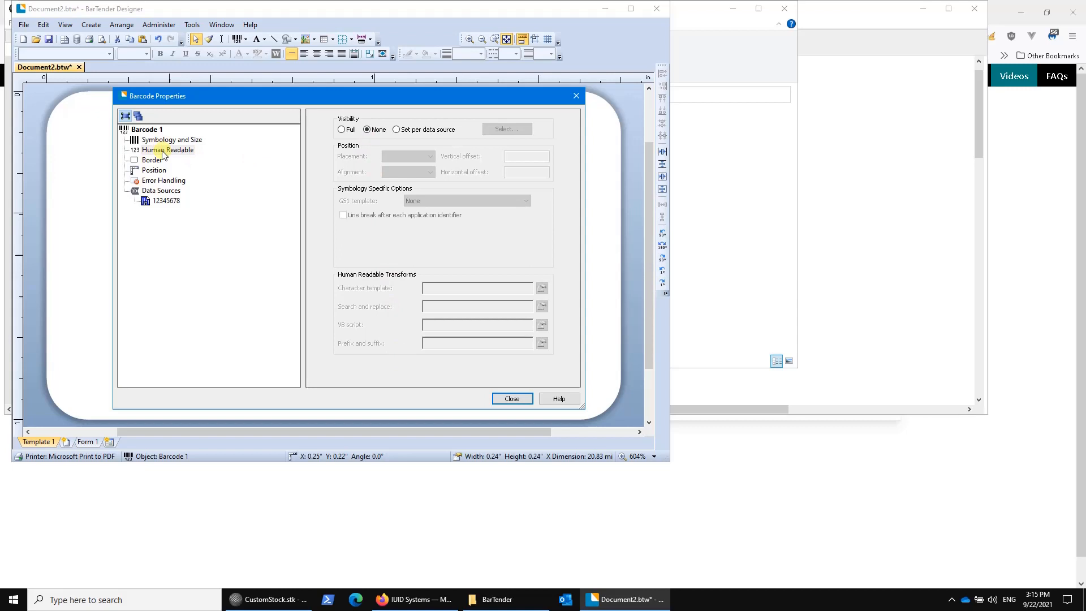
click(166, 202)
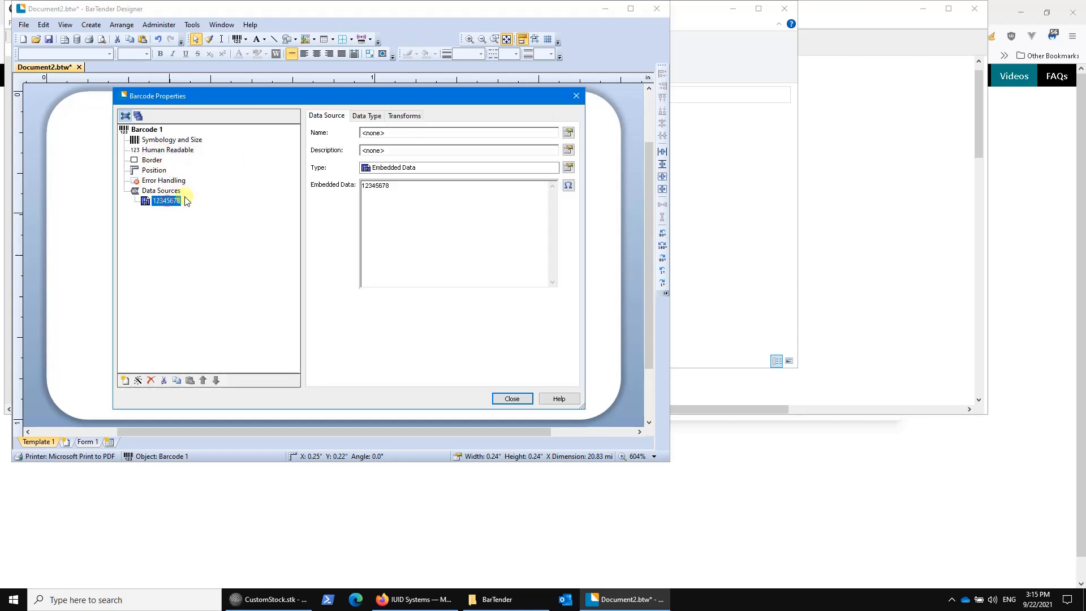
text(074)
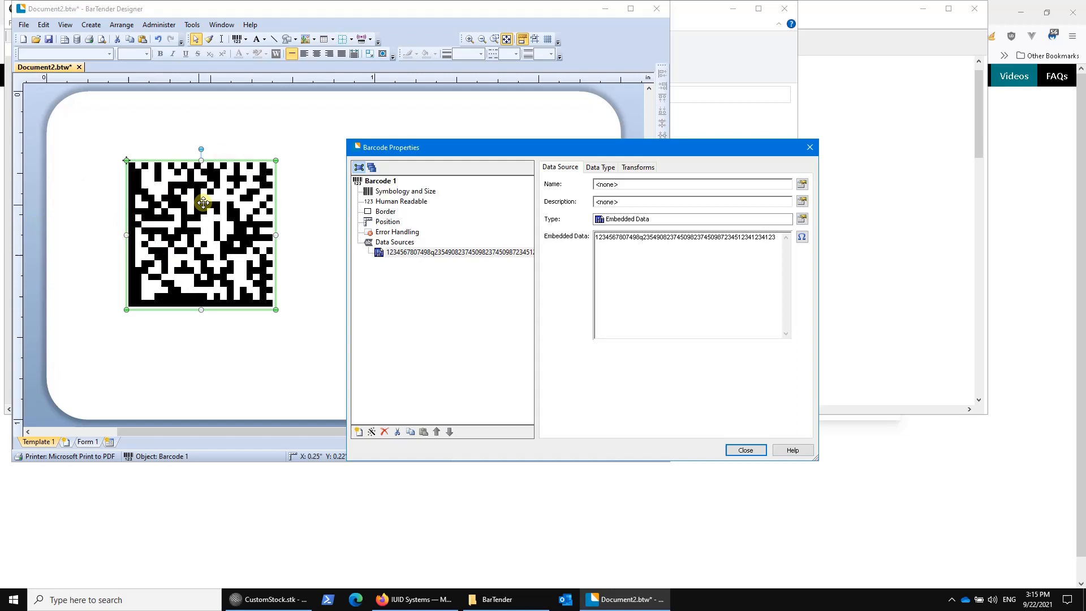
click(452, 252)
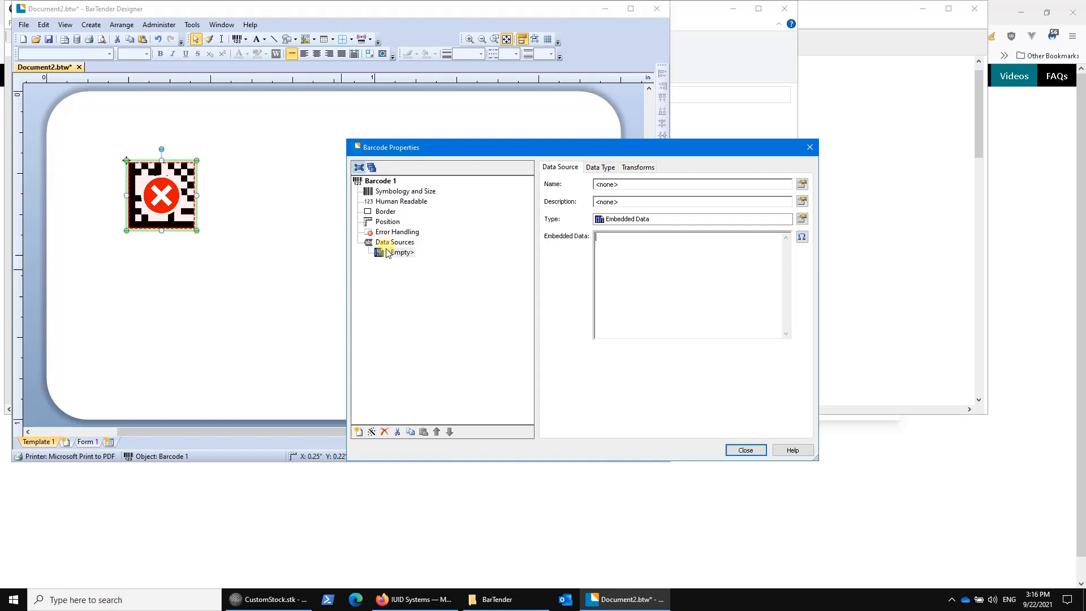
Add embedded data sources via the wizard until the barcode lists nine empty ones
click(398, 252)
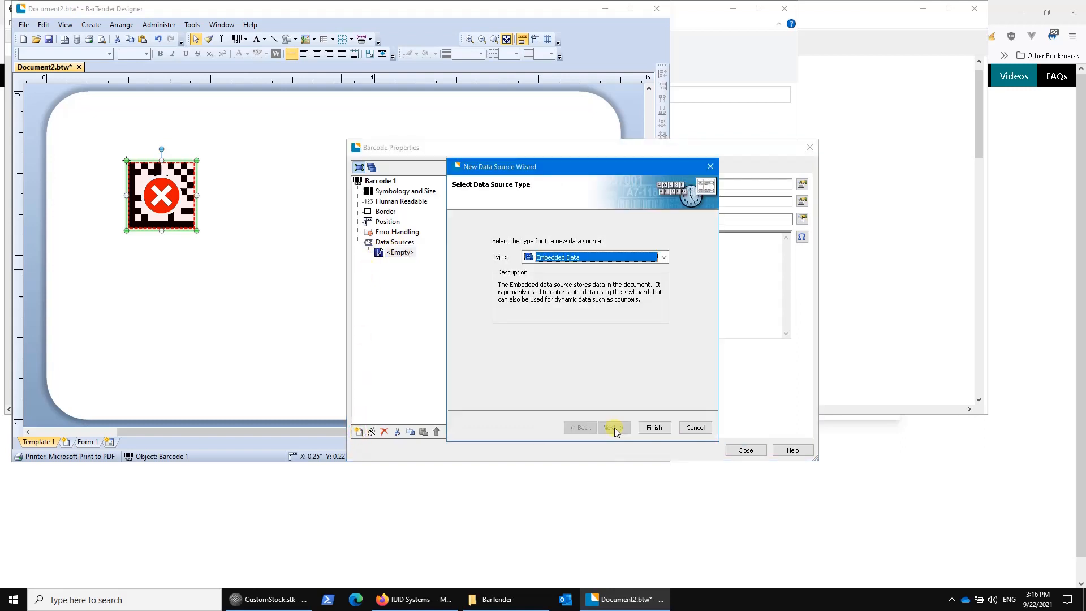
click(613, 427)
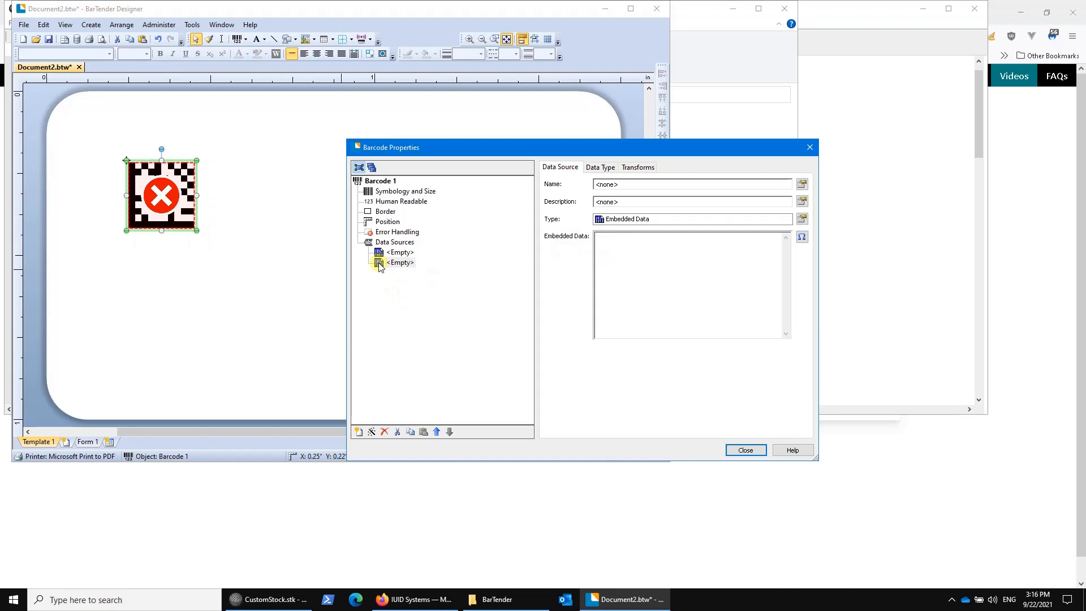
click(399, 262)
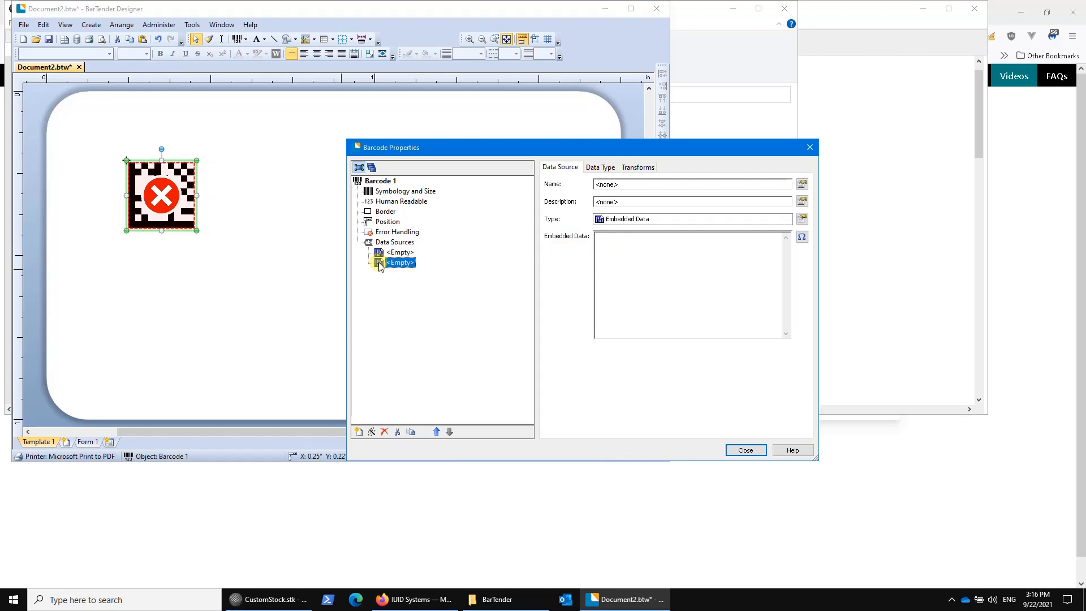
click(358, 432)
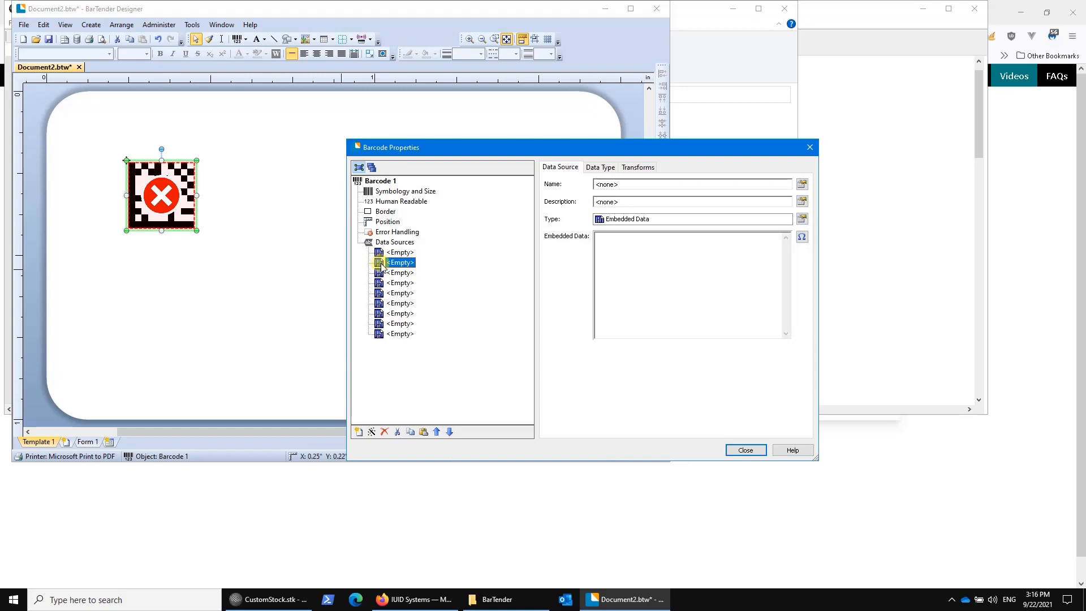
click(400, 282)
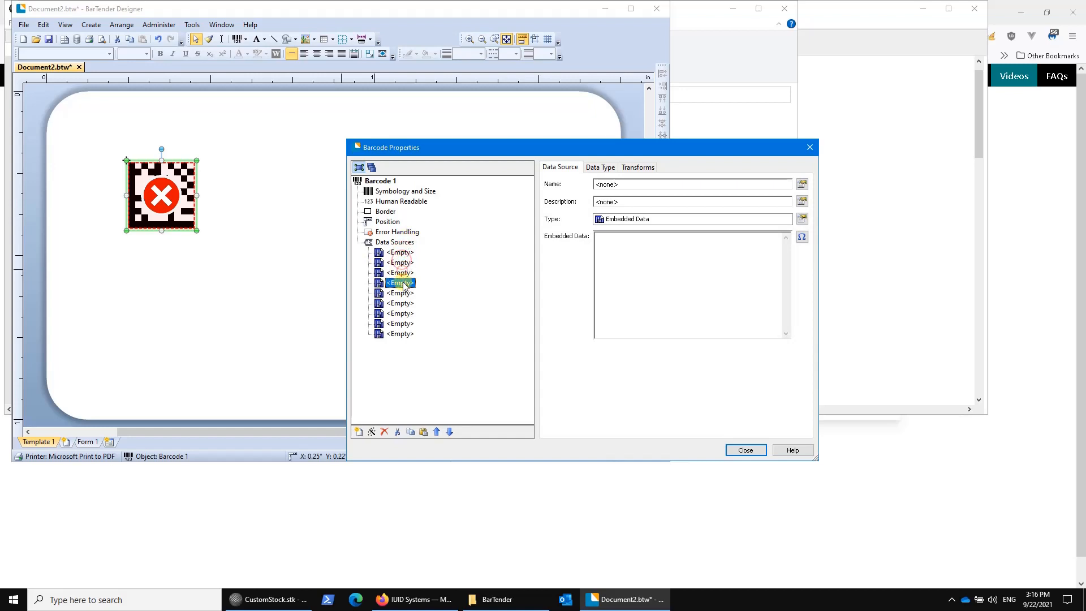
click(400, 332)
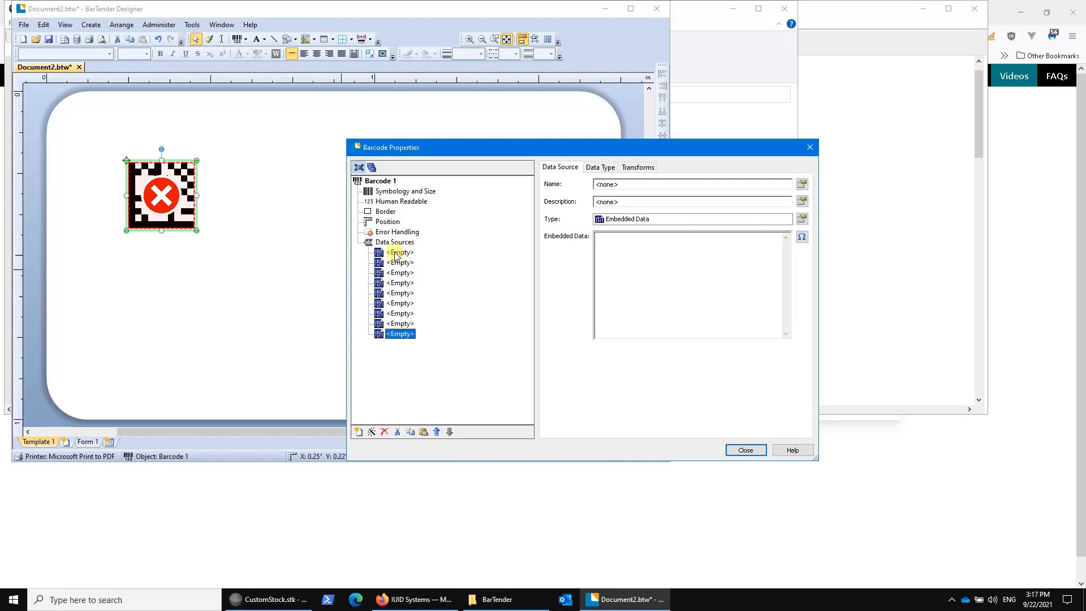
mouse_move(399, 253)
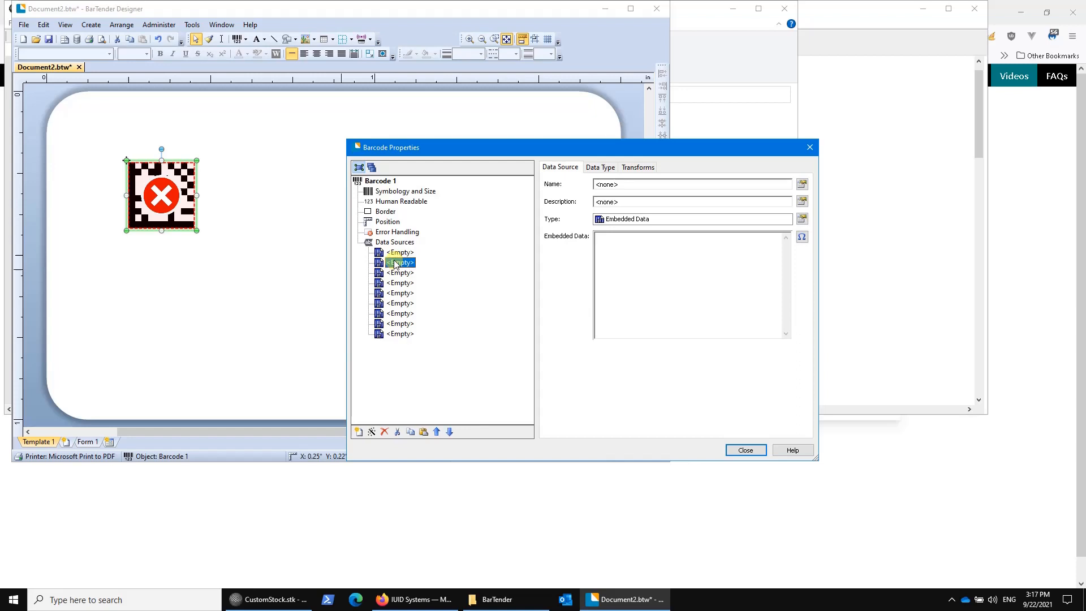
click(400, 253)
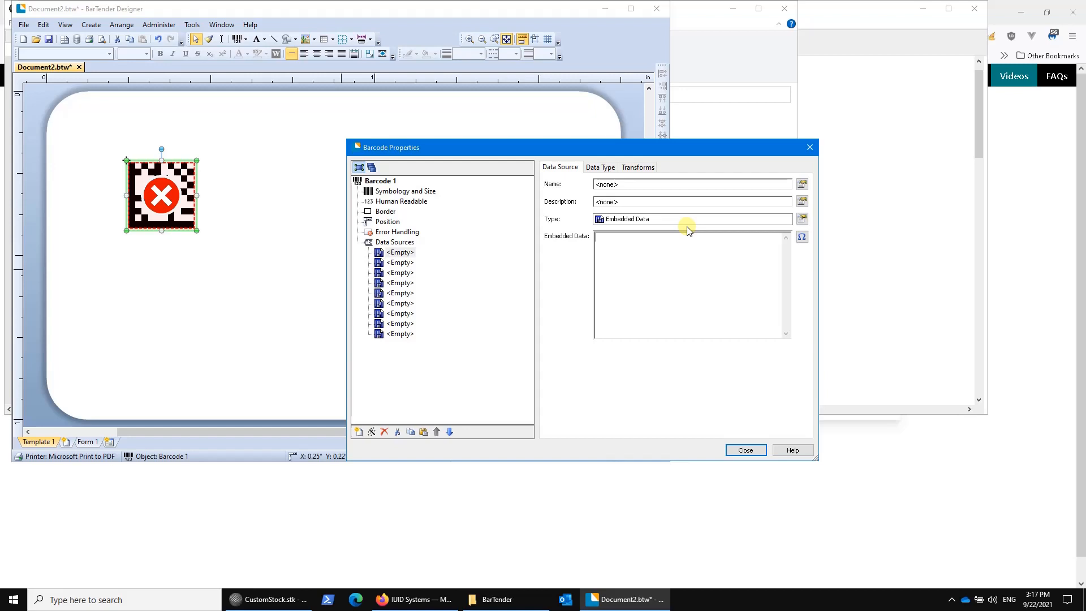
Fill the first three data sources with MFR, 12345 and PNO
text(M)
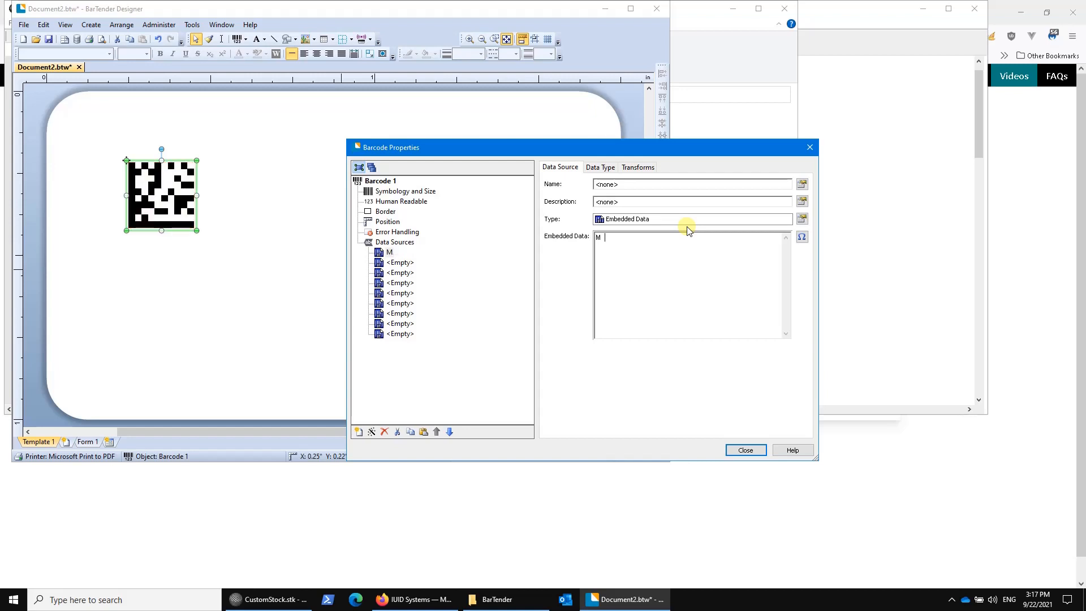
text(FR)
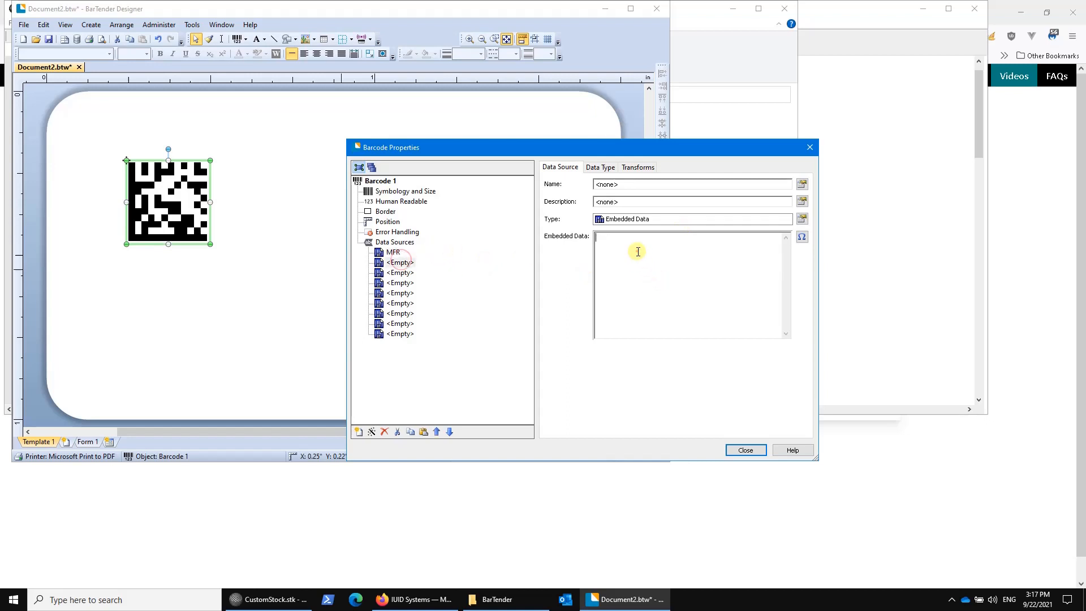
text(12345)
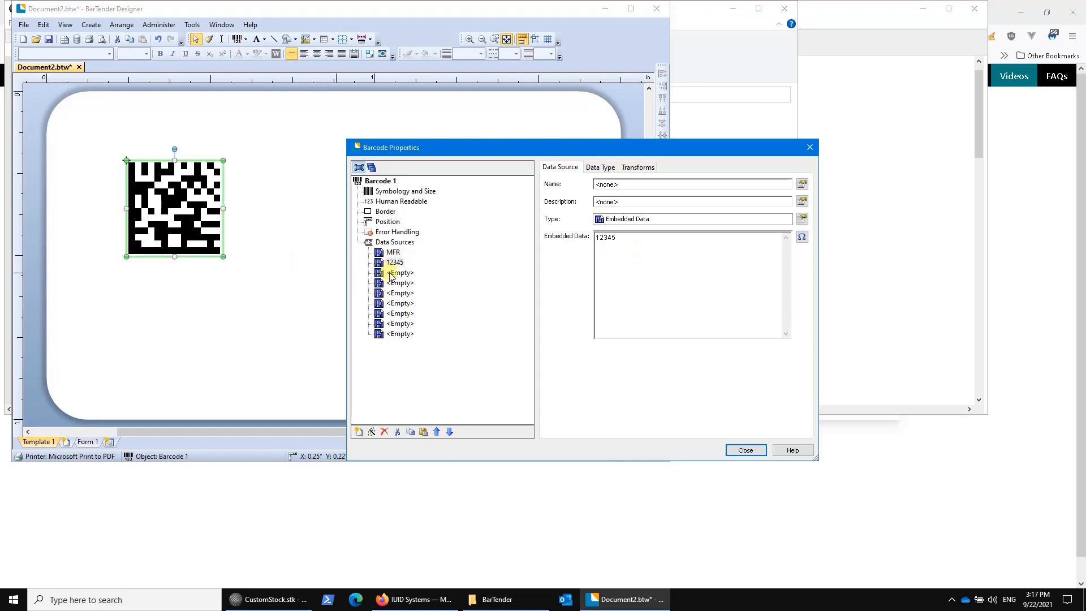
click(396, 273)
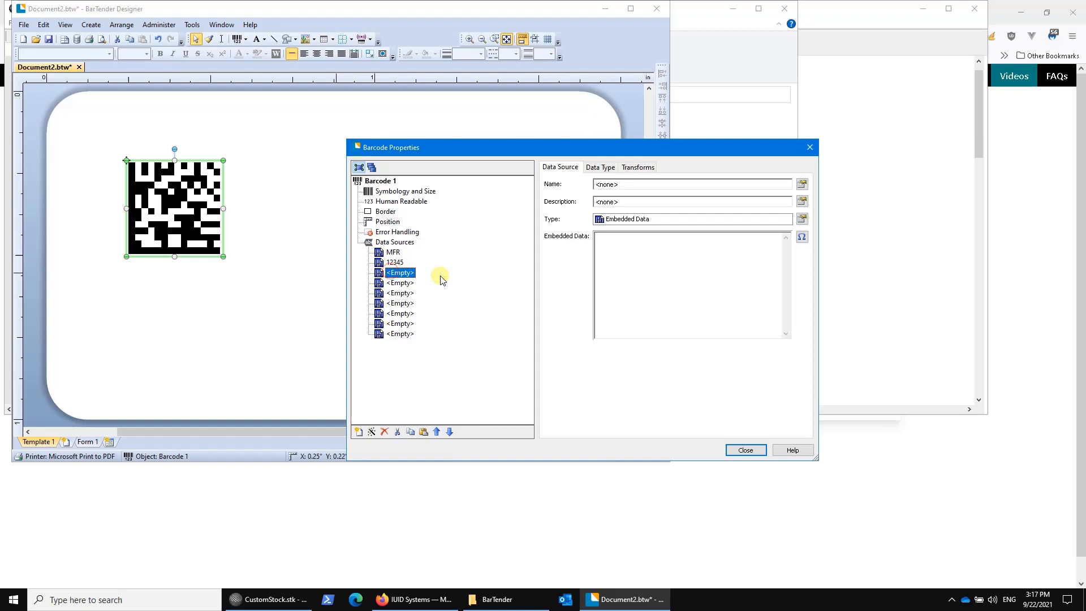
click(611, 241)
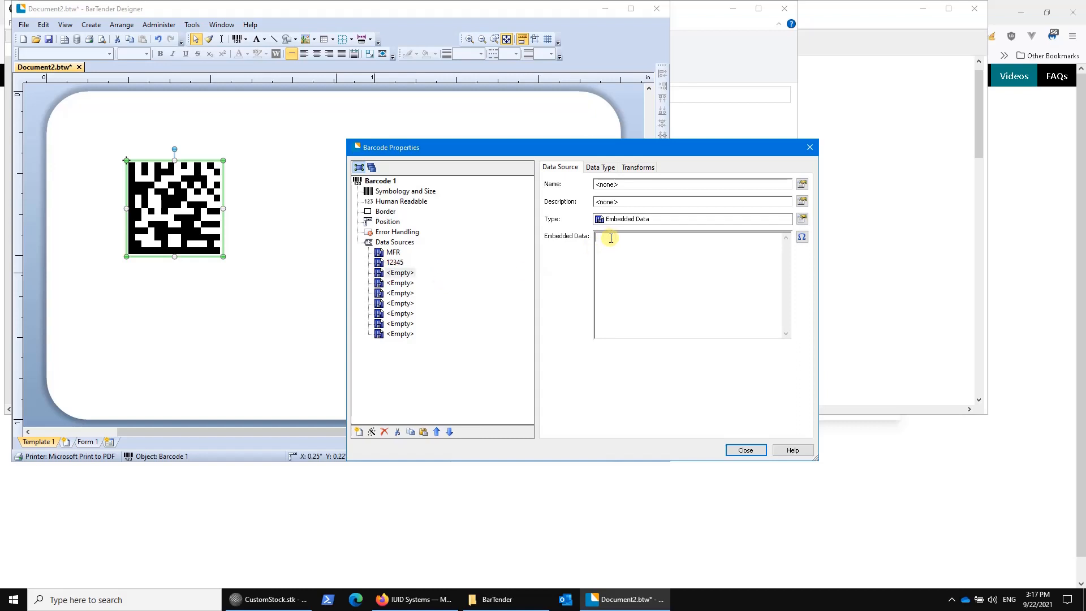
text(PNO)
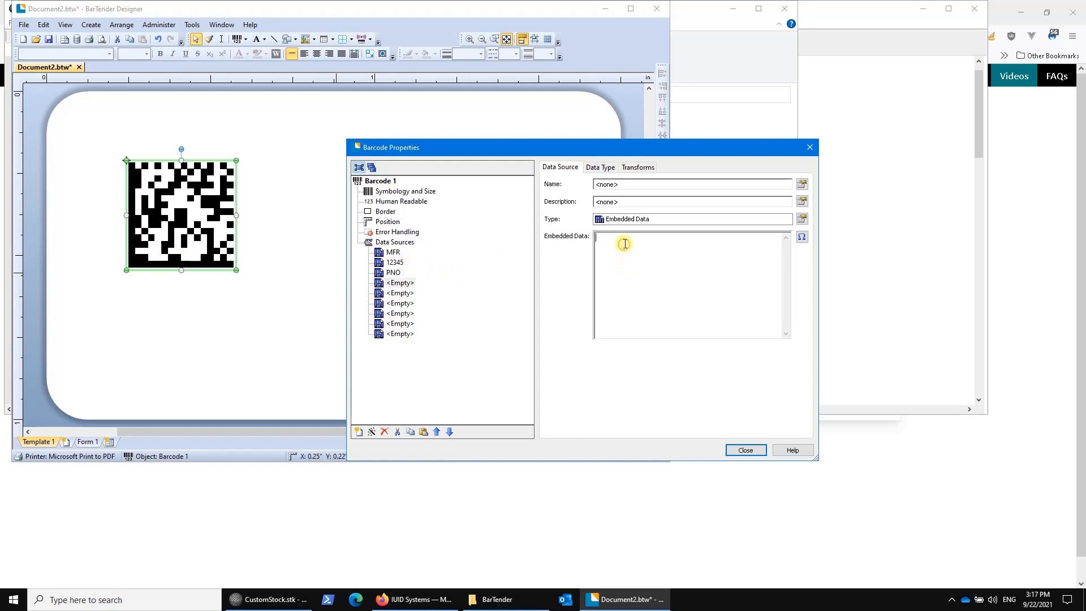
text(PN)
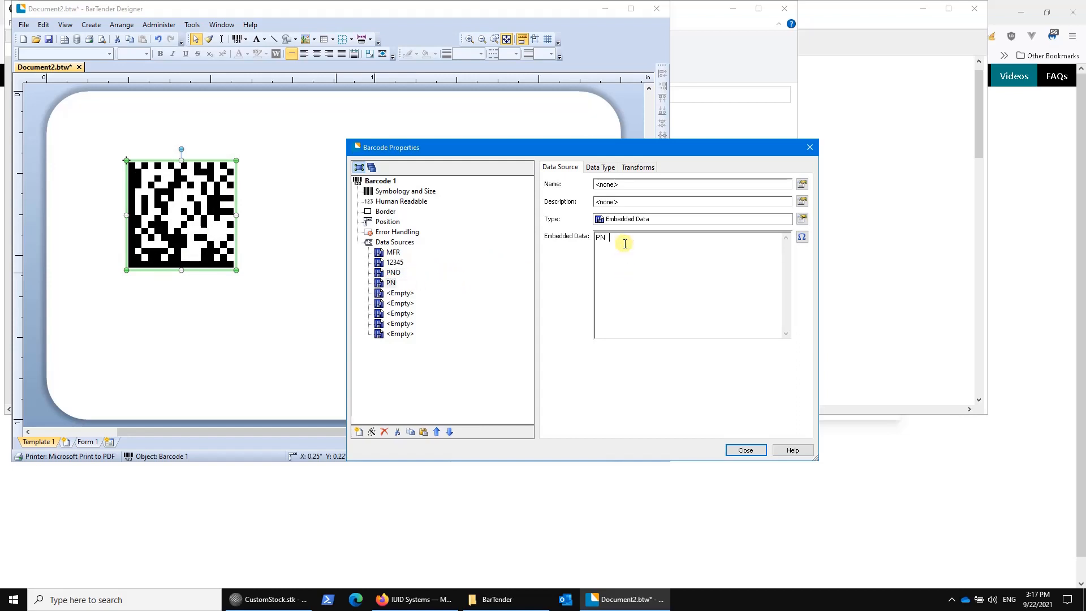
text(123543-1)
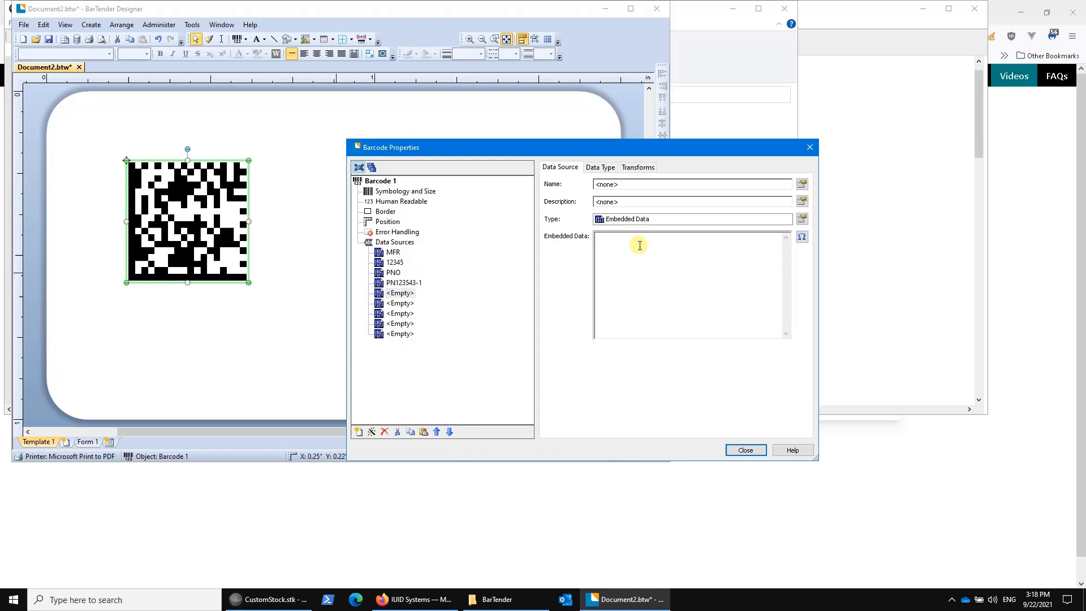
text(SEQ)
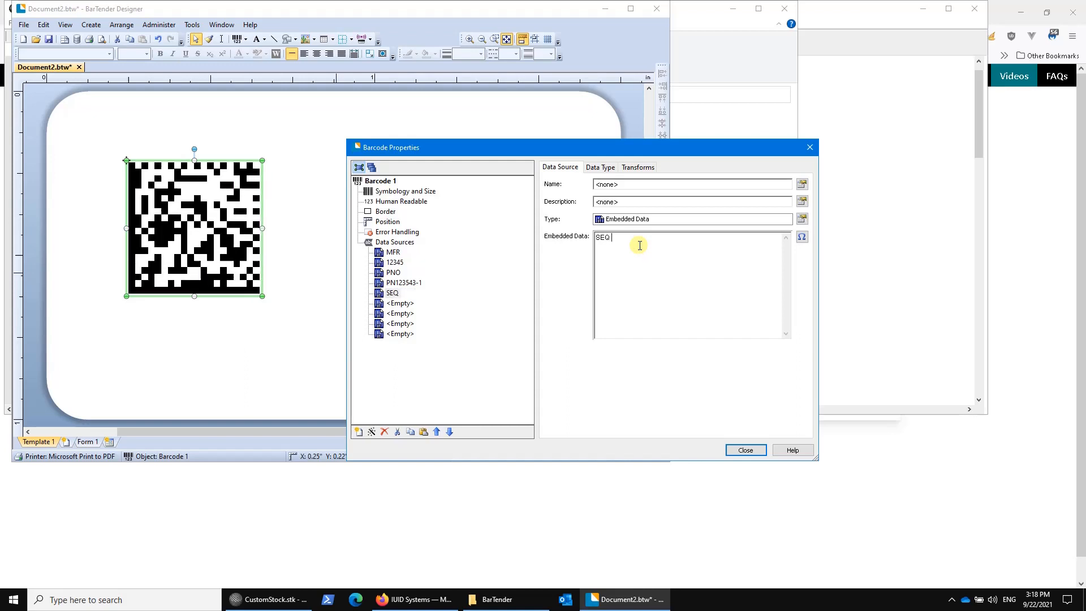
click(401, 303)
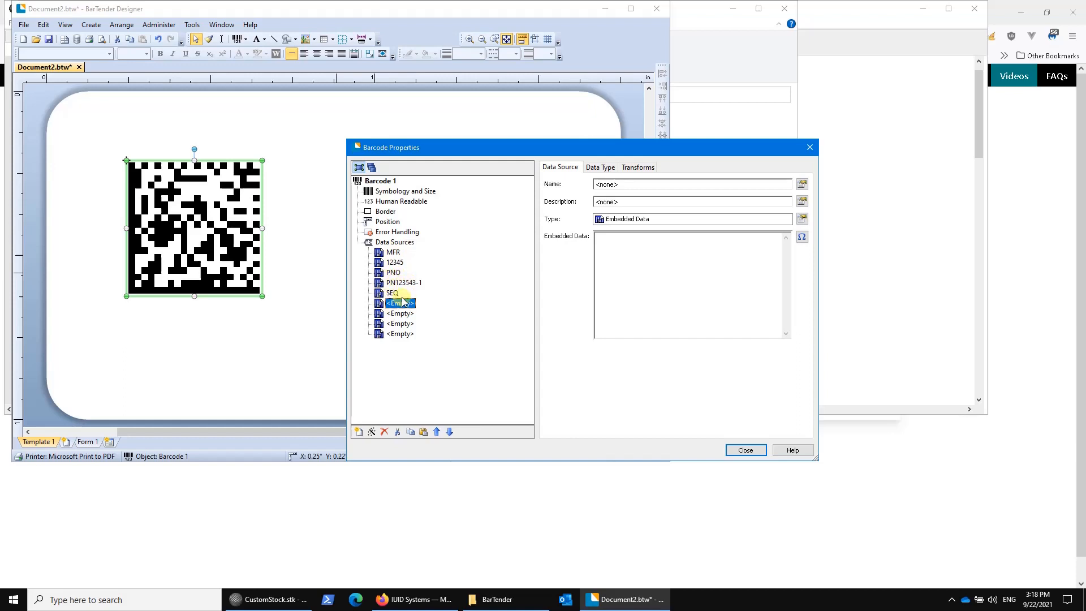
click(398, 303)
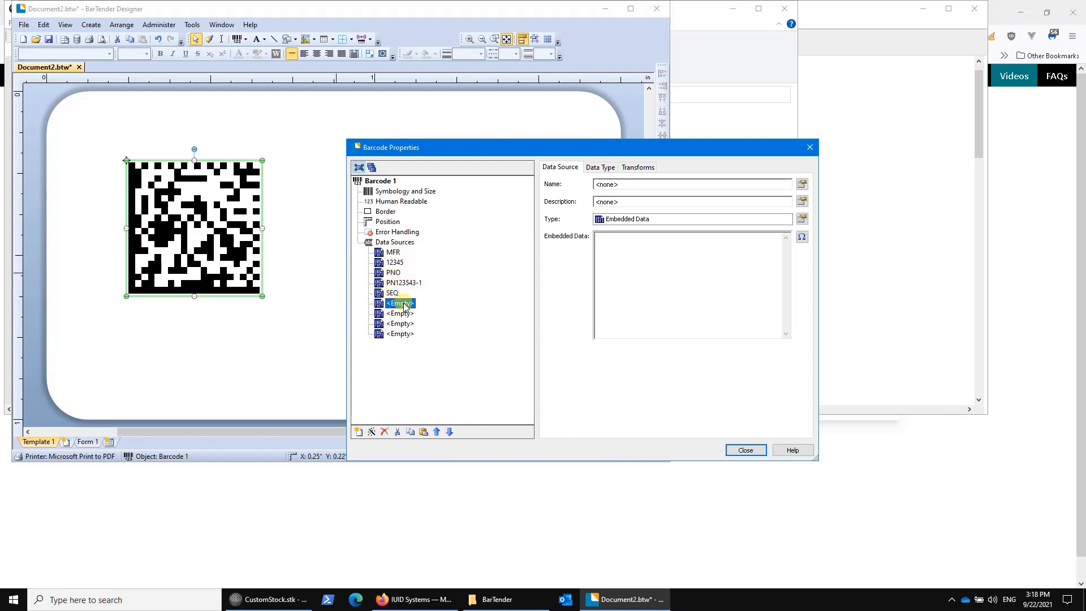
text(S)
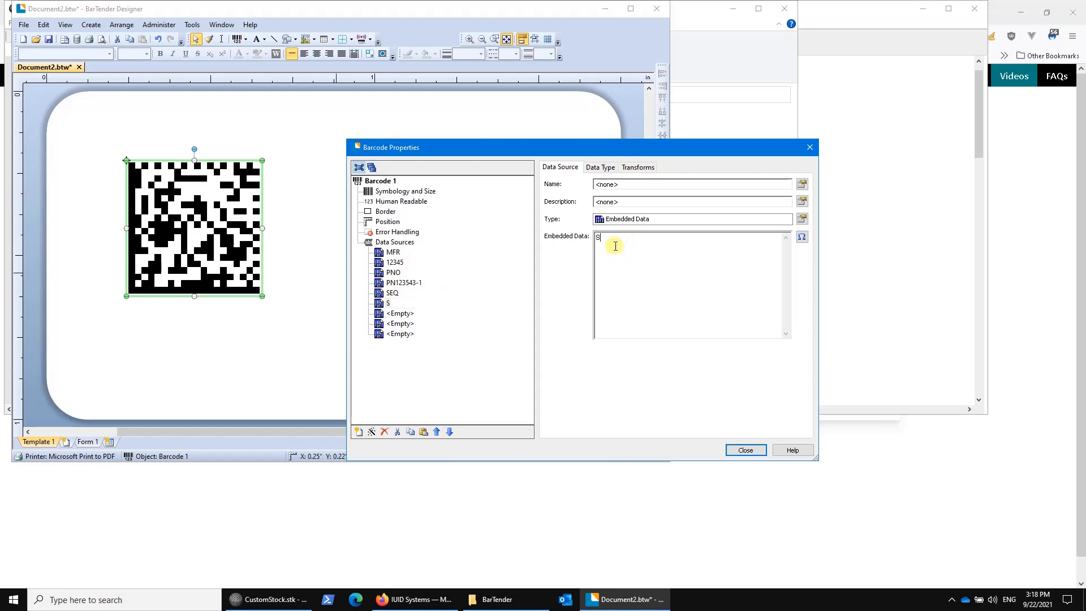
text(N87623487263)
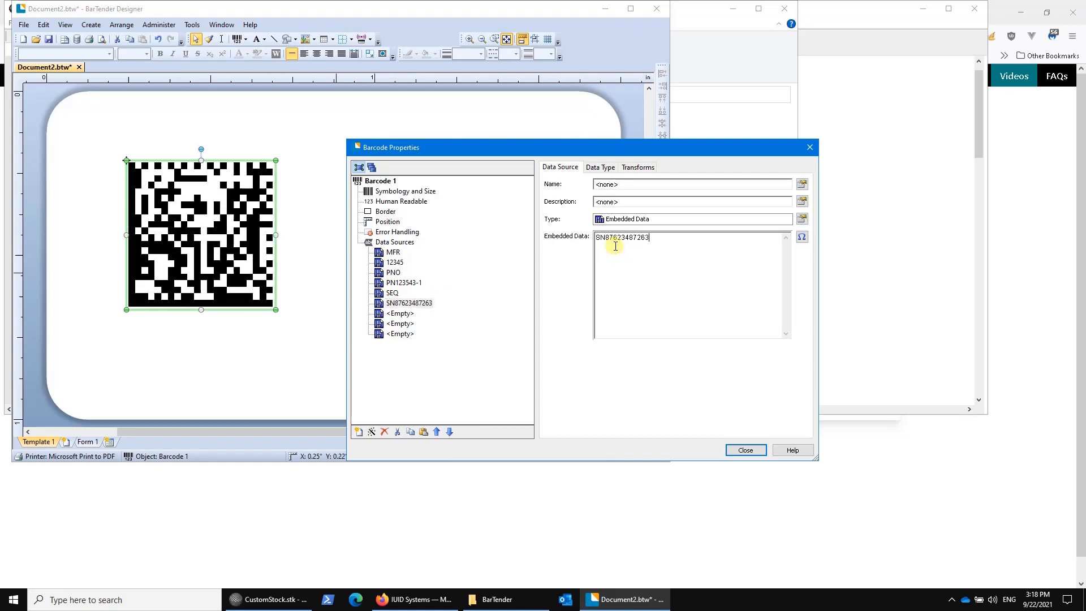
text(-1)
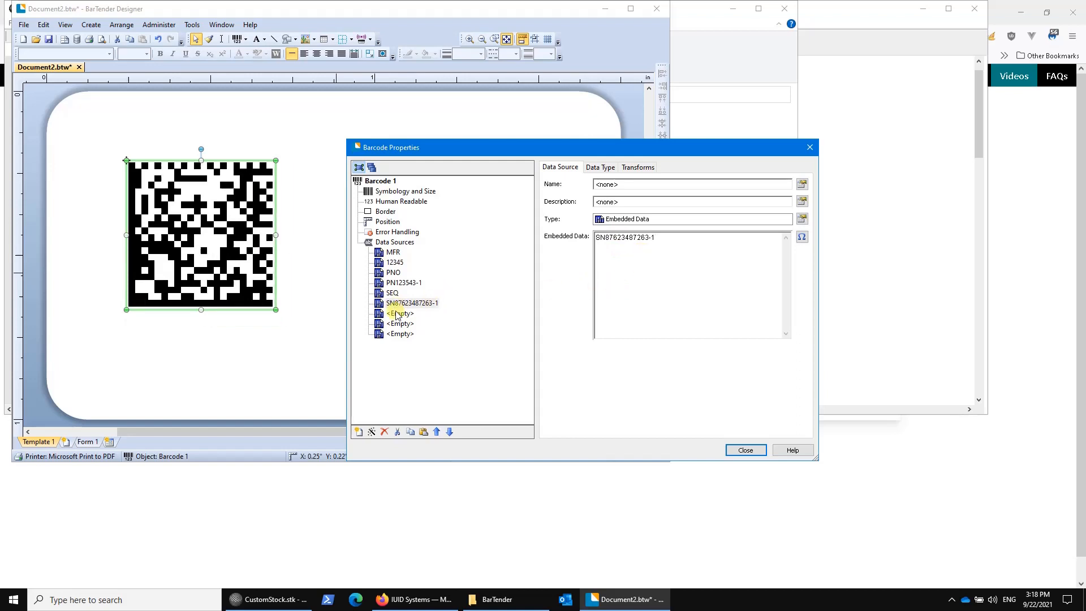
Close Barcode Properties and nudge the Data Matrix barcode slightly lower on the label
click(745, 450)
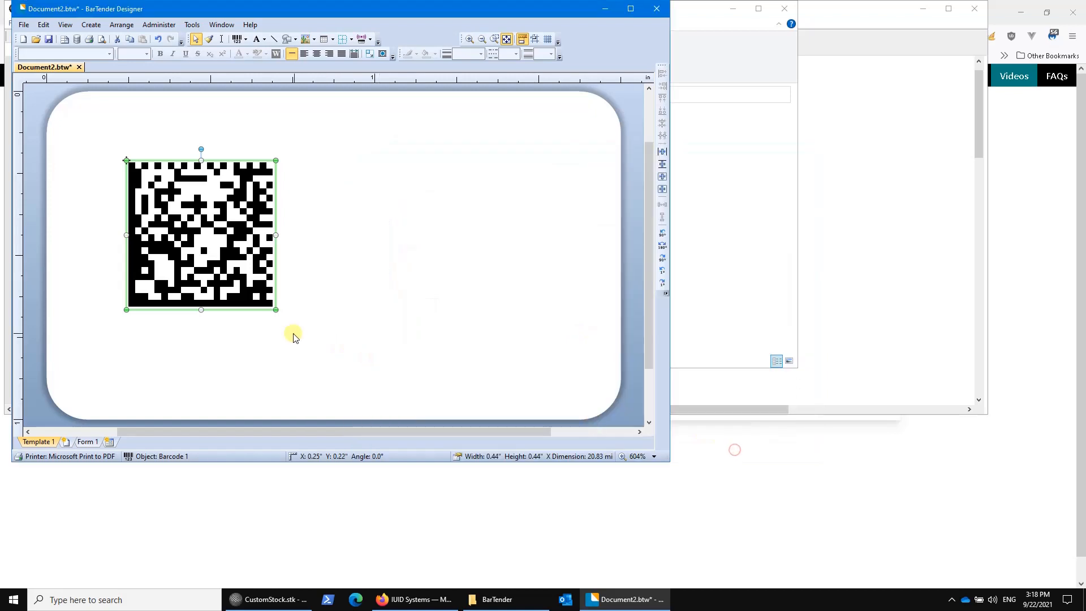
drag(202, 235, 153, 235)
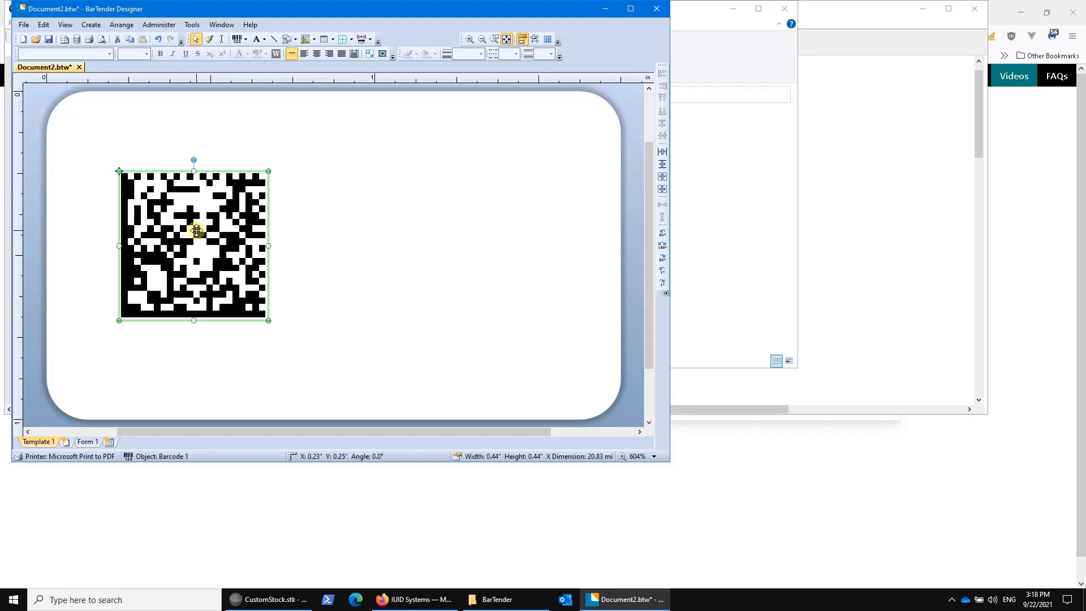
mouse_move(185, 221)
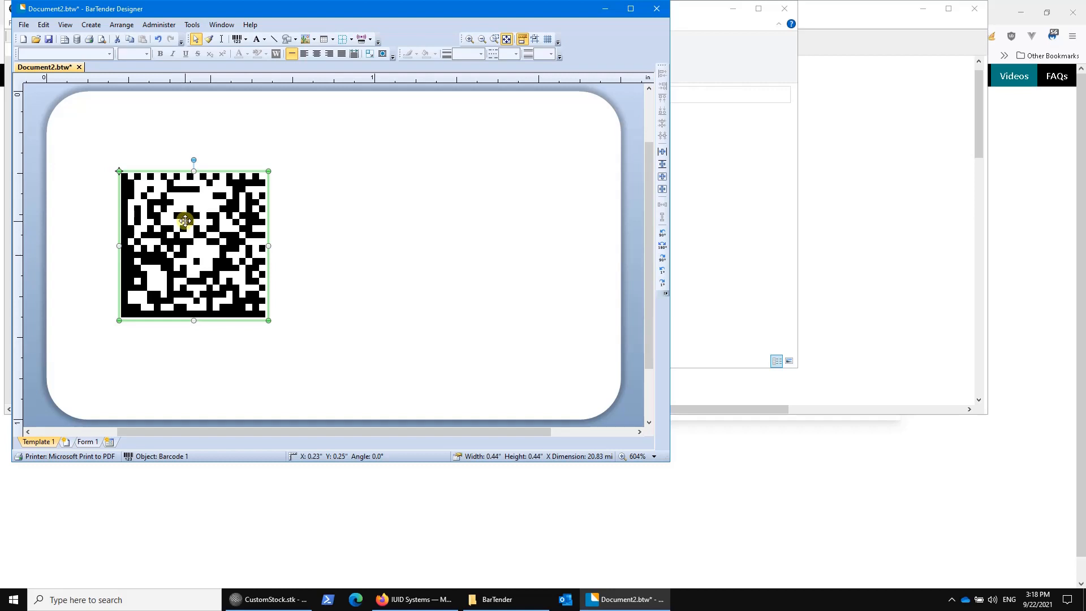
Insert two new data sources above MFR and start the header '[)' in the first
double_click(186, 220)
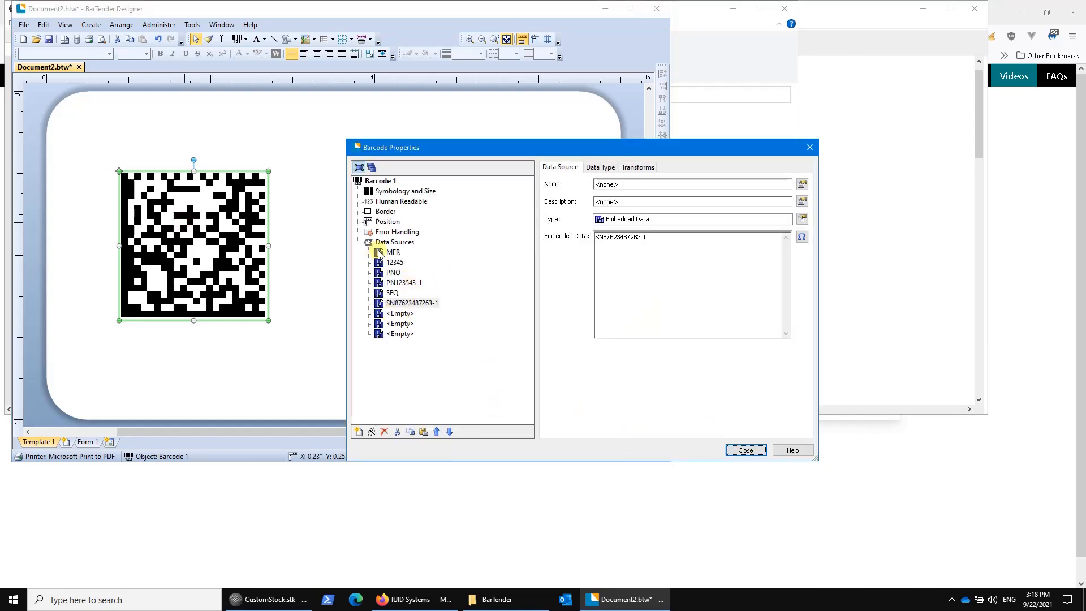
click(392, 251)
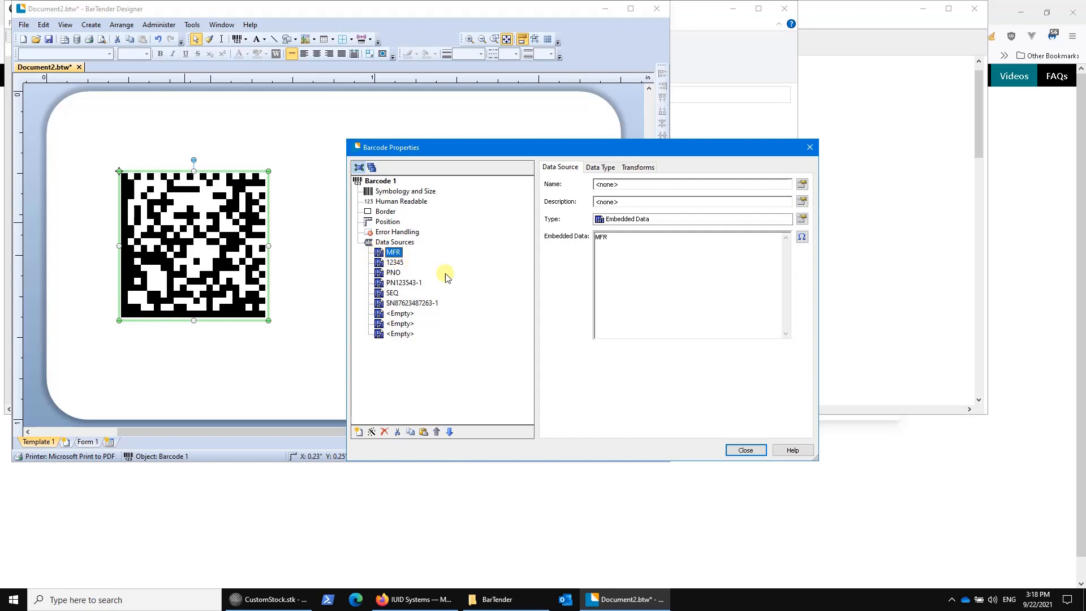
click(400, 313)
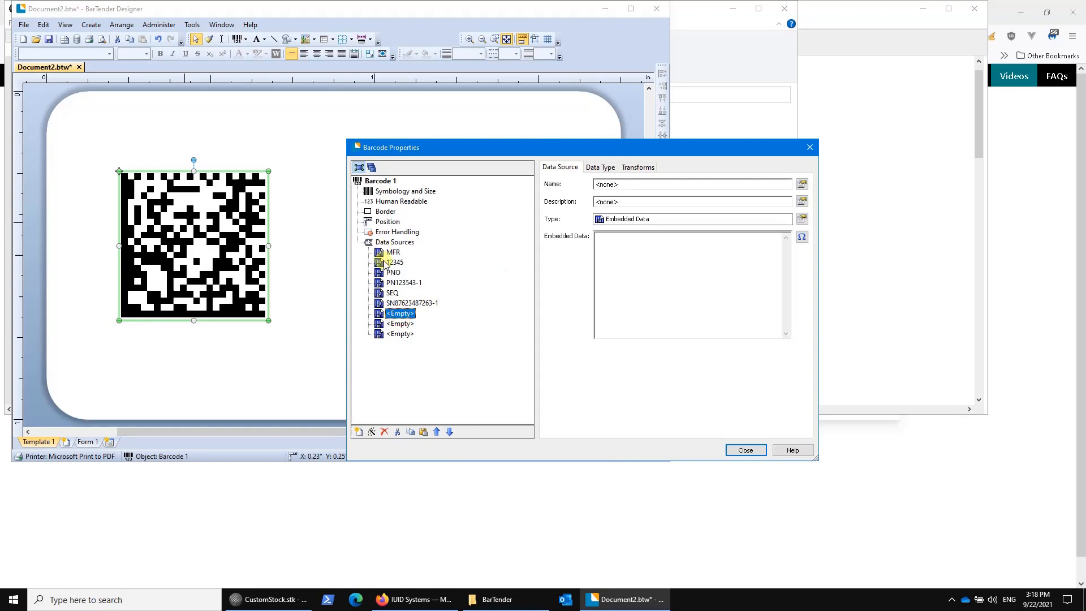
click(393, 251)
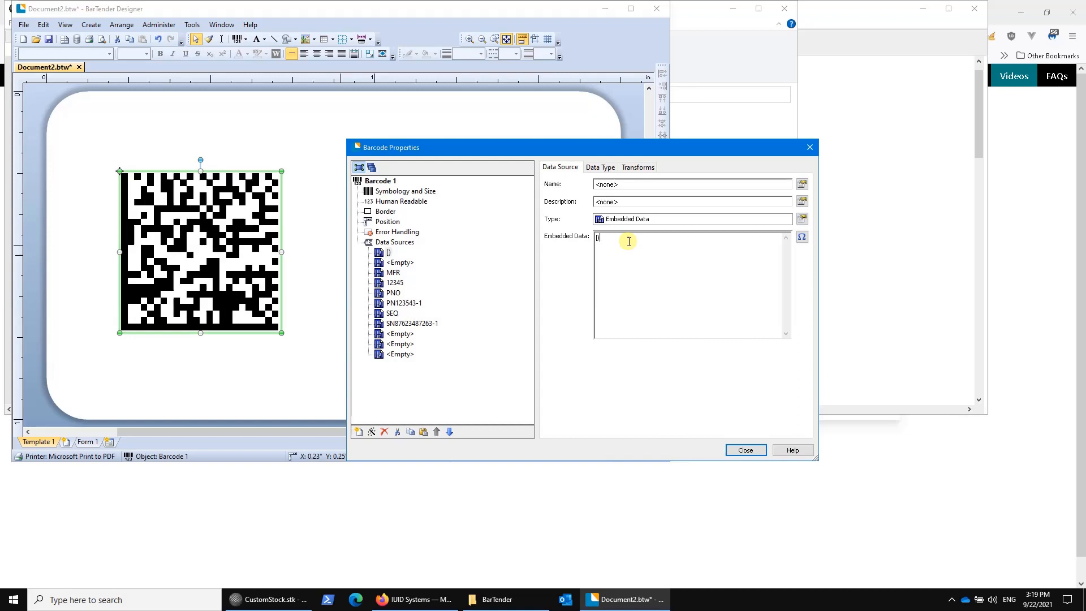
Complete the first data source as [)> followed by an RS control character
text(>)
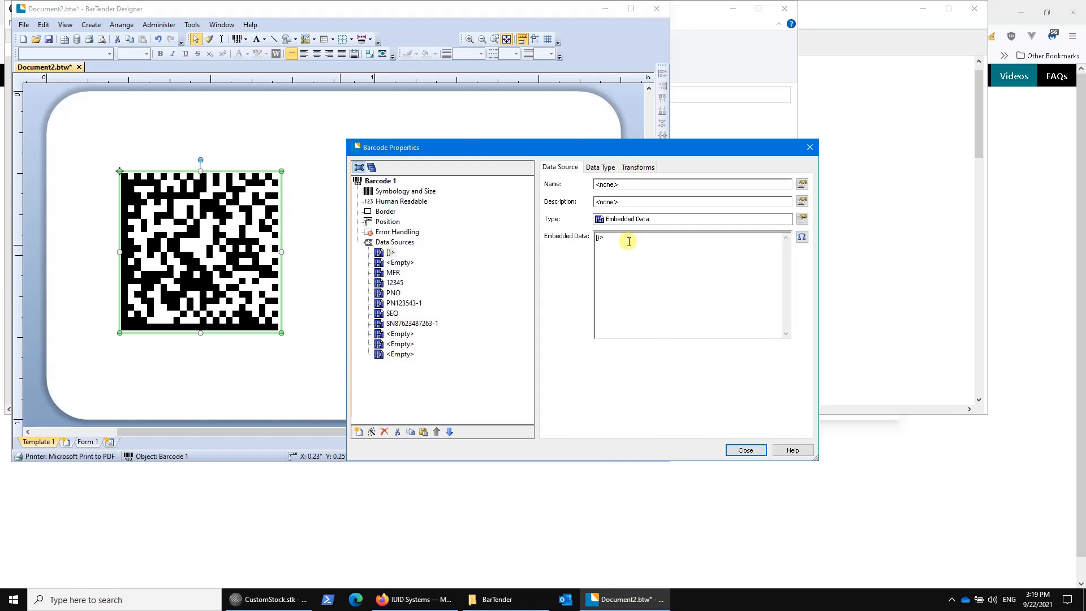
mouse_move(802, 238)
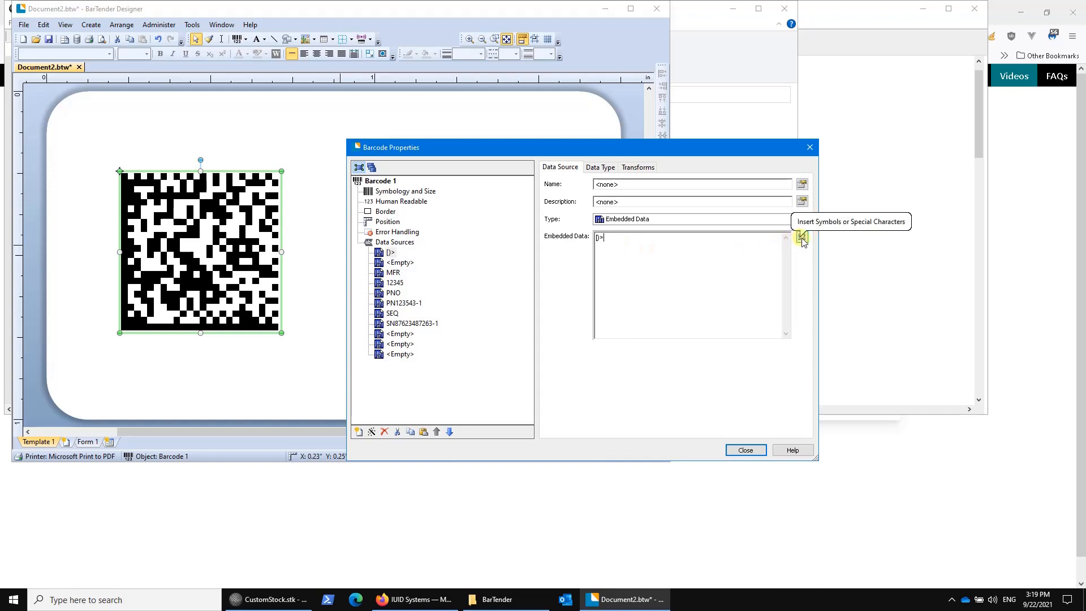
mouse_move(750, 237)
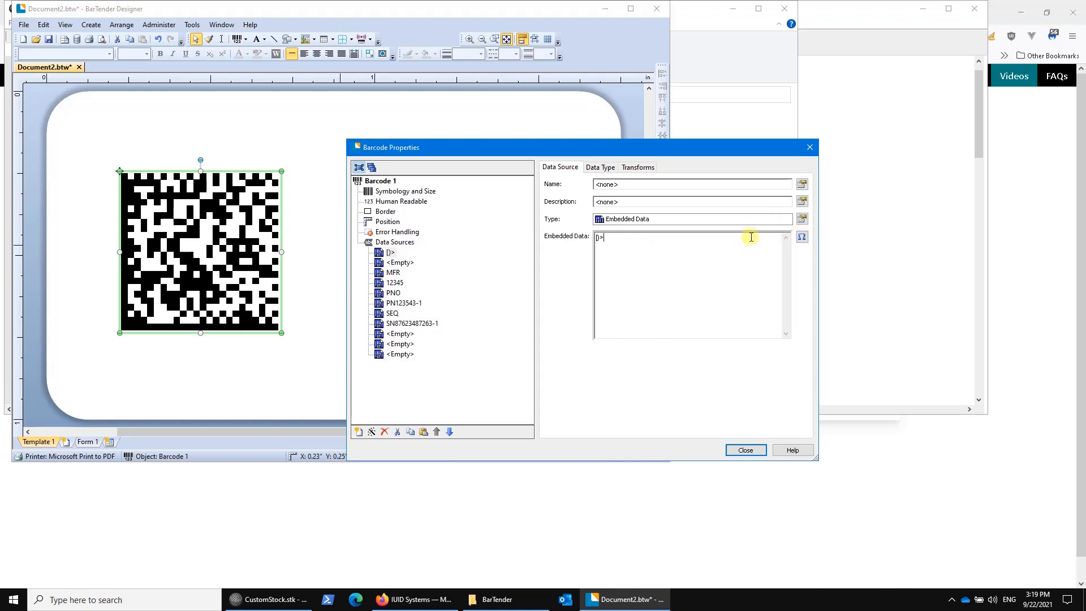
mouse_move(800, 237)
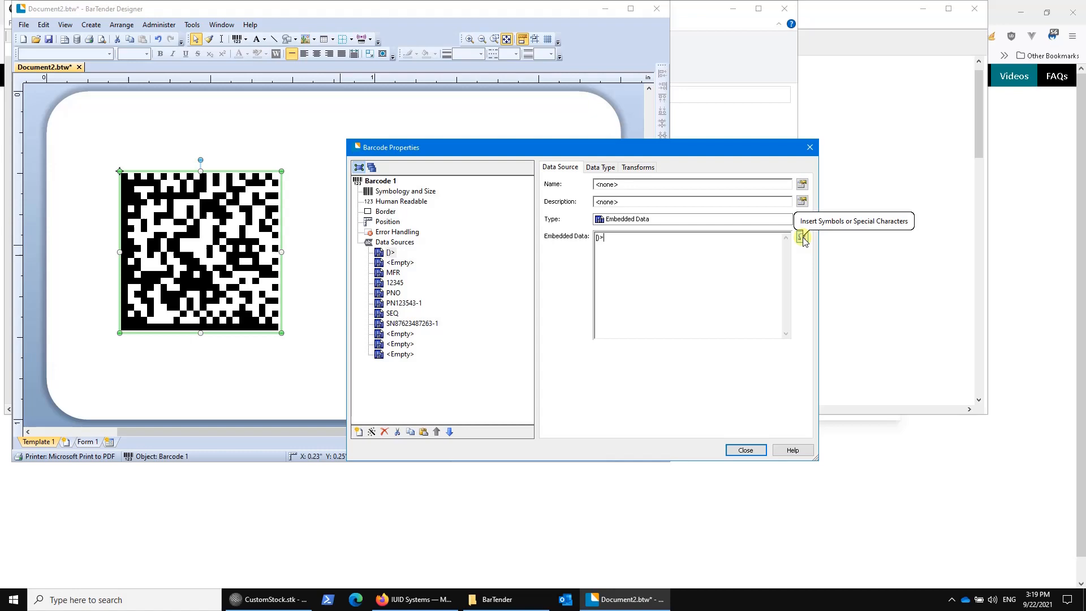
click(802, 236)
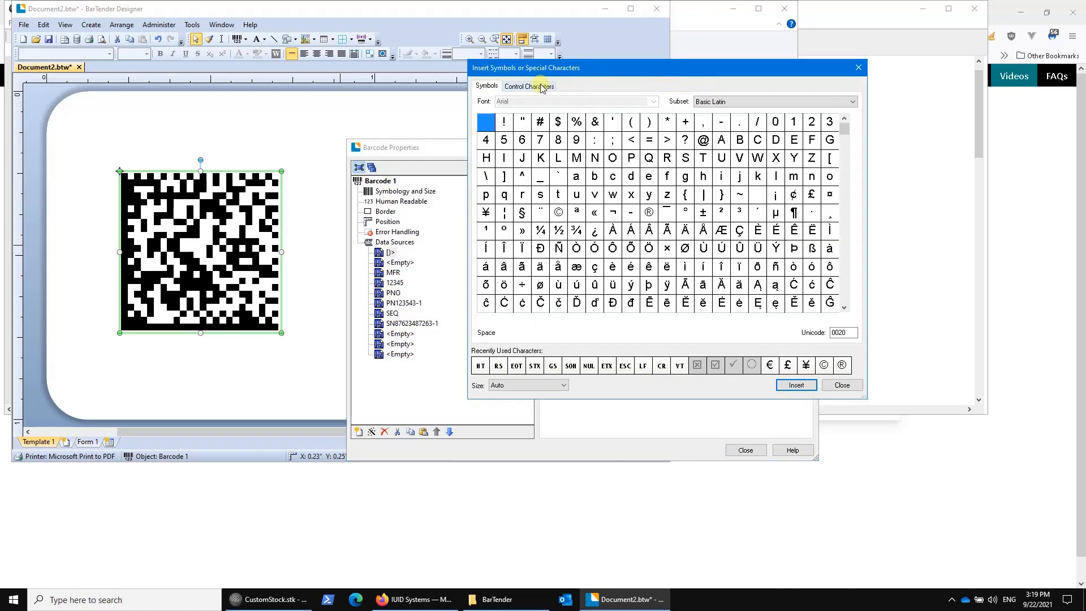
click(529, 85)
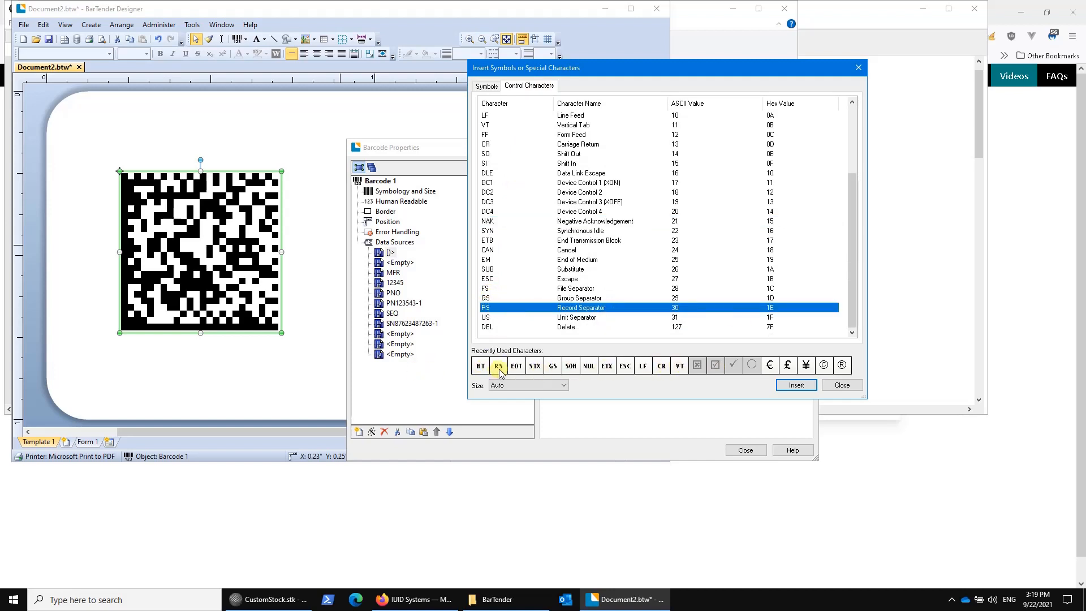
click(796, 384)
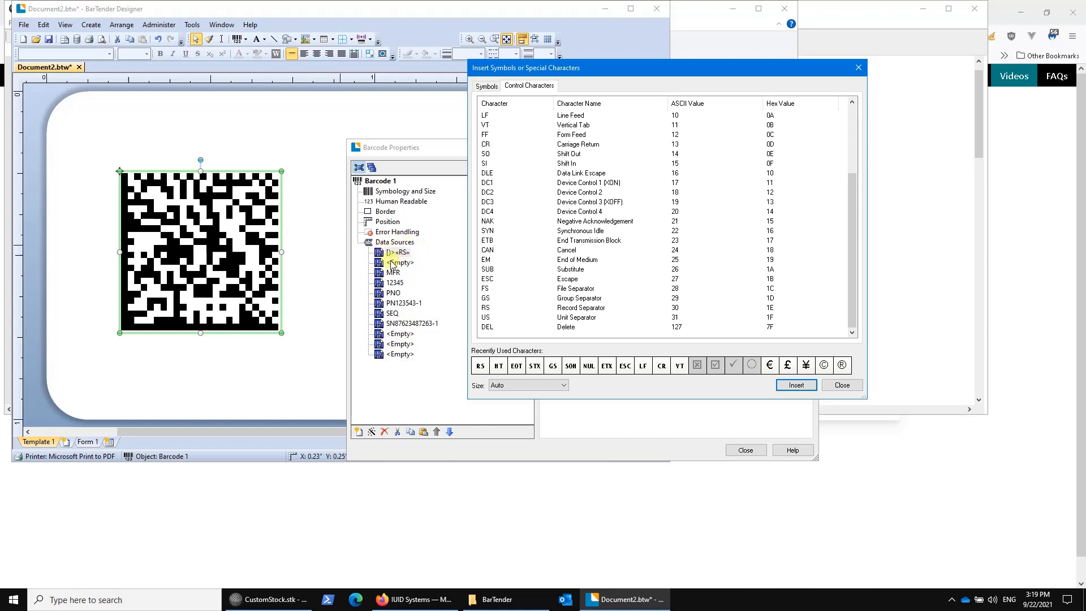
click(842, 384)
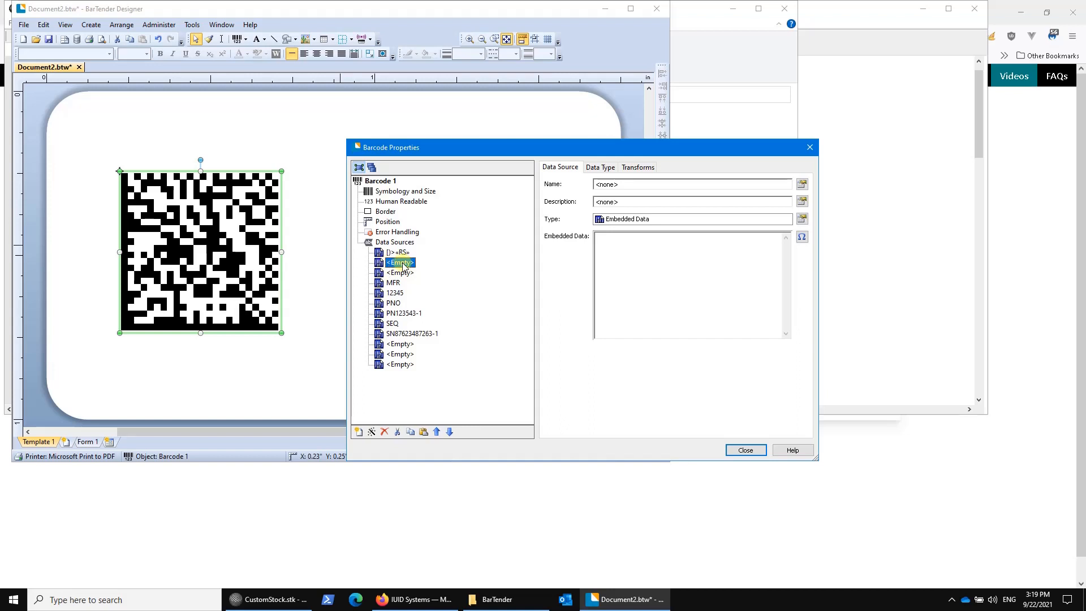
Fill the source after the header with 12 followed by a GS separator
click(613, 247)
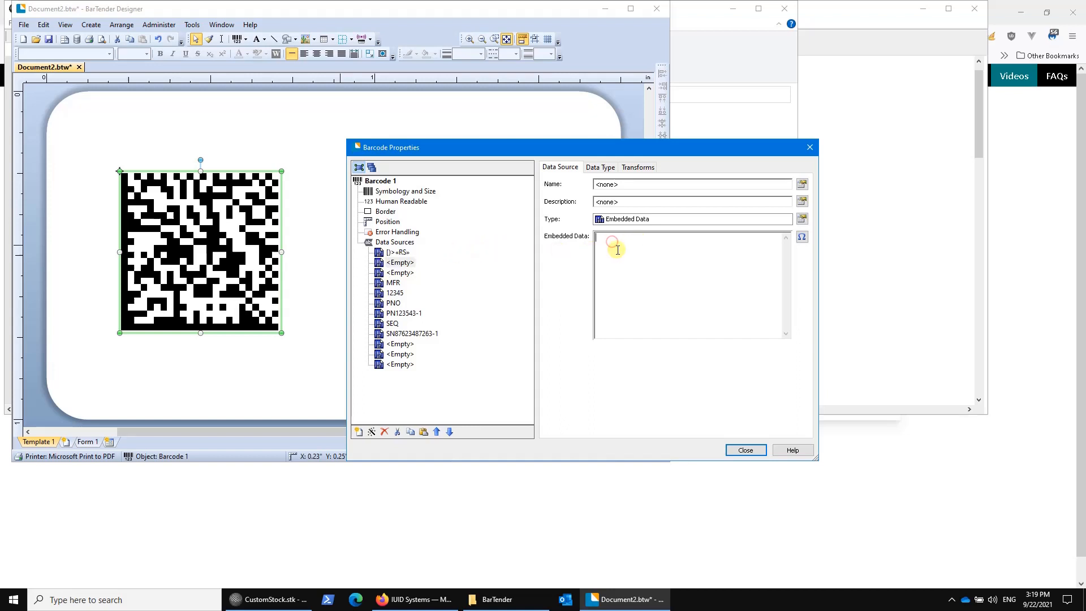
mouse_move(638, 247)
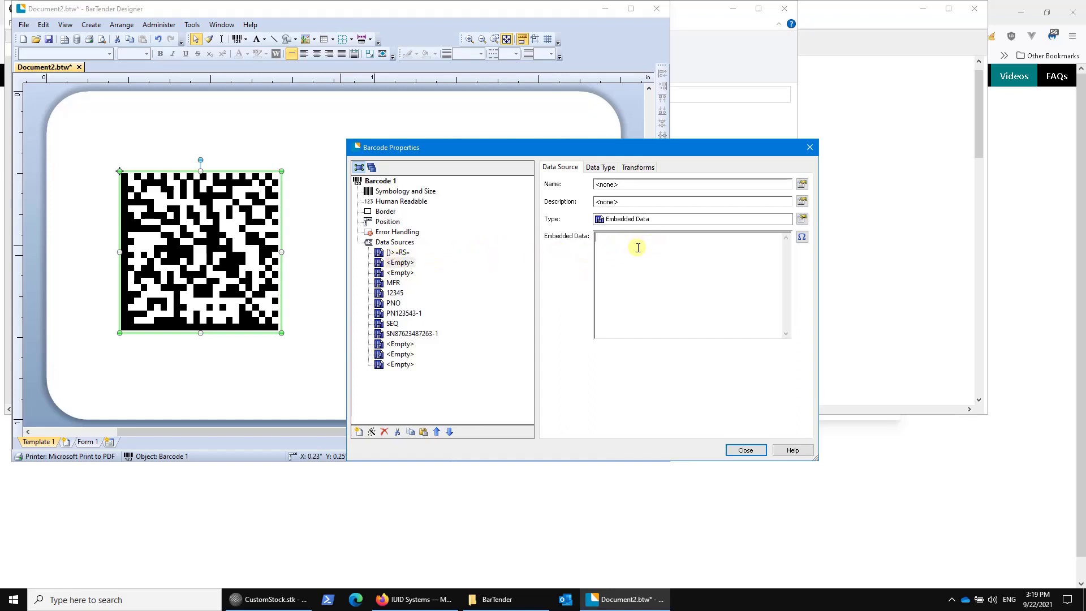
mouse_move(724, 255)
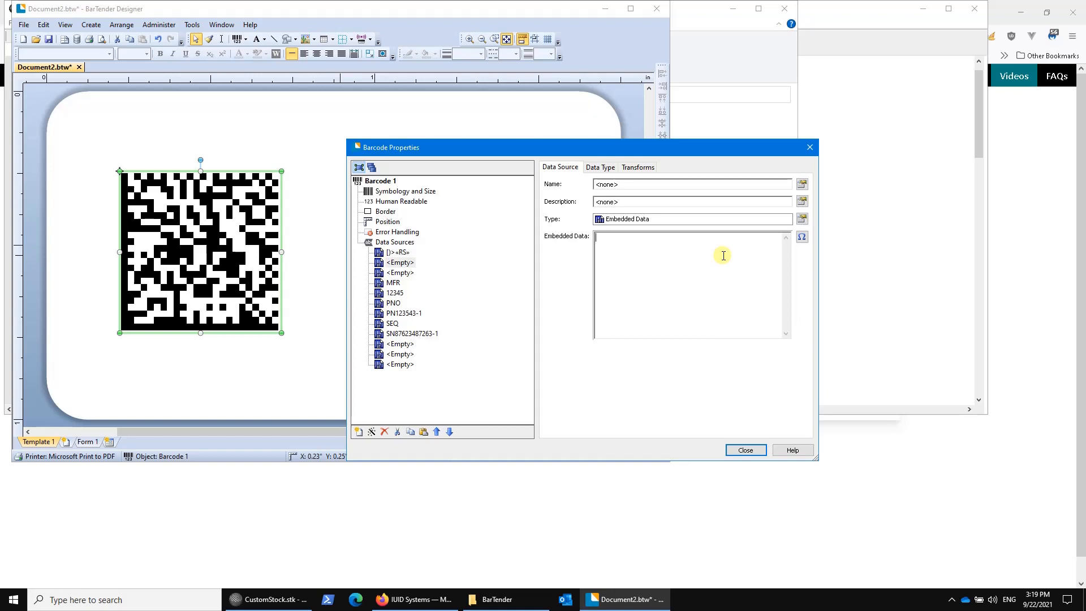
text(12)
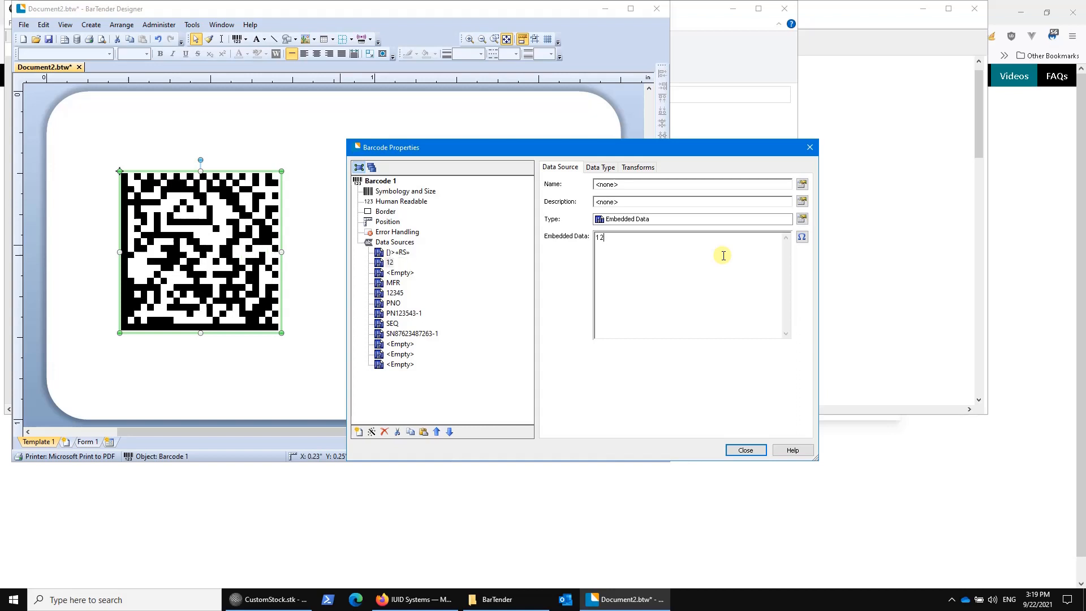
click(400, 273)
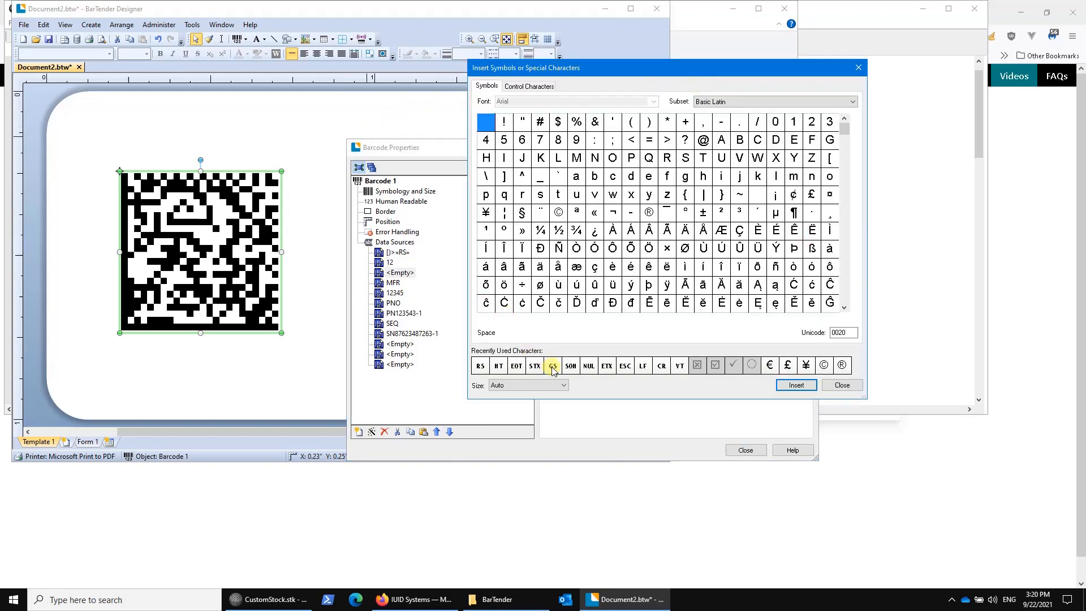
click(797, 385)
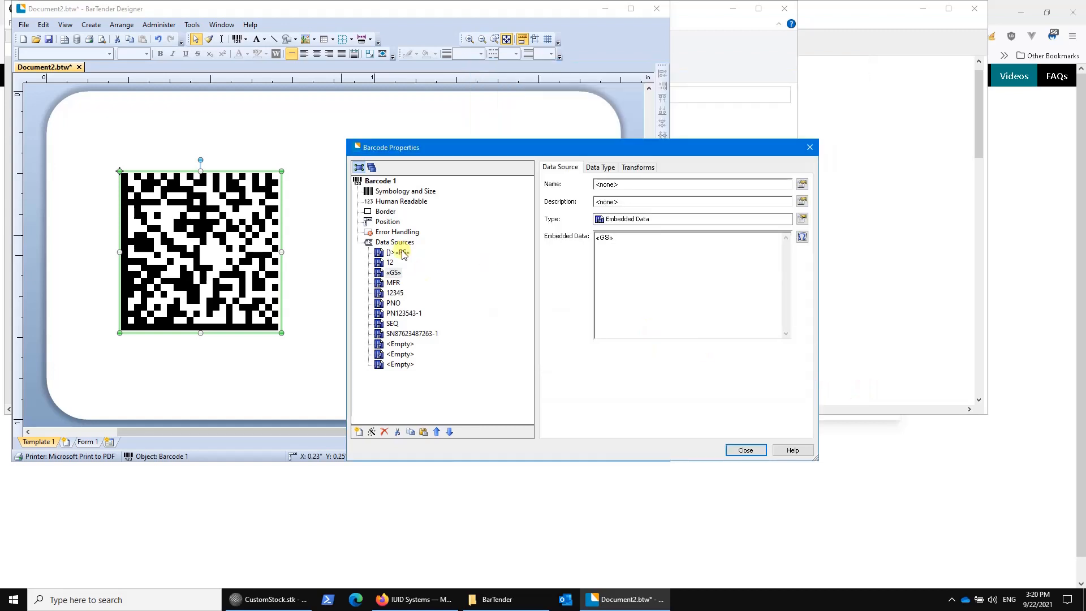
Fill the last data source with the RS and EOT trailer characters
click(394, 272)
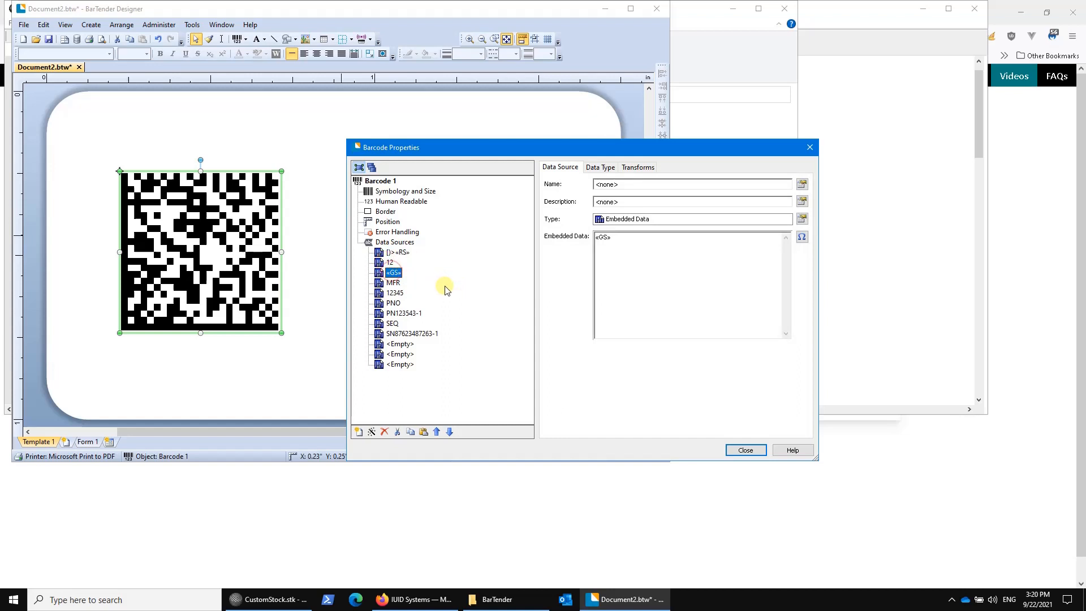
click(401, 364)
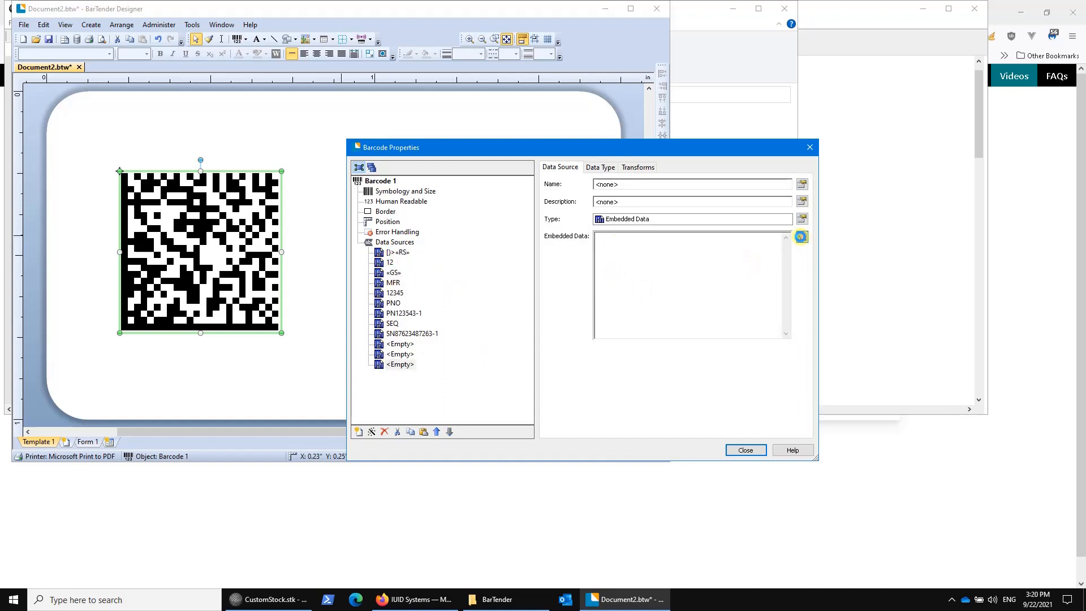
click(801, 236)
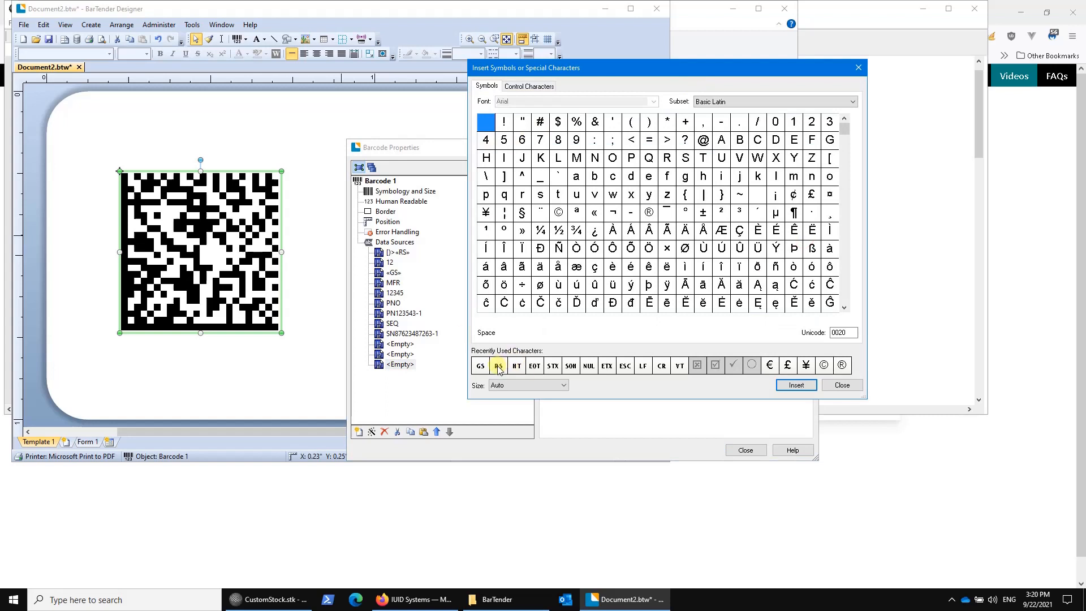
click(796, 385)
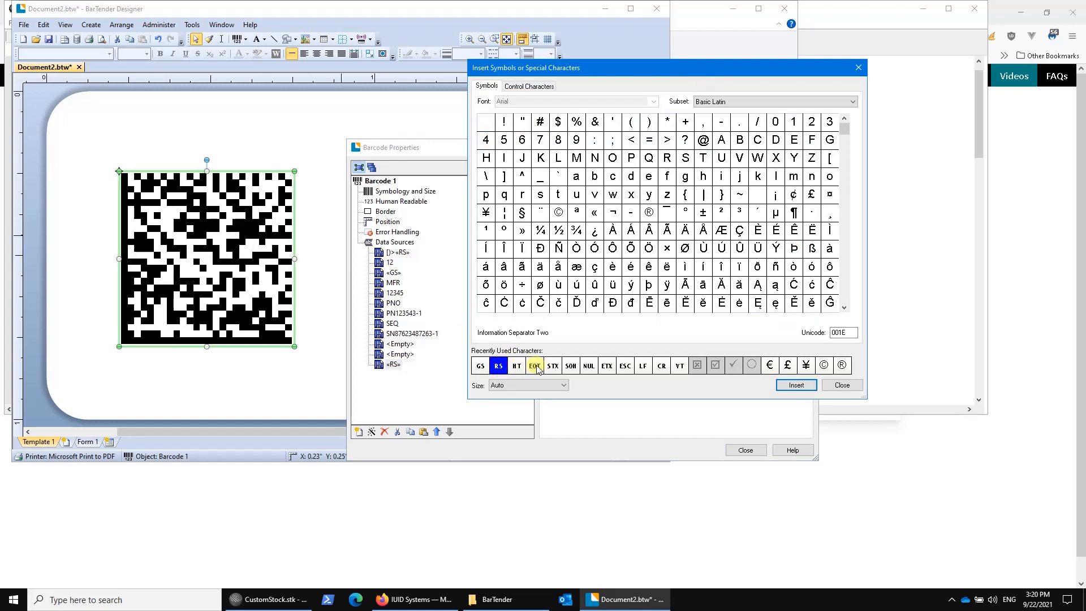
click(534, 365)
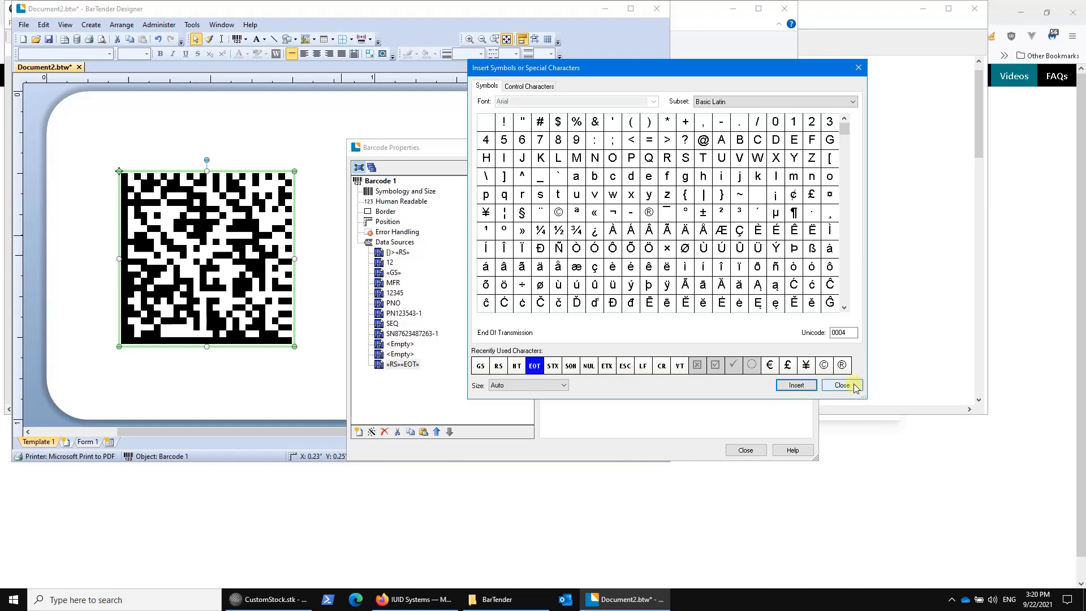
click(840, 384)
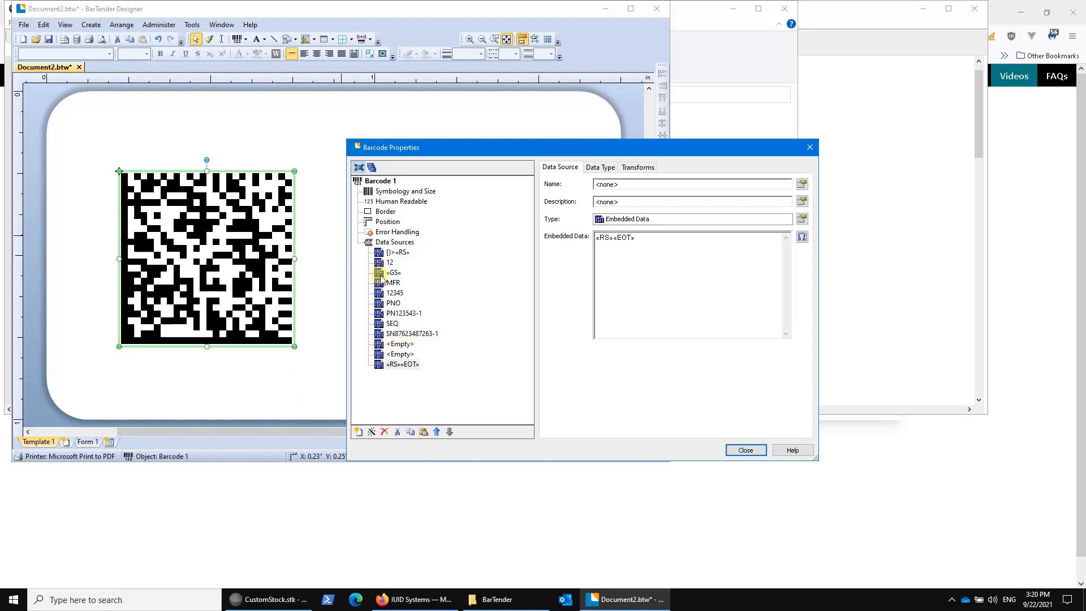
Insert blank data sources after 12345 and after PN123543-1
click(391, 292)
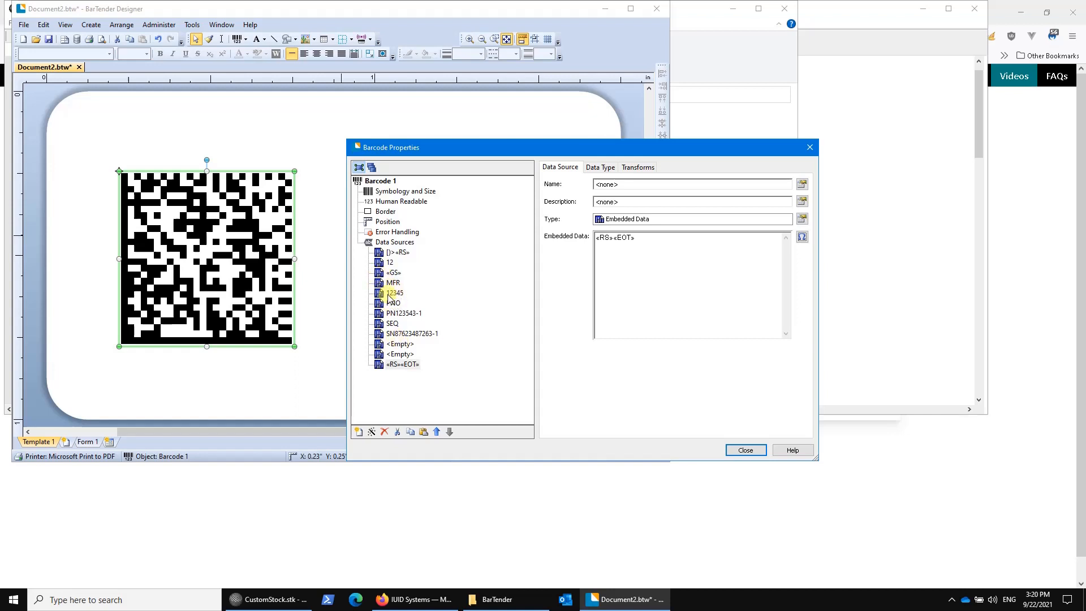
click(399, 354)
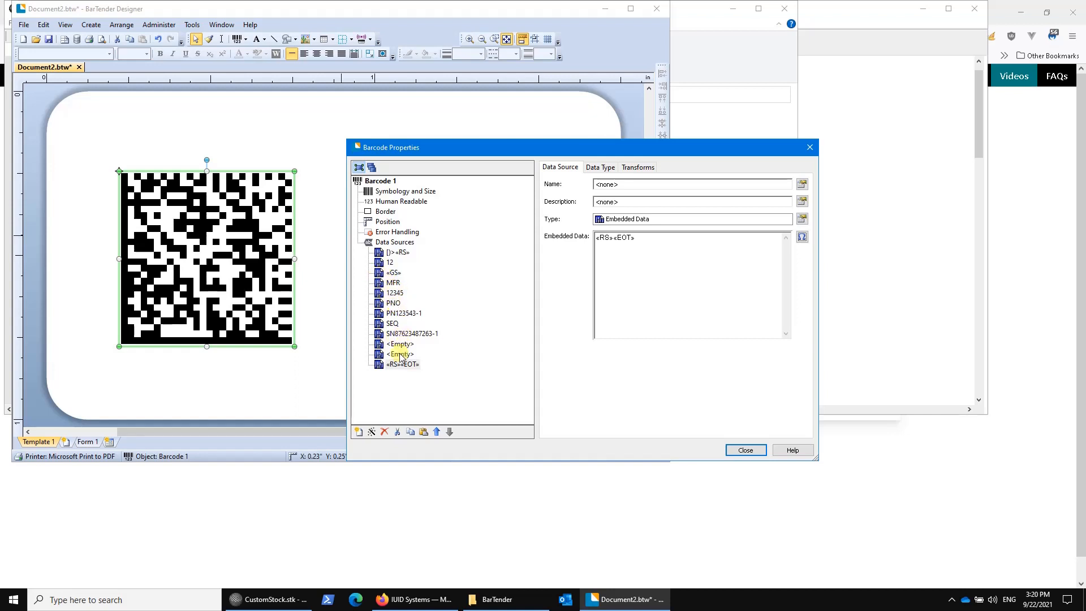
click(398, 343)
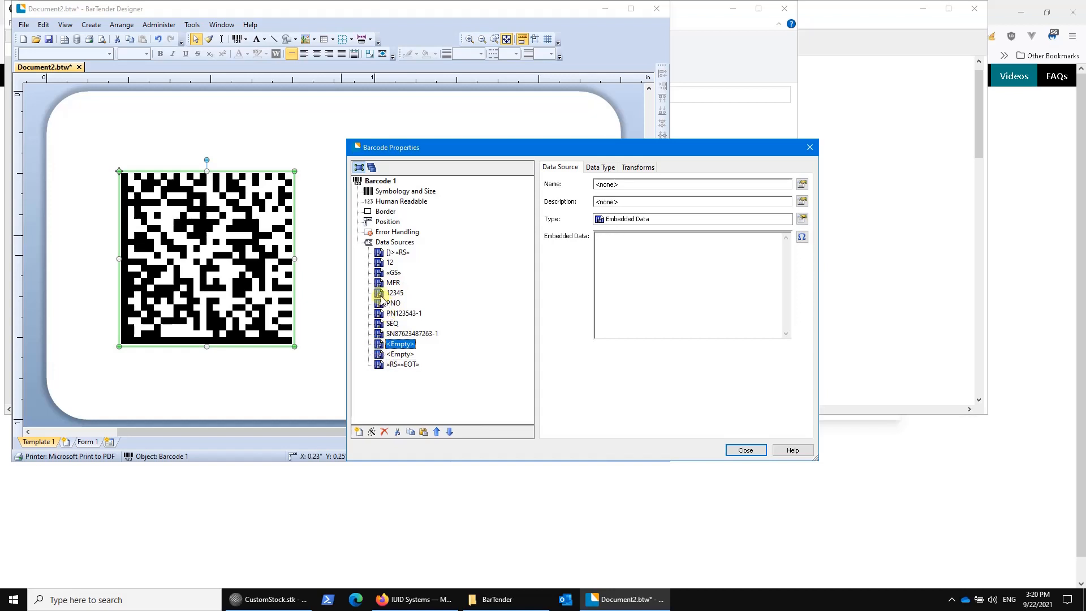
click(394, 292)
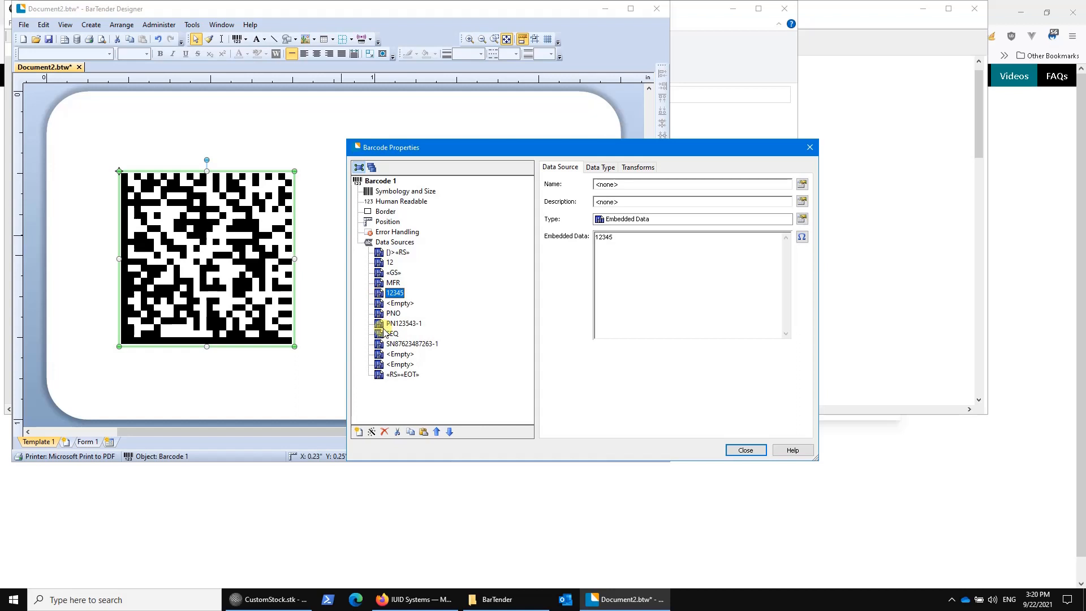
click(400, 324)
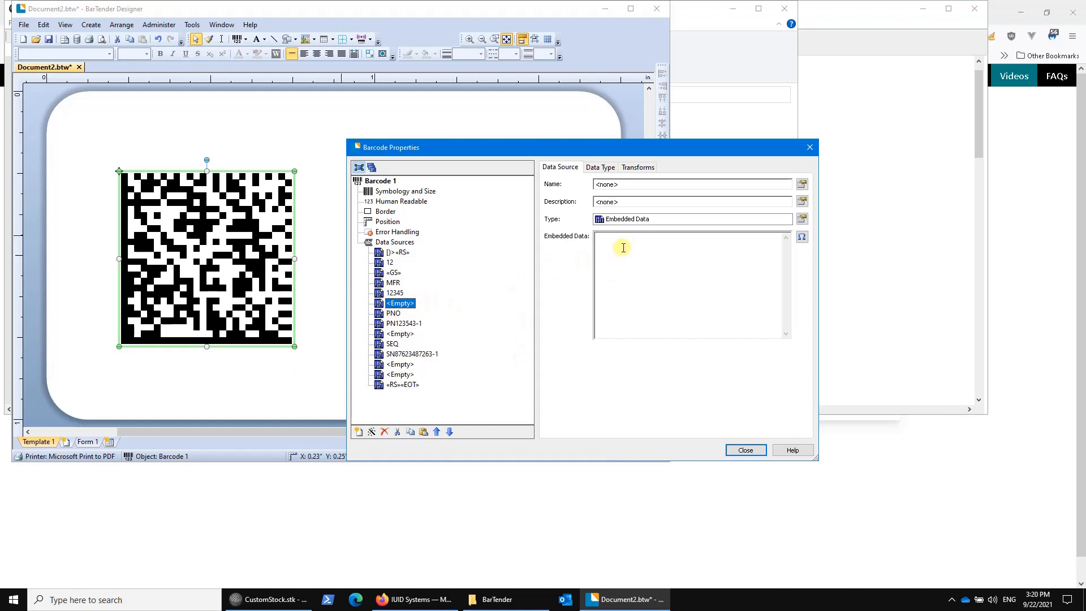
Fill both new sources with a GS separator character from Insert Symbols
click(801, 238)
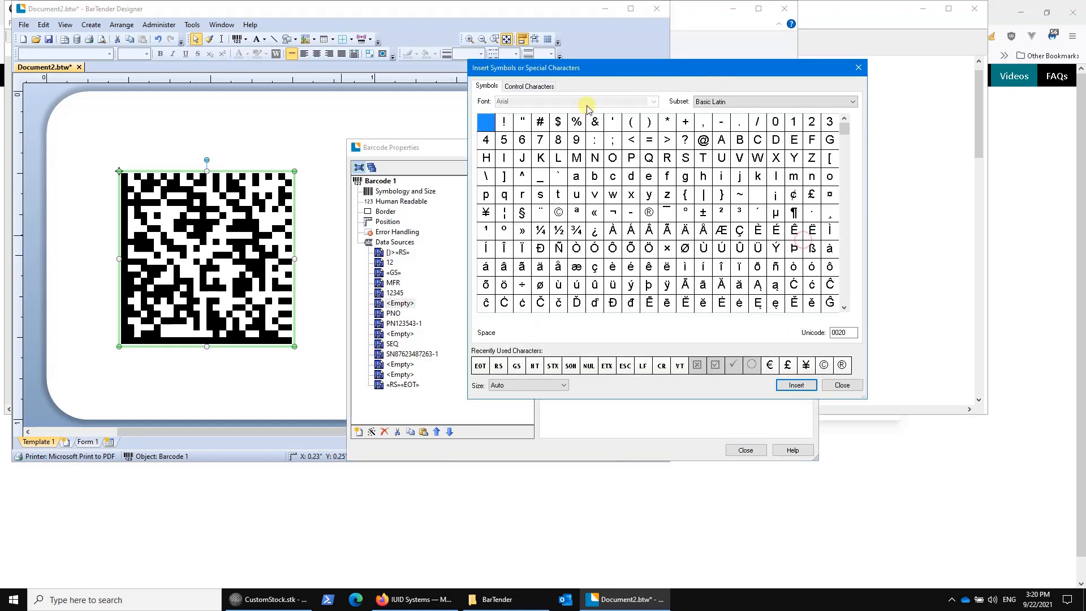
click(515, 365)
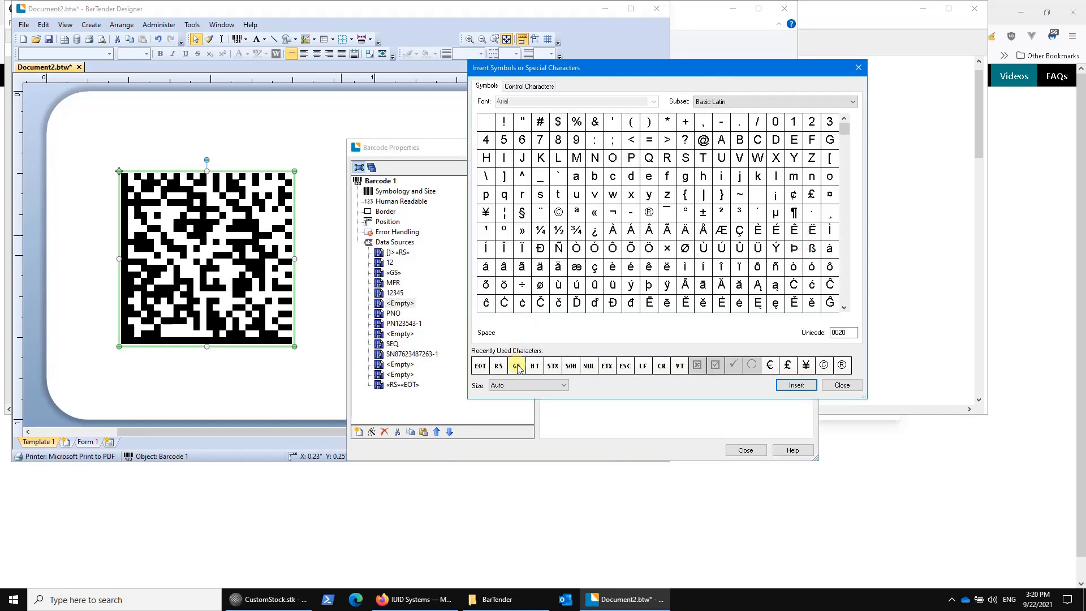
click(516, 365)
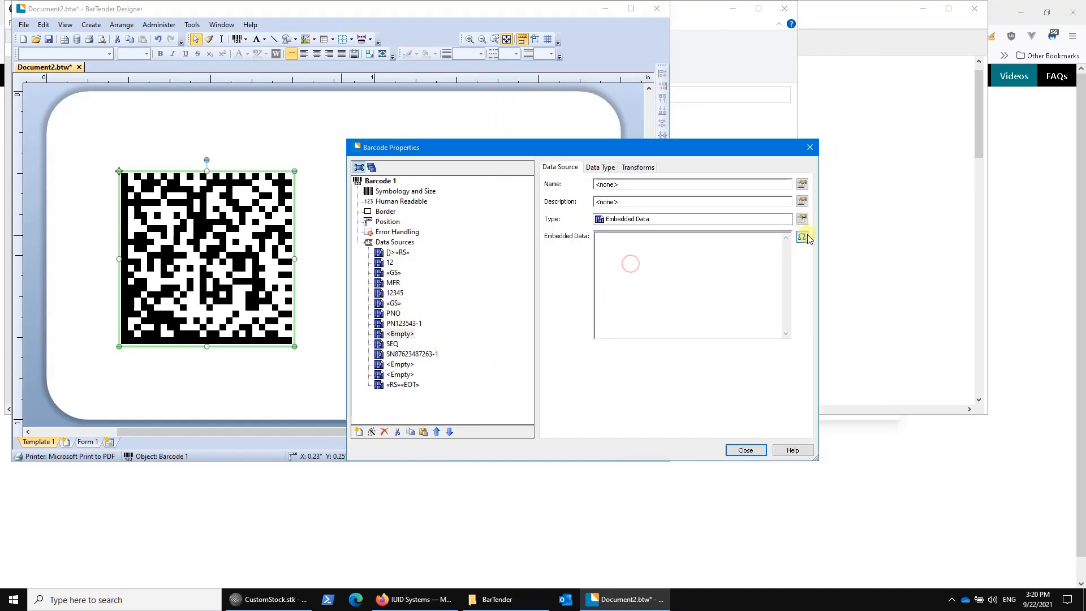
click(802, 235)
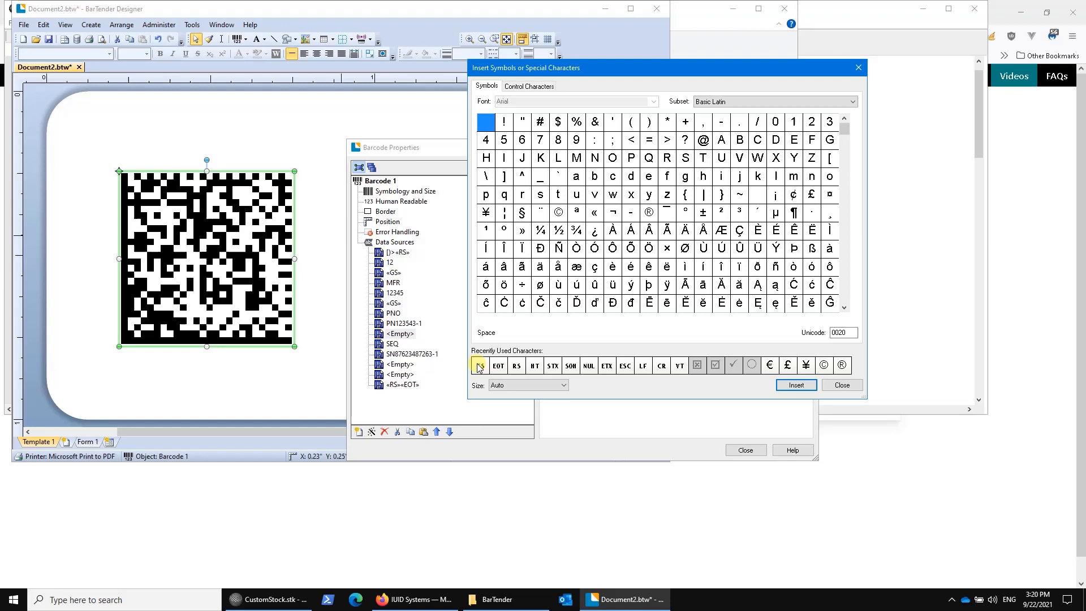
click(480, 365)
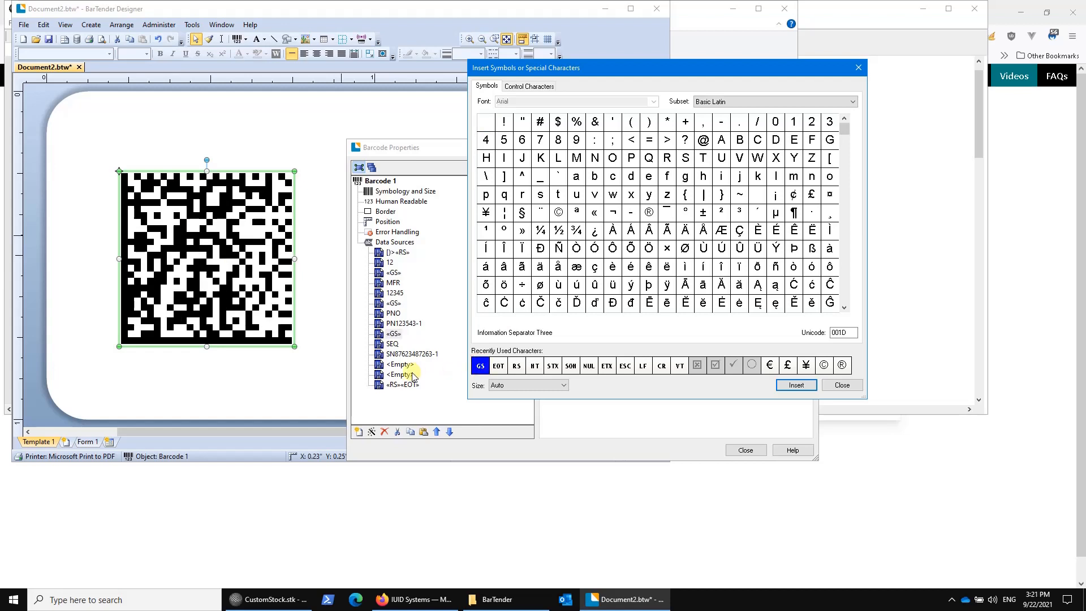
click(841, 385)
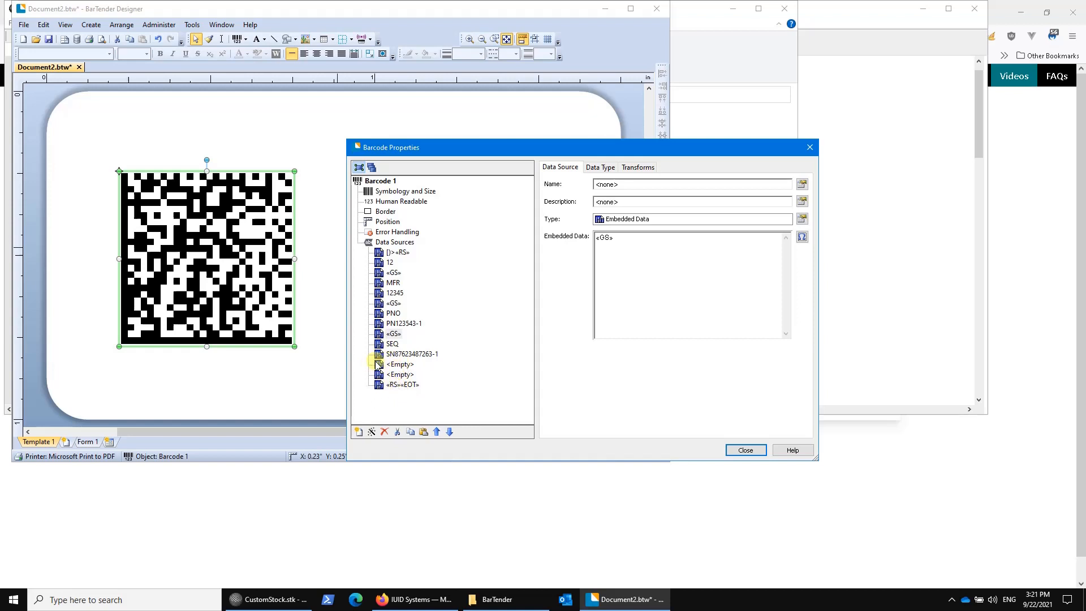
Remove the leftover empty data sources so the data ends «RS»«EOT», then close Barcode Properties
click(399, 364)
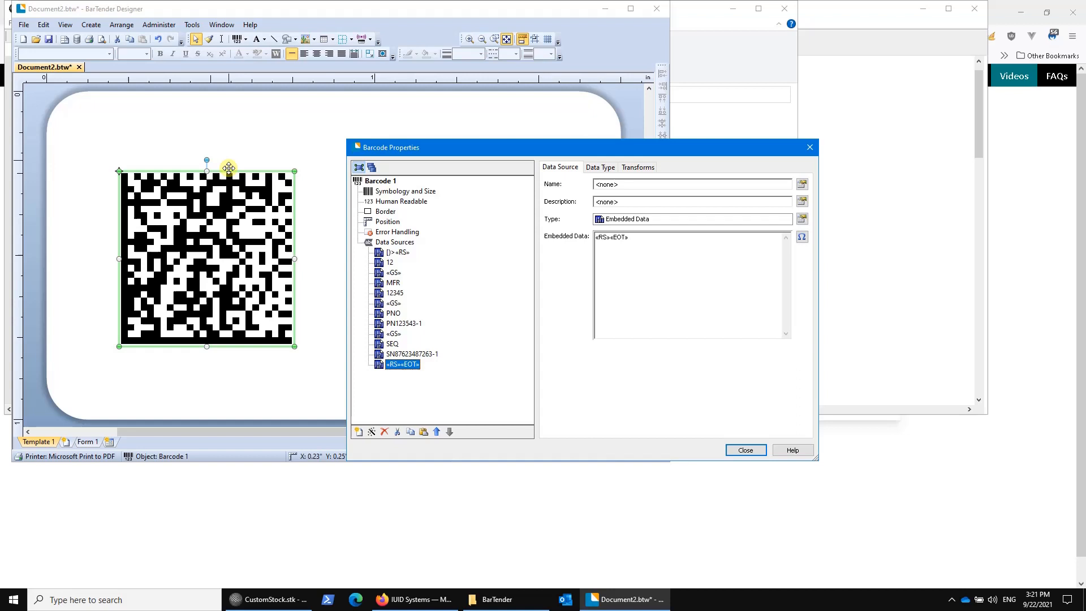
mouse_move(233, 140)
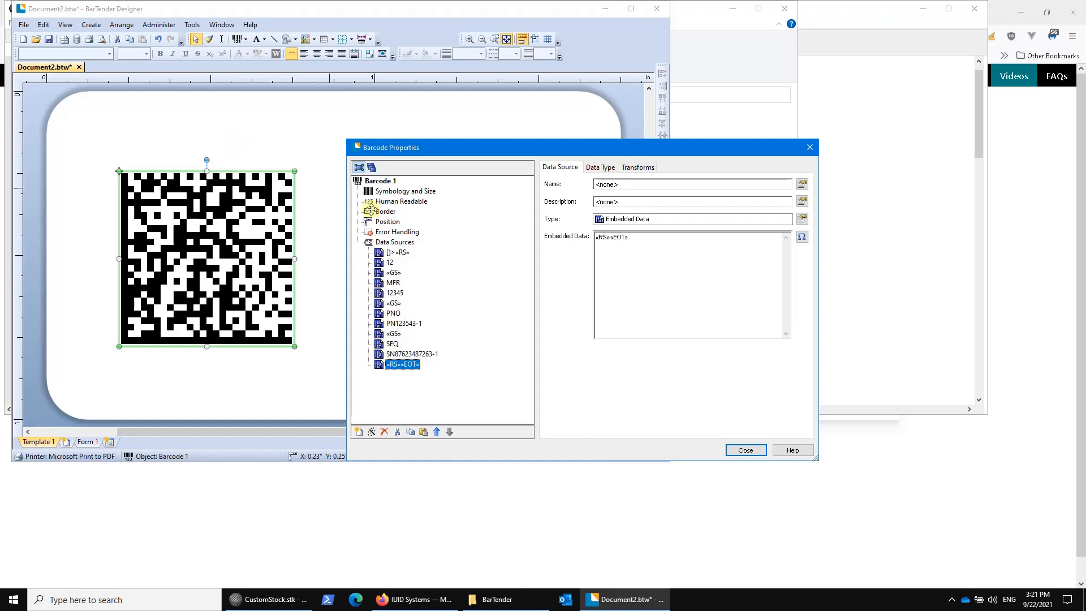
mouse_move(401, 288)
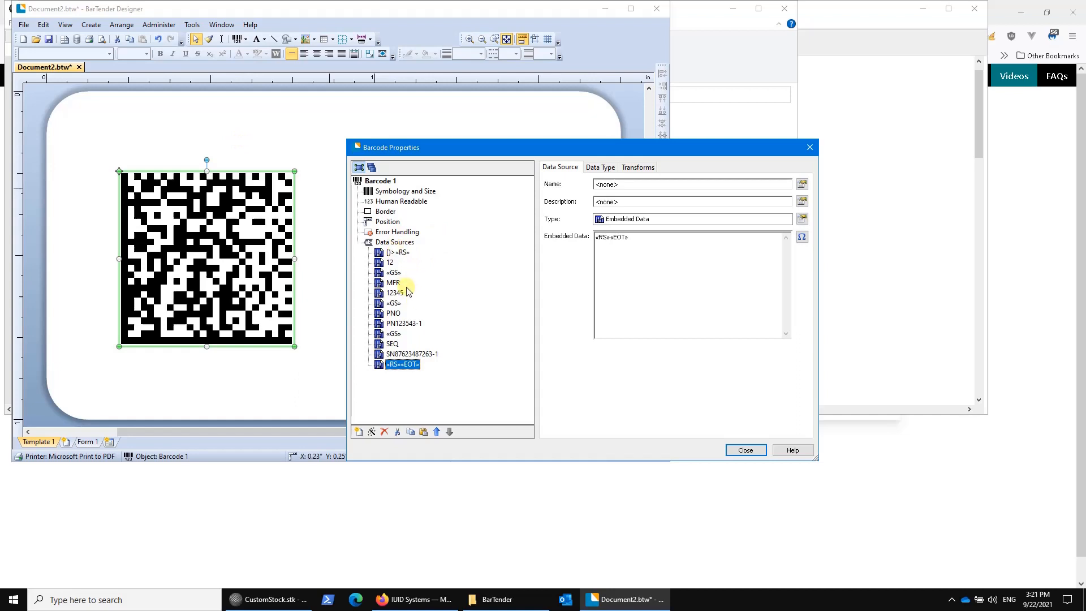
mouse_move(412, 330)
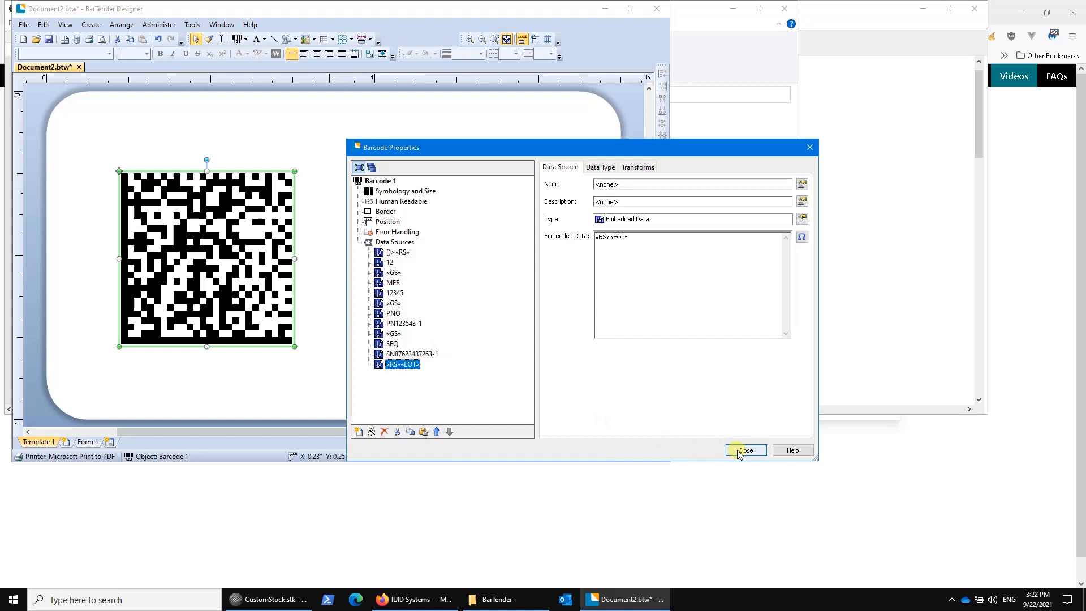
click(746, 450)
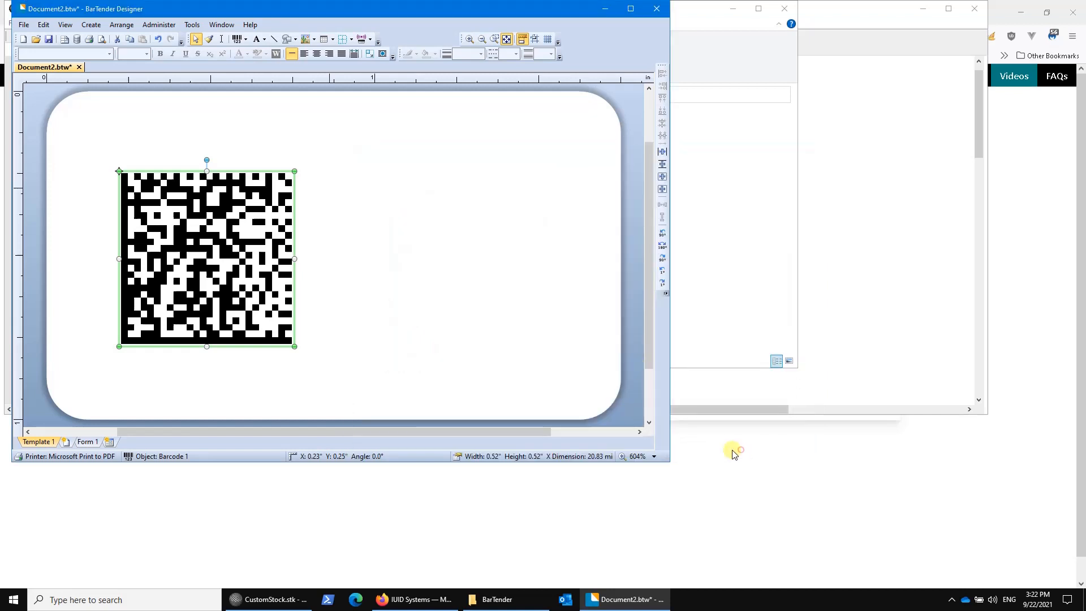
Add a Sample Text object, narrow it to about half width and set it beside the barcode
click(262, 38)
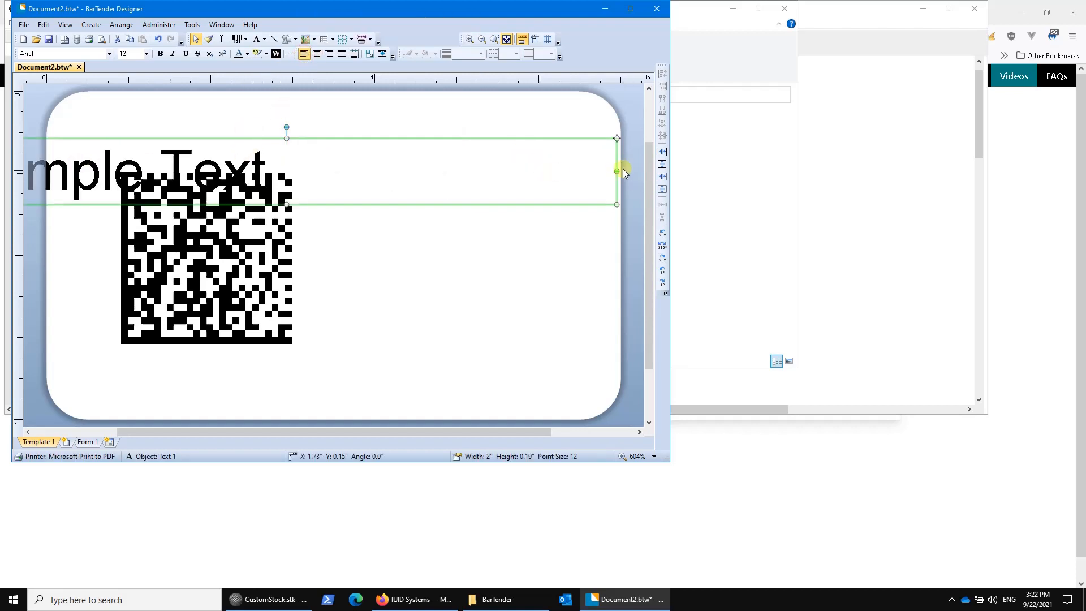
drag(616, 172, 338, 174)
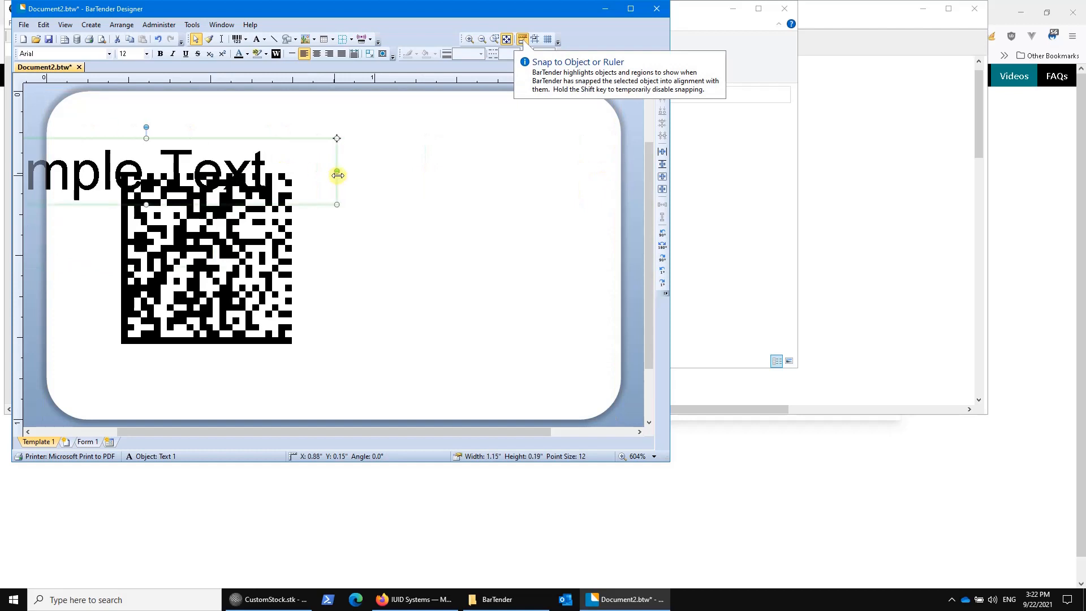
drag(337, 174, 383, 144)
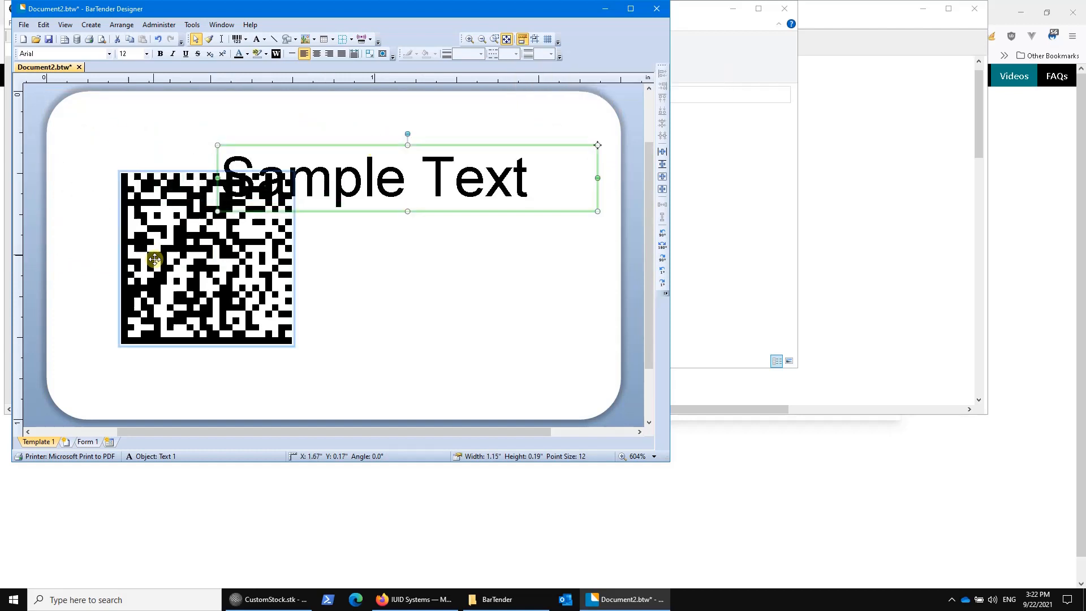
mouse_move(155, 271)
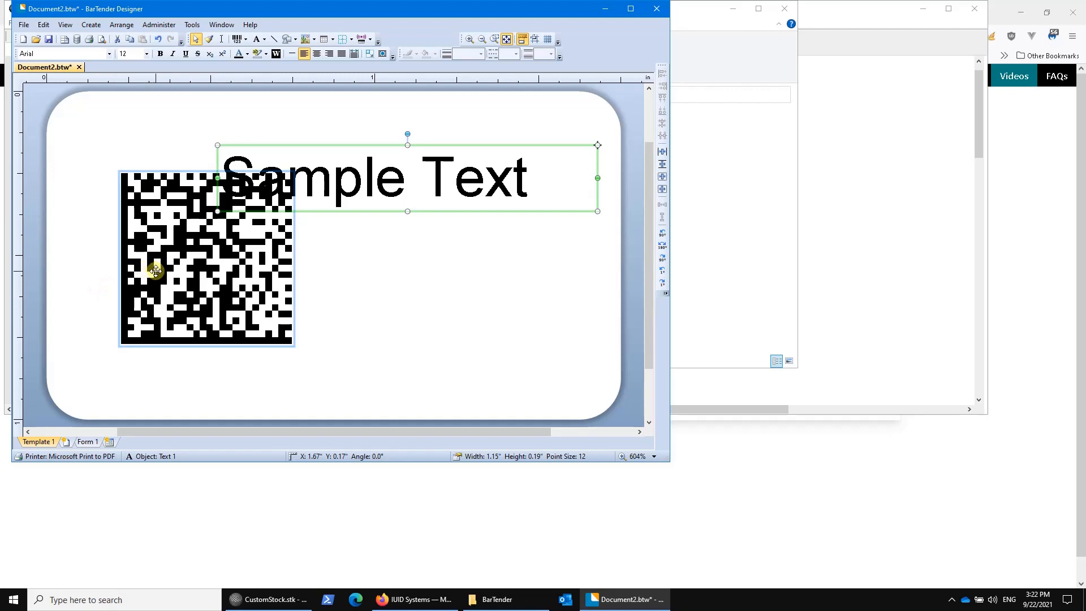
Shrink the Data Matrix barcode, place it at the label's top right and the text at the left edge
click(154, 271)
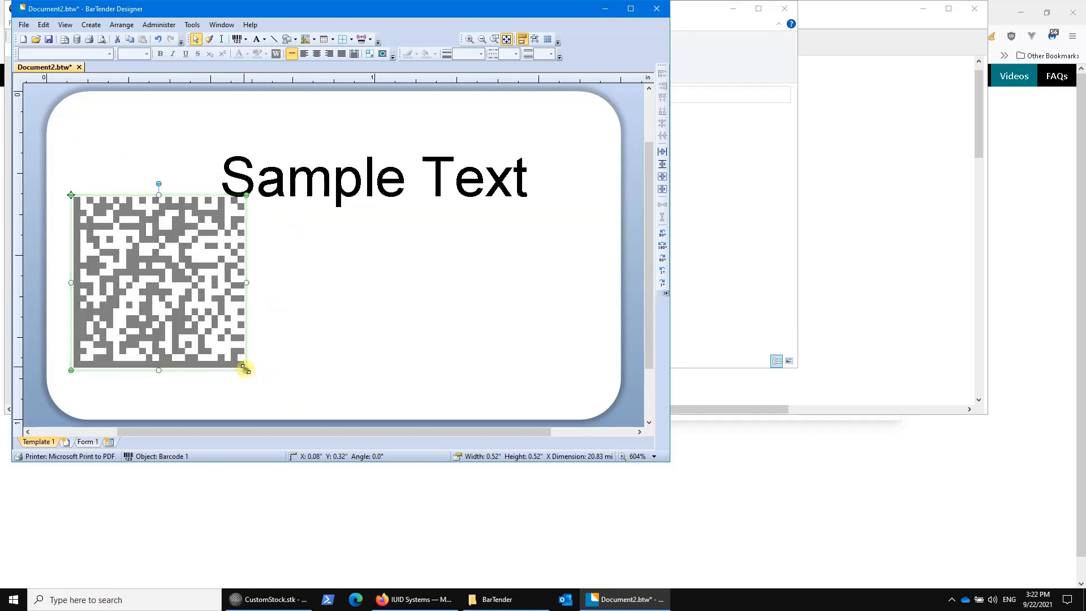
drag(246, 369, 187, 313)
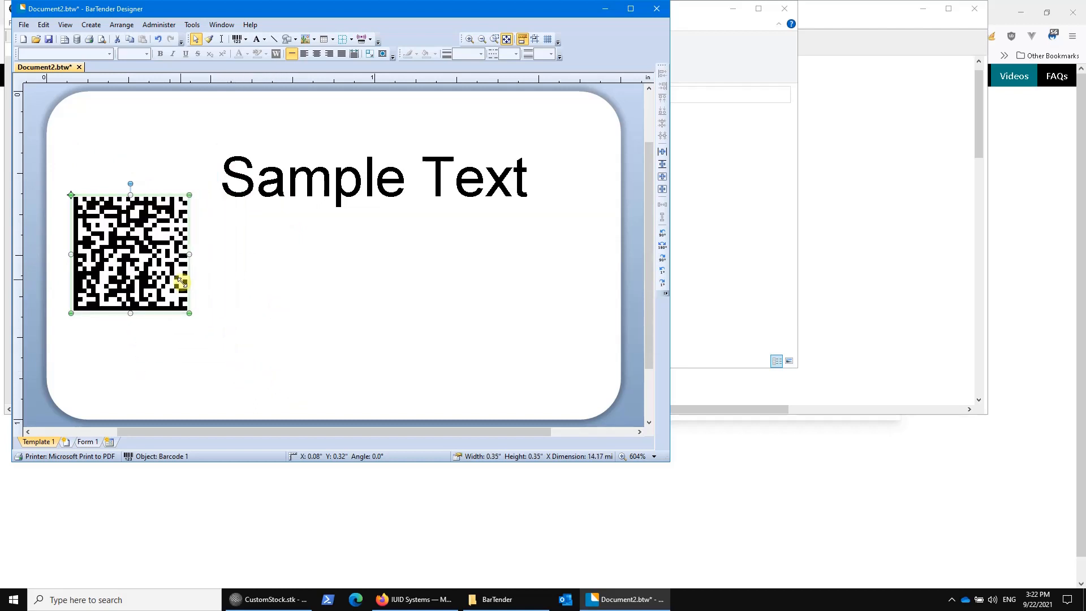
drag(129, 253, 138, 264)
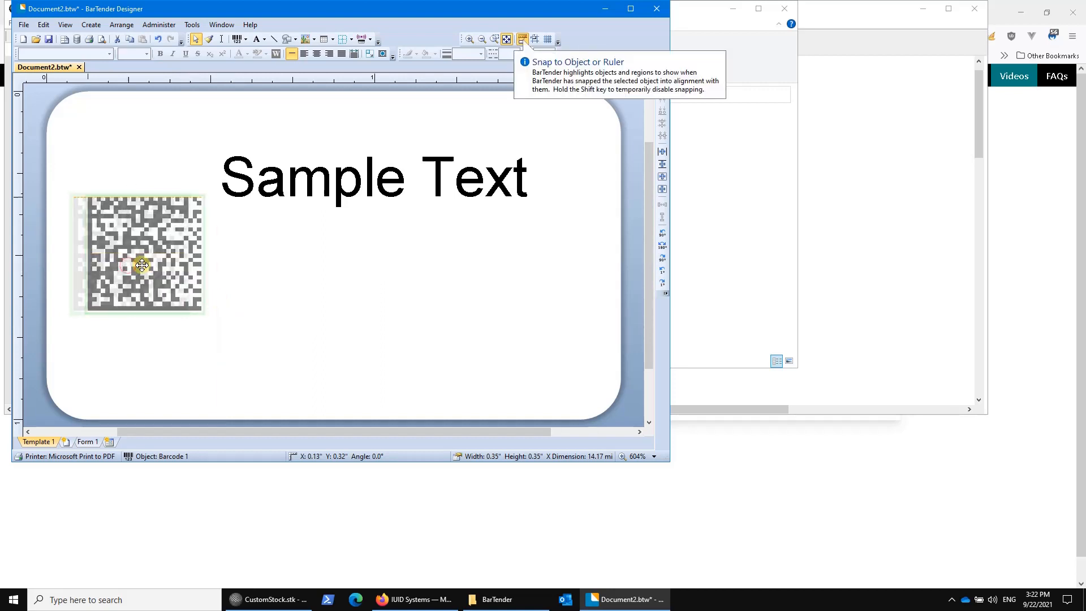
drag(138, 264, 140, 186)
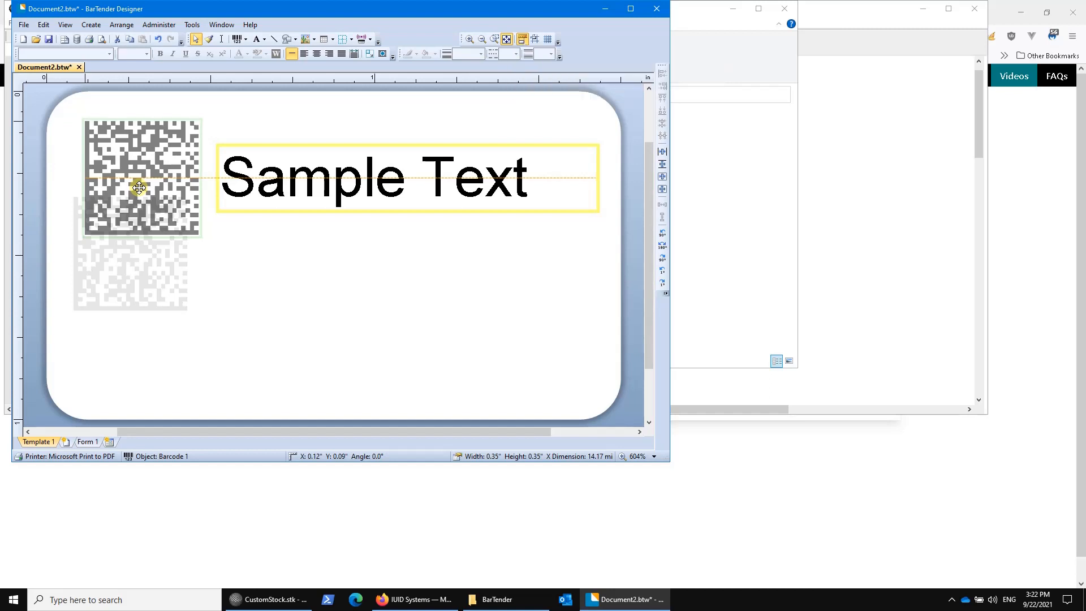
drag(138, 186, 526, 193)
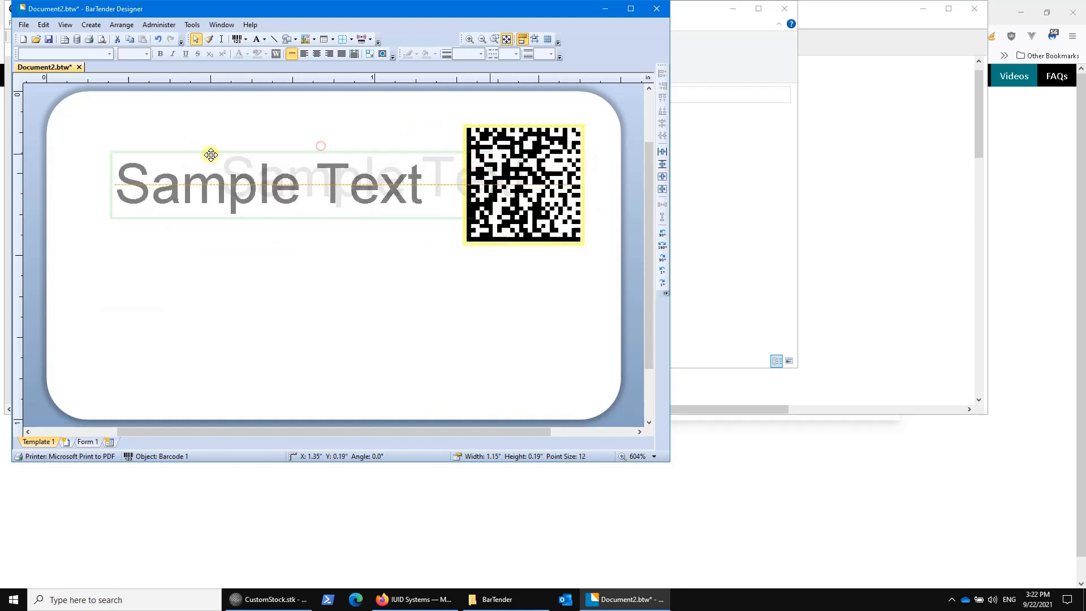
drag(211, 154, 180, 151)
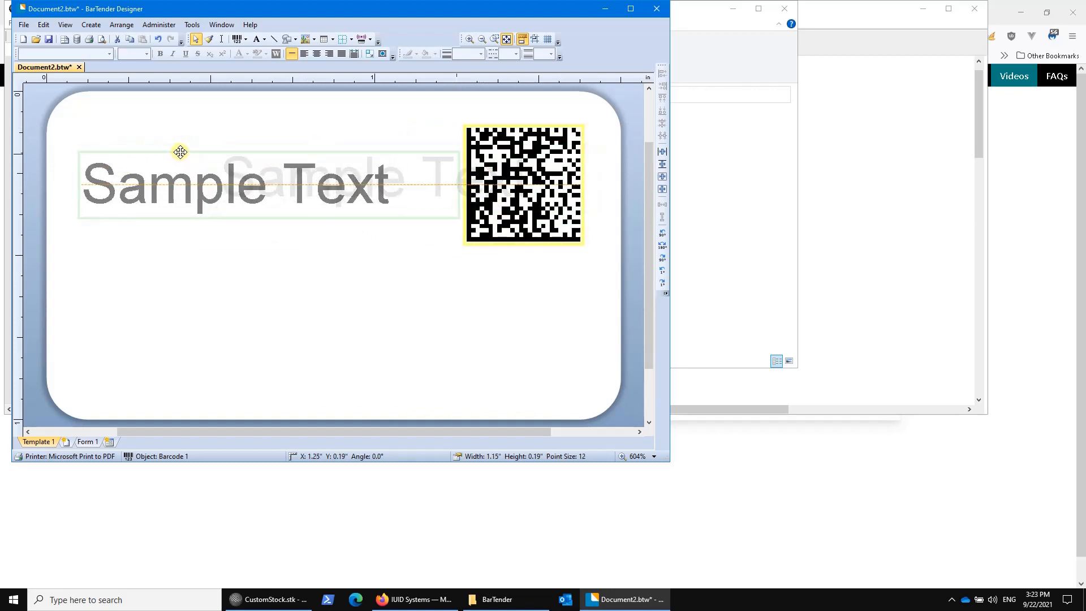
click(198, 183)
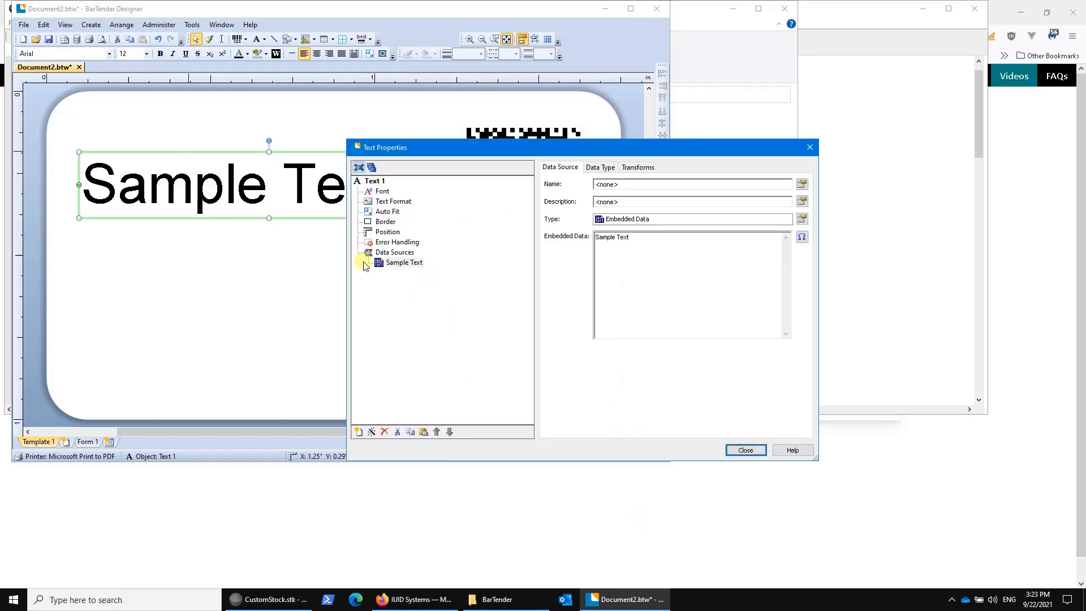
Clear the Sample Text data and leave the text object with ten empty data sources, then select the barcode
double_click(611, 237)
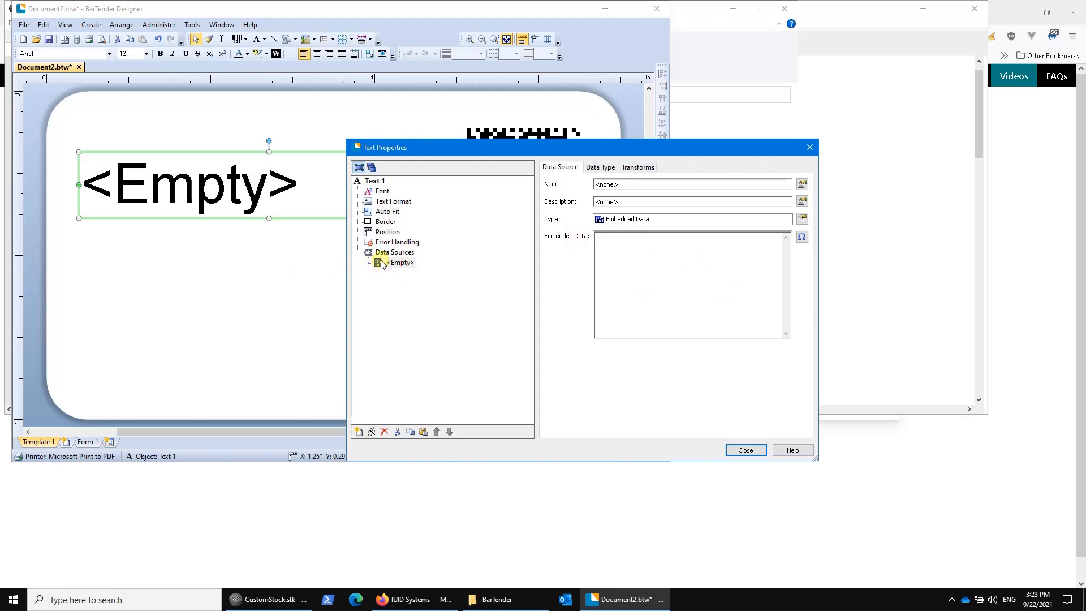
click(398, 262)
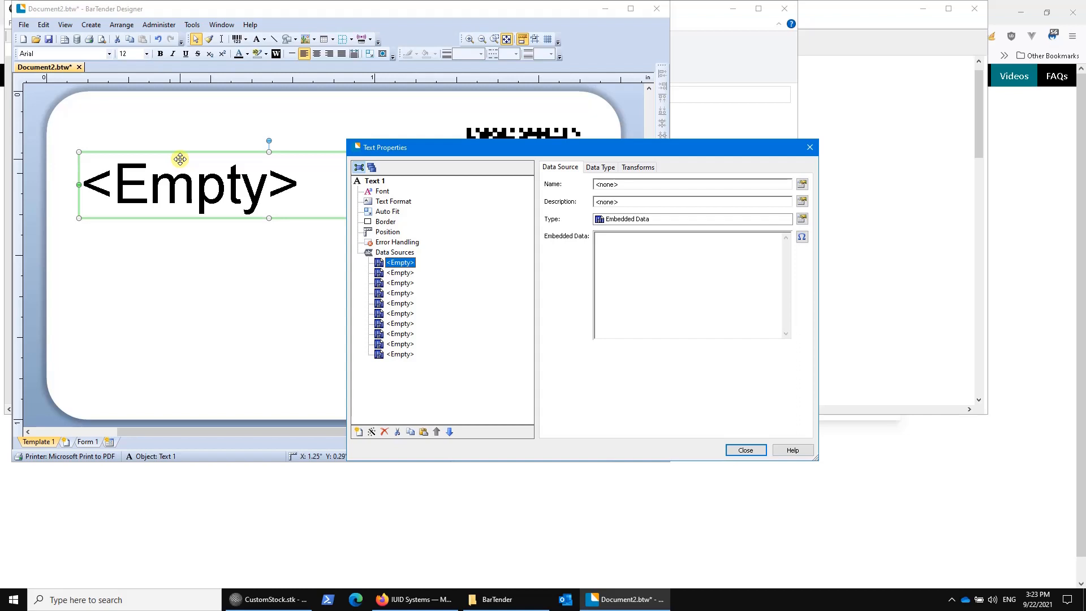
mouse_move(422, 342)
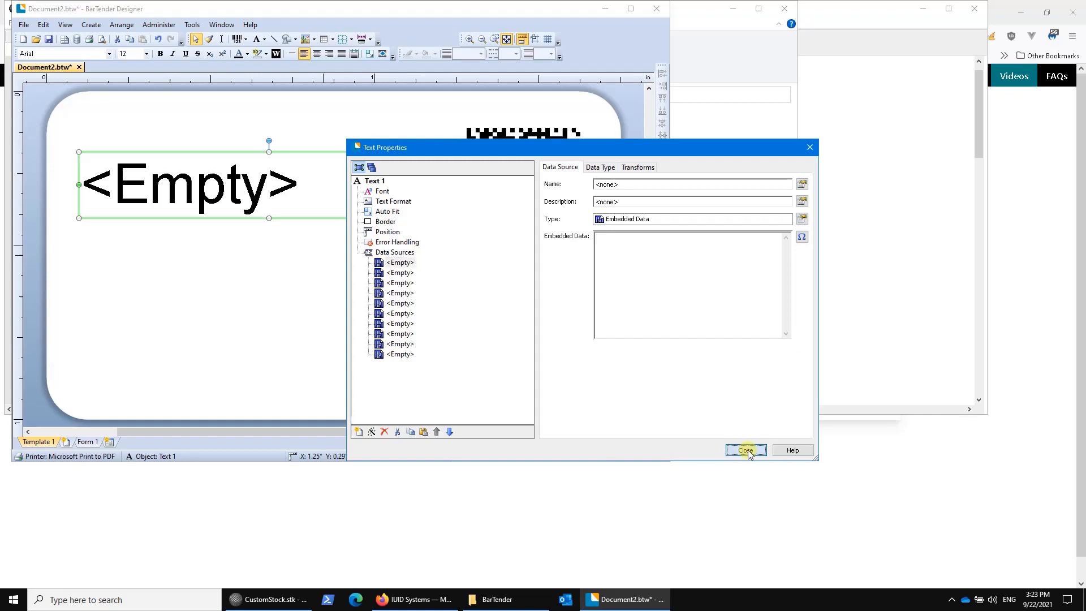
click(746, 450)
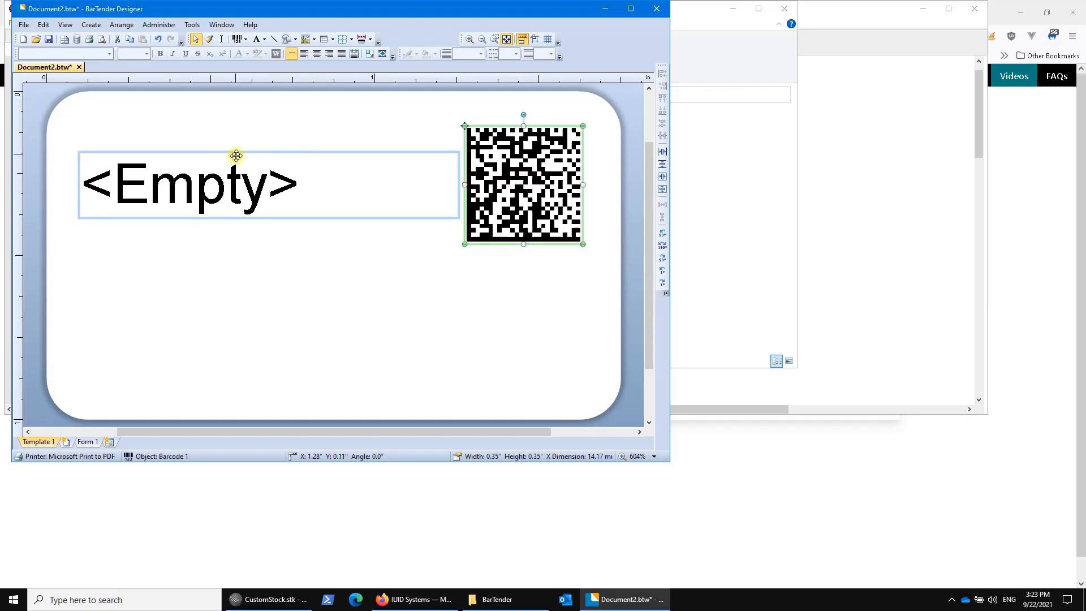
click(190, 187)
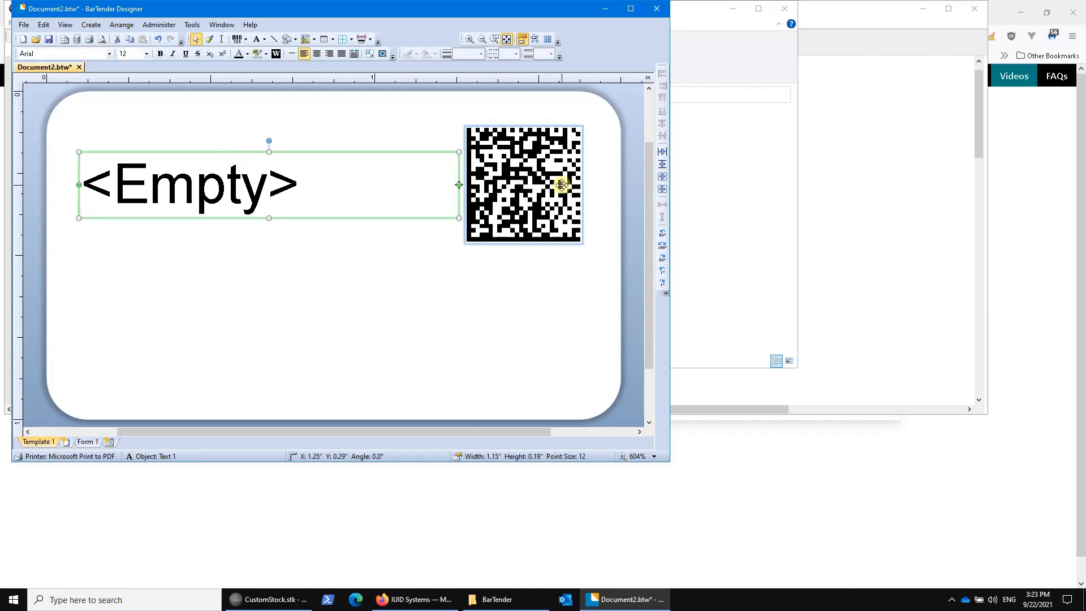
double_click(523, 184)
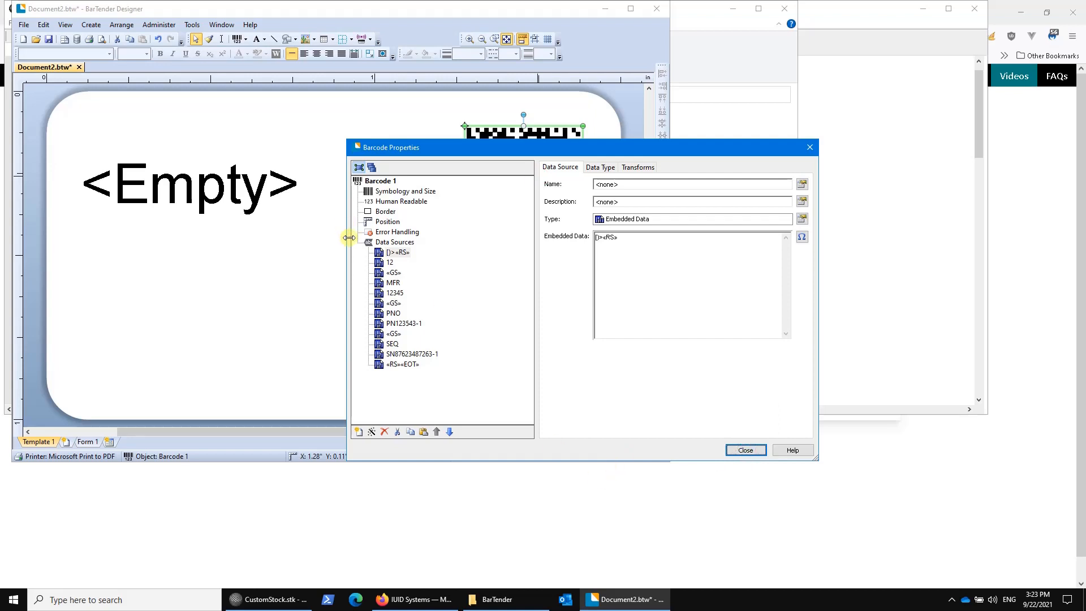
click(394, 291)
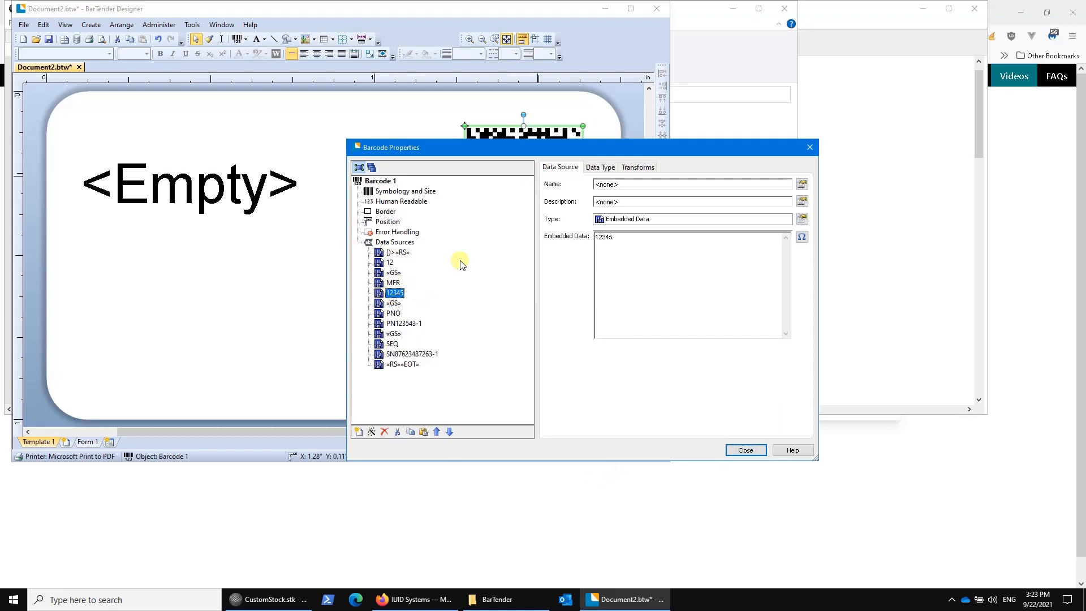
mouse_move(462, 288)
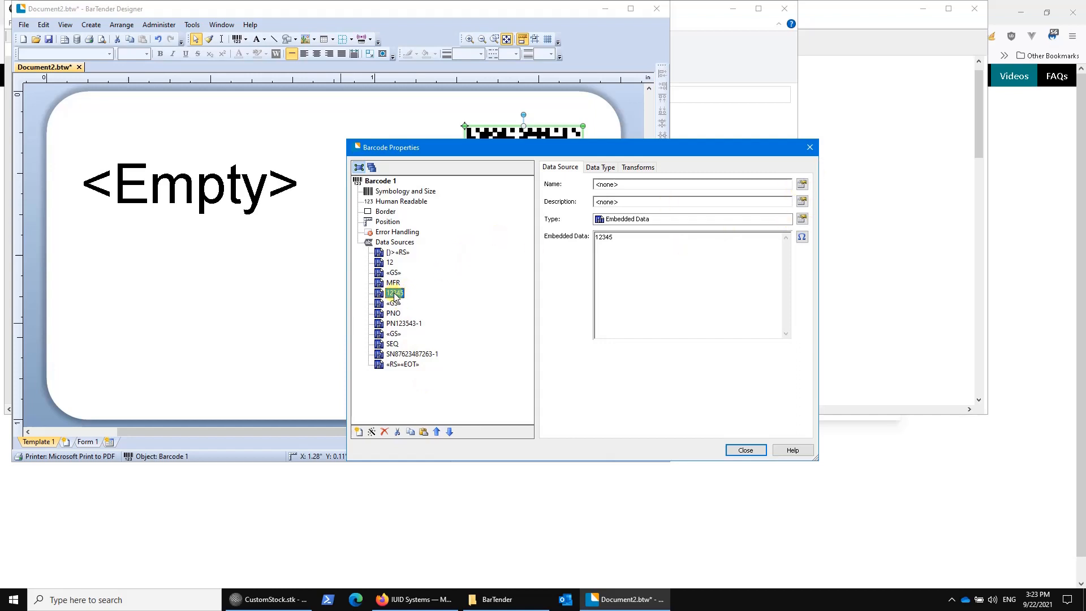
click(801, 184)
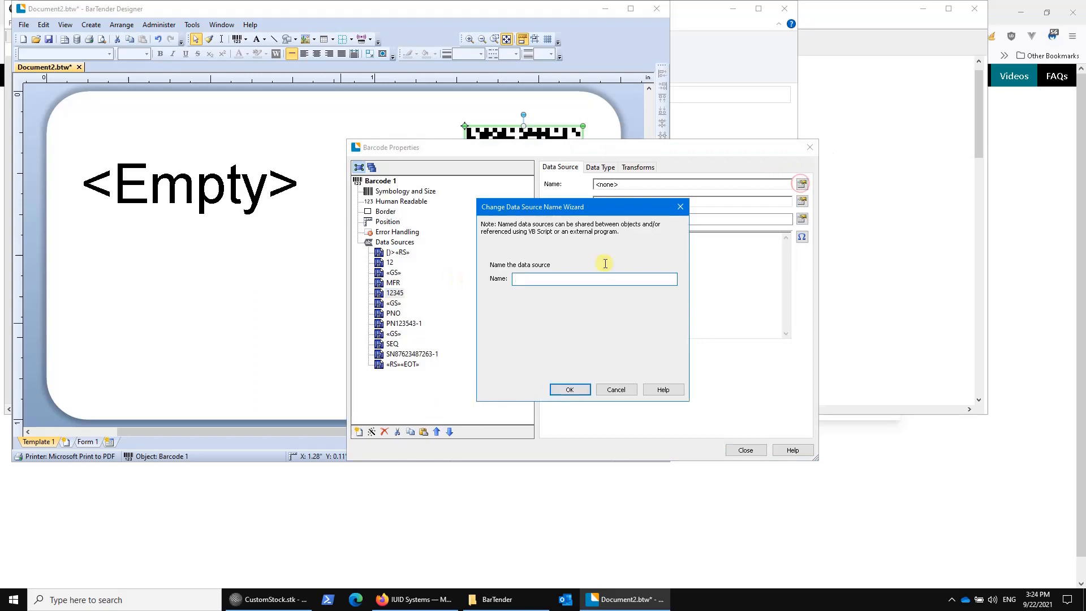
text(E)
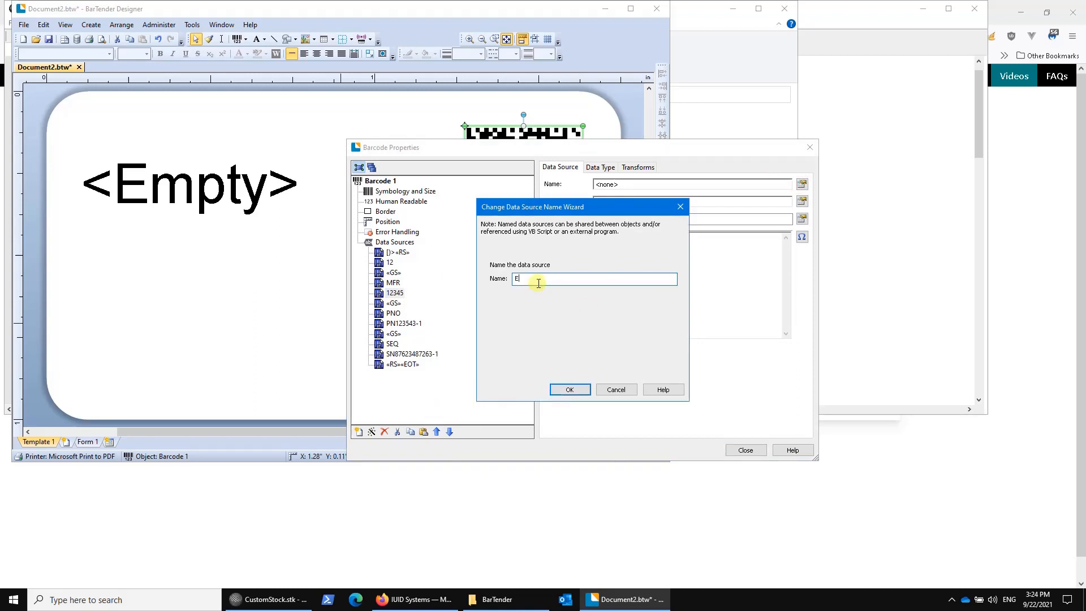
key(Backspace)
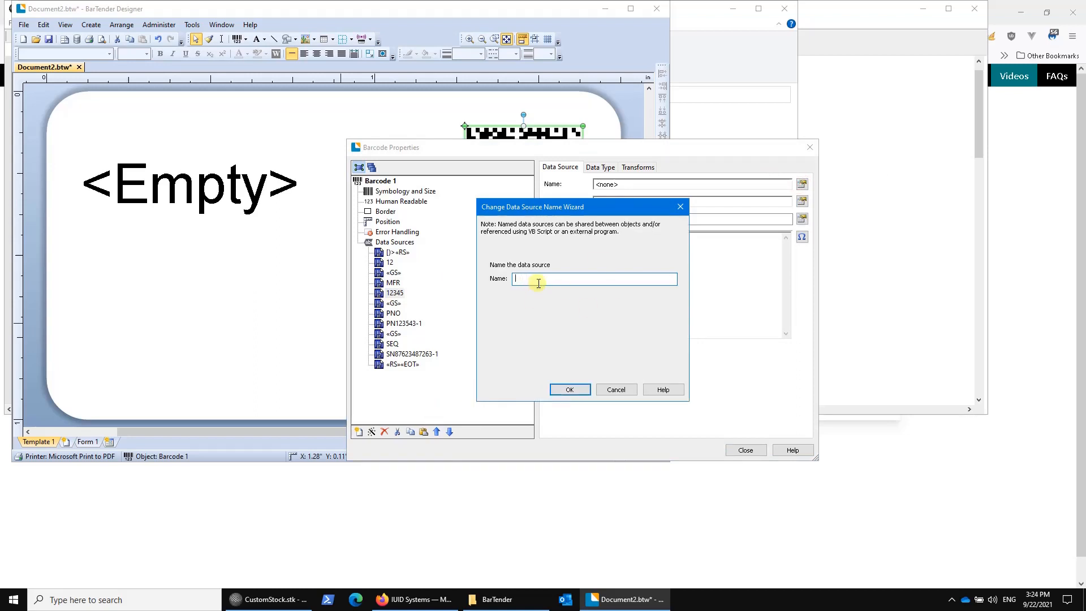
text(eid)
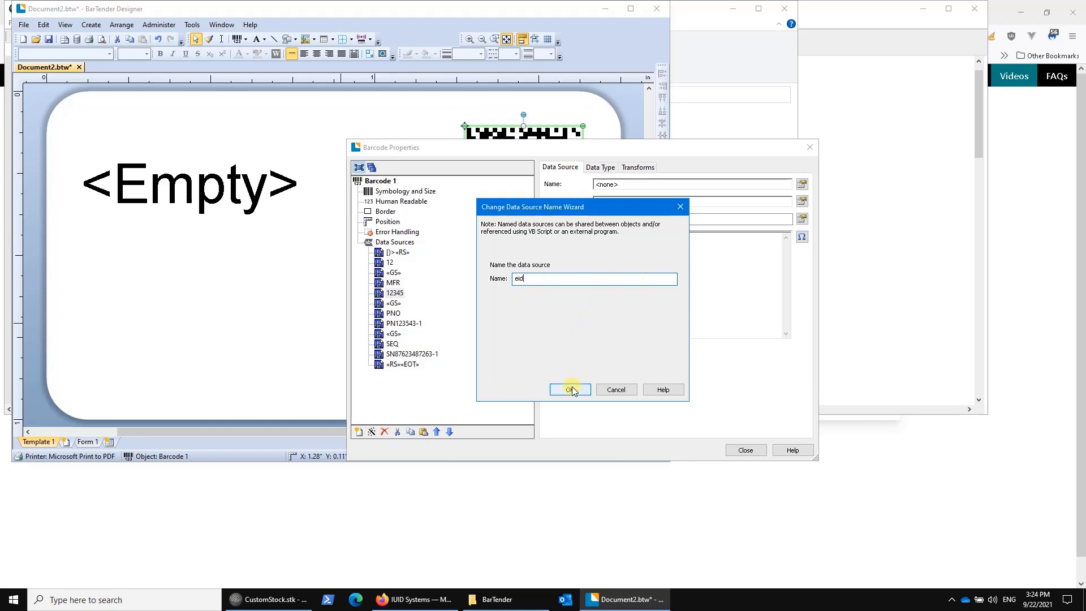
click(570, 389)
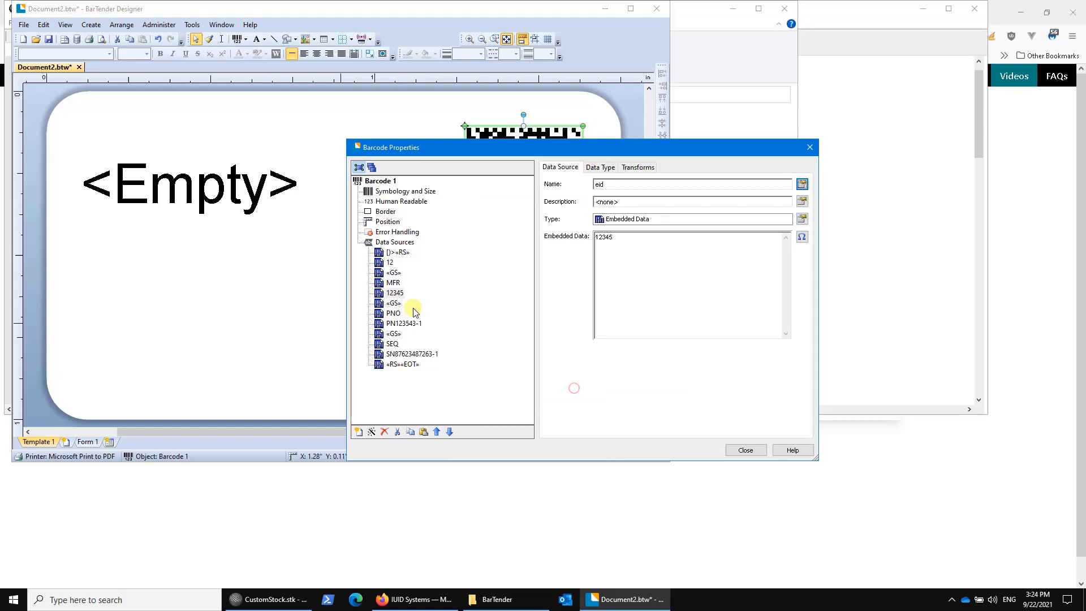
click(404, 323)
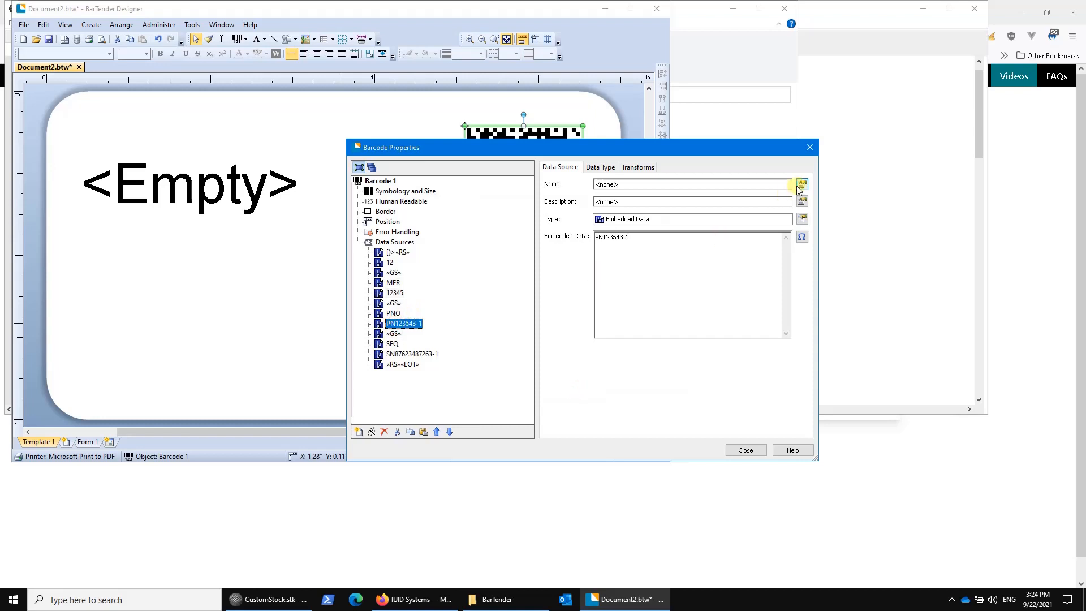
click(801, 184)
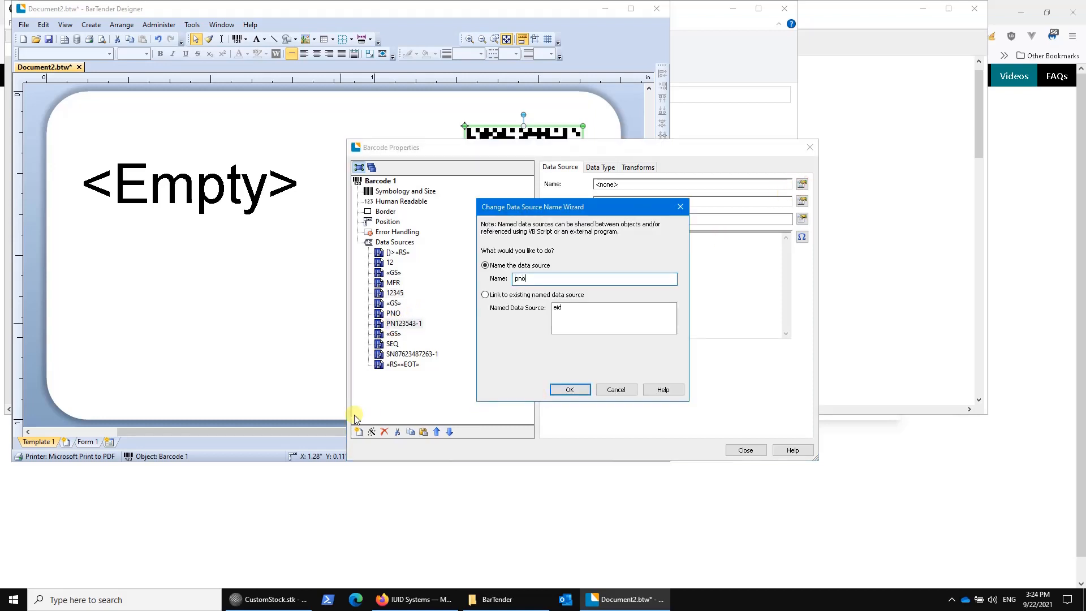
click(569, 389)
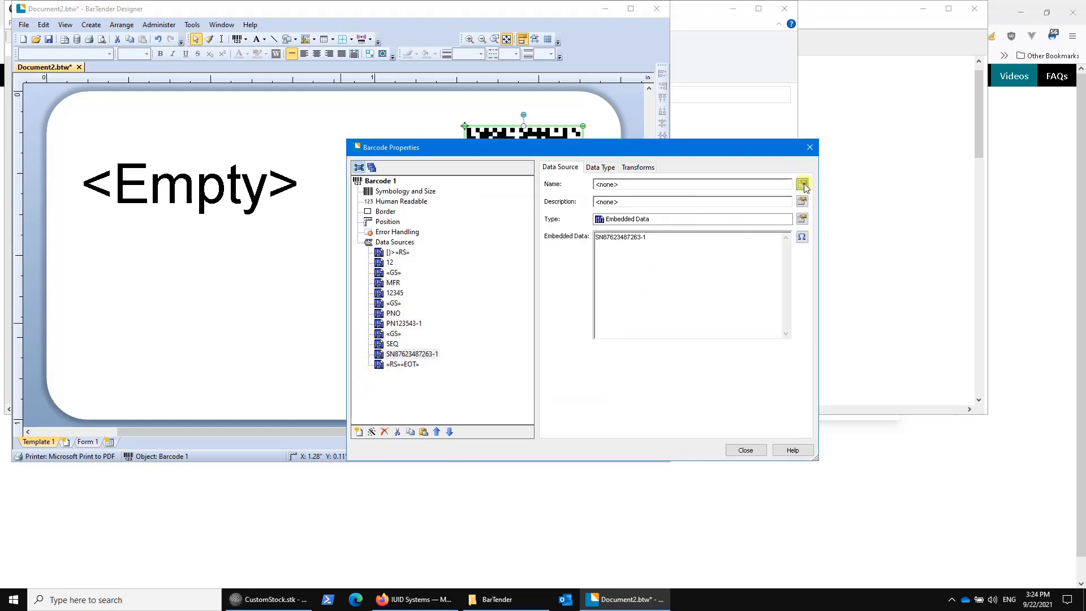
click(801, 183)
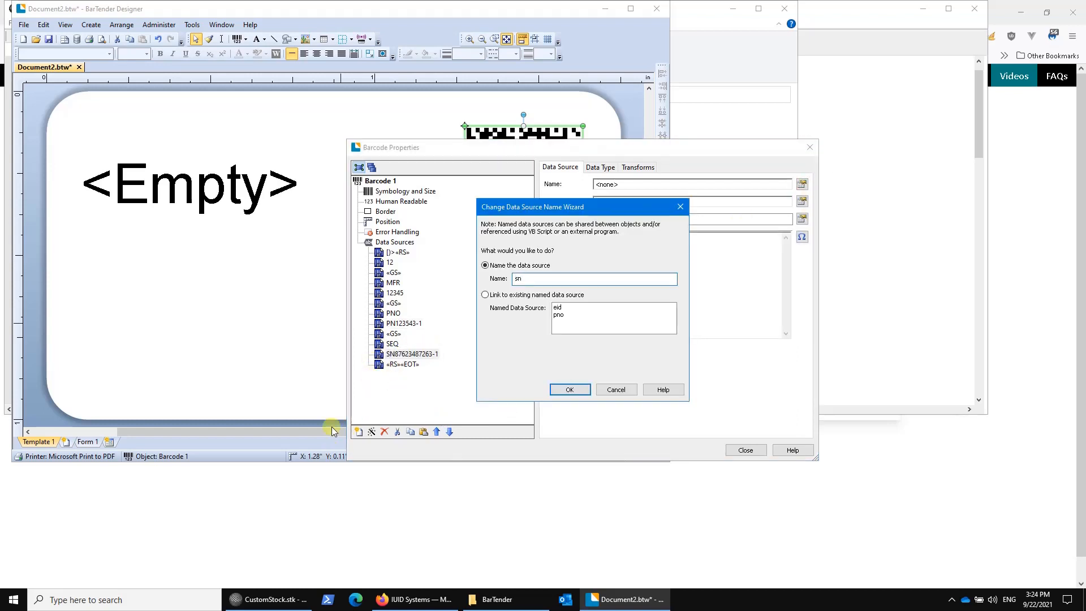
click(569, 389)
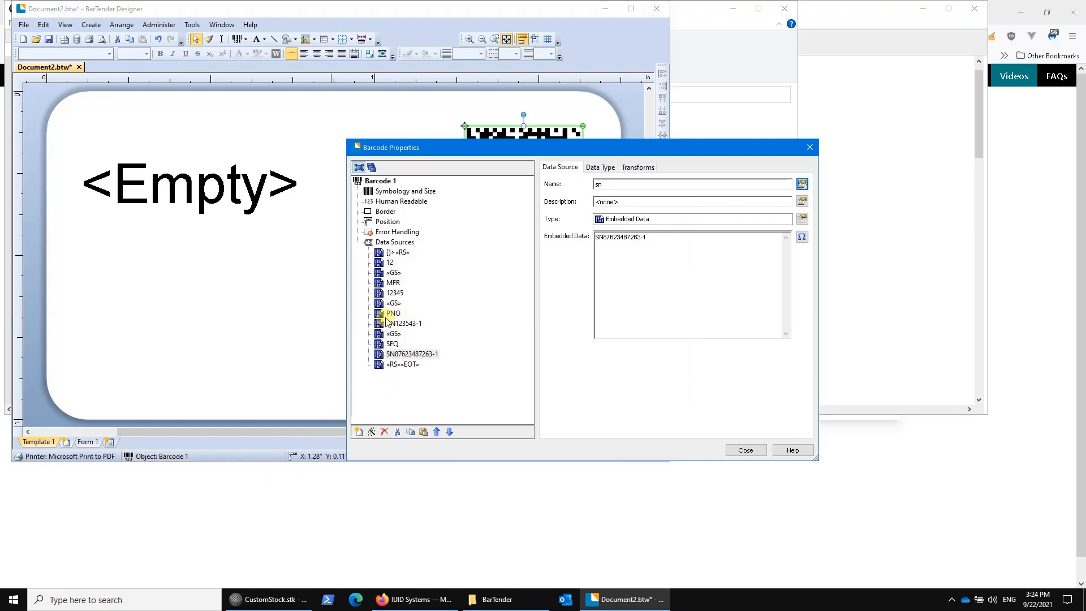
Name the MFR, PNO and SEQ label sources tei1, tei2 and tei3 and close the barcode properties
click(391, 283)
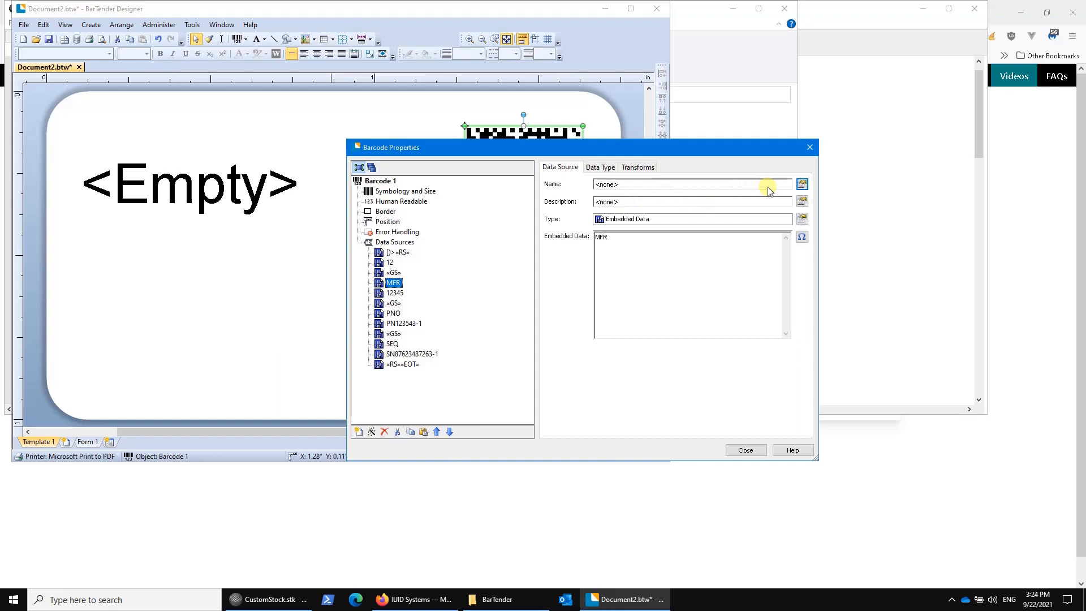
click(800, 183)
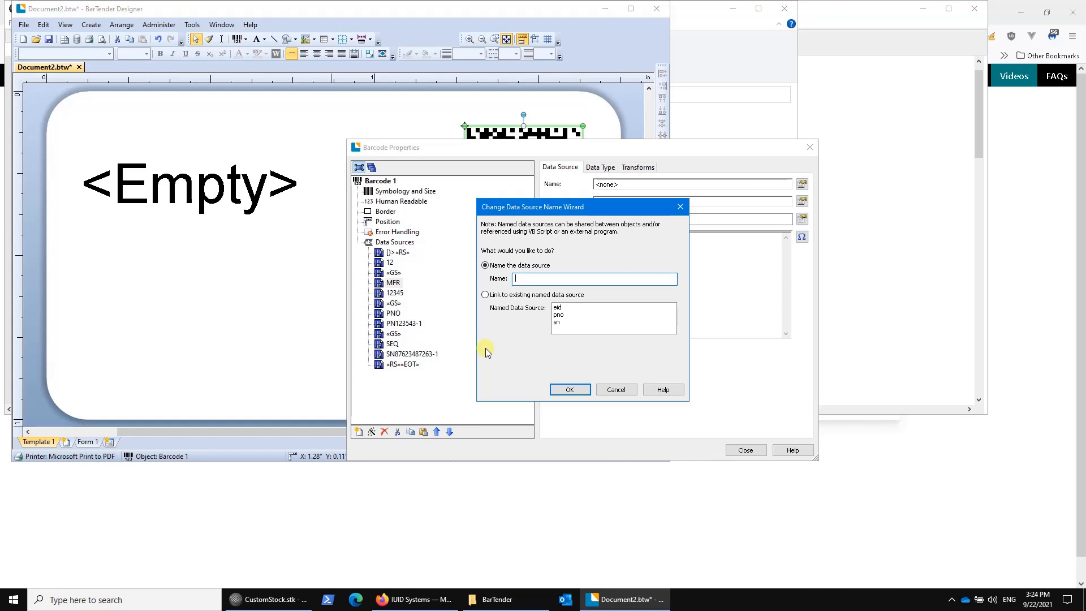
text(tei1)
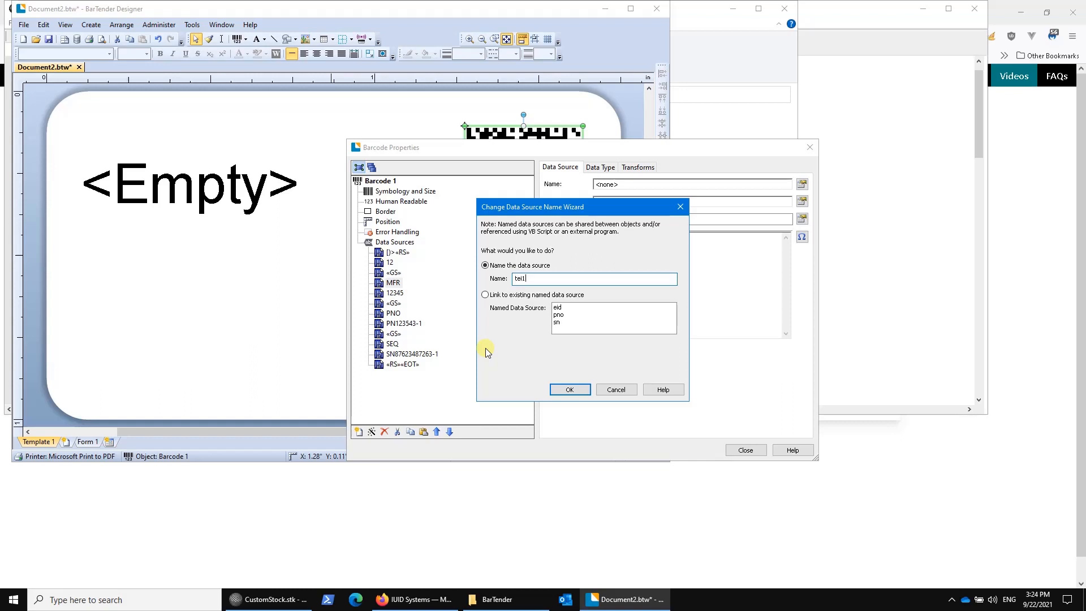
mouse_move(599, 367)
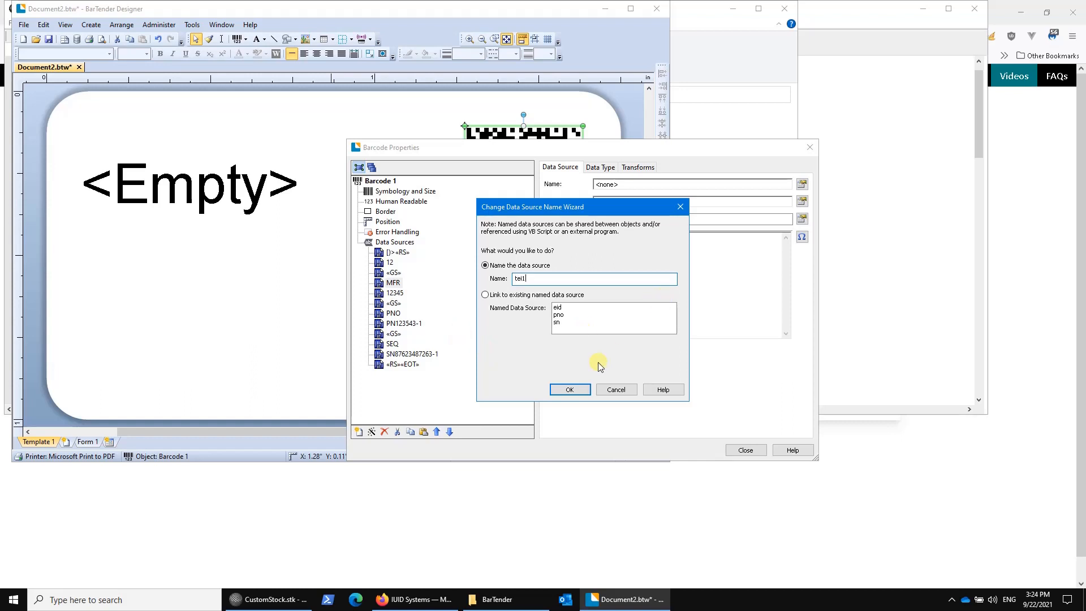
click(568, 389)
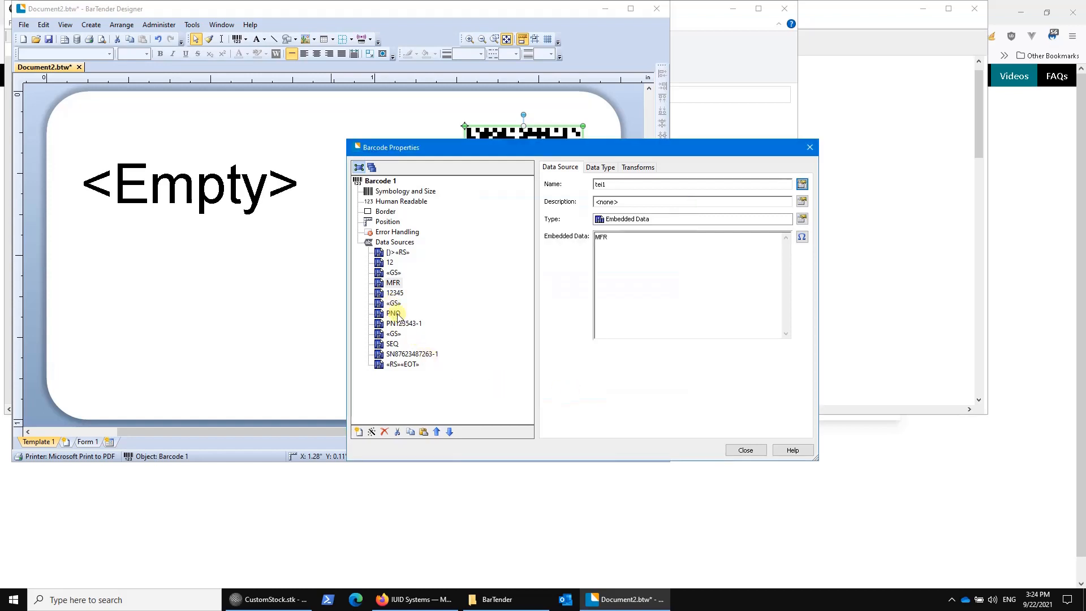
click(394, 312)
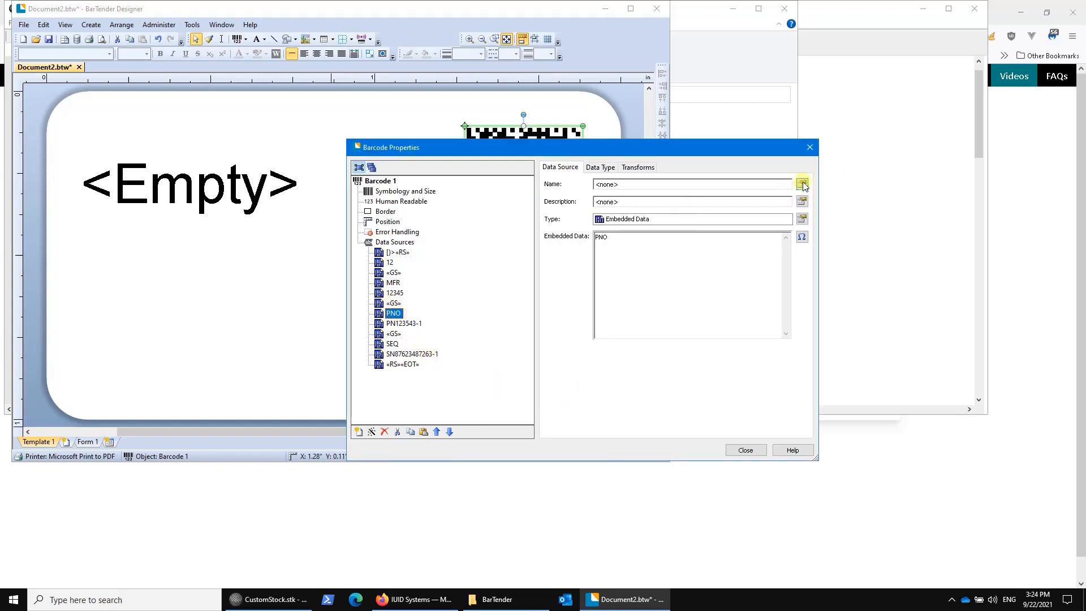
click(801, 183)
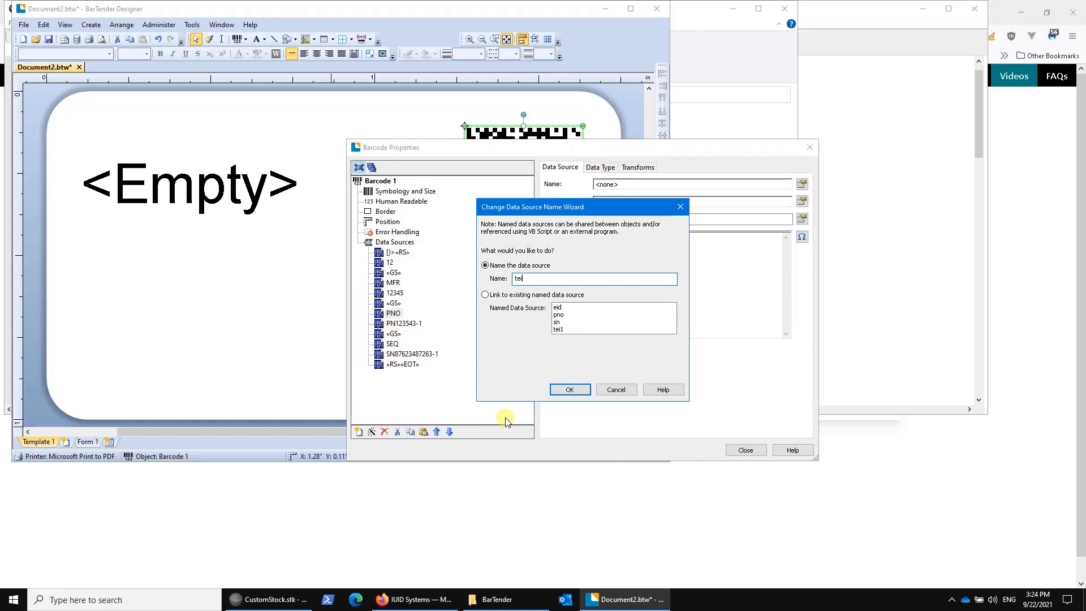
click(569, 389)
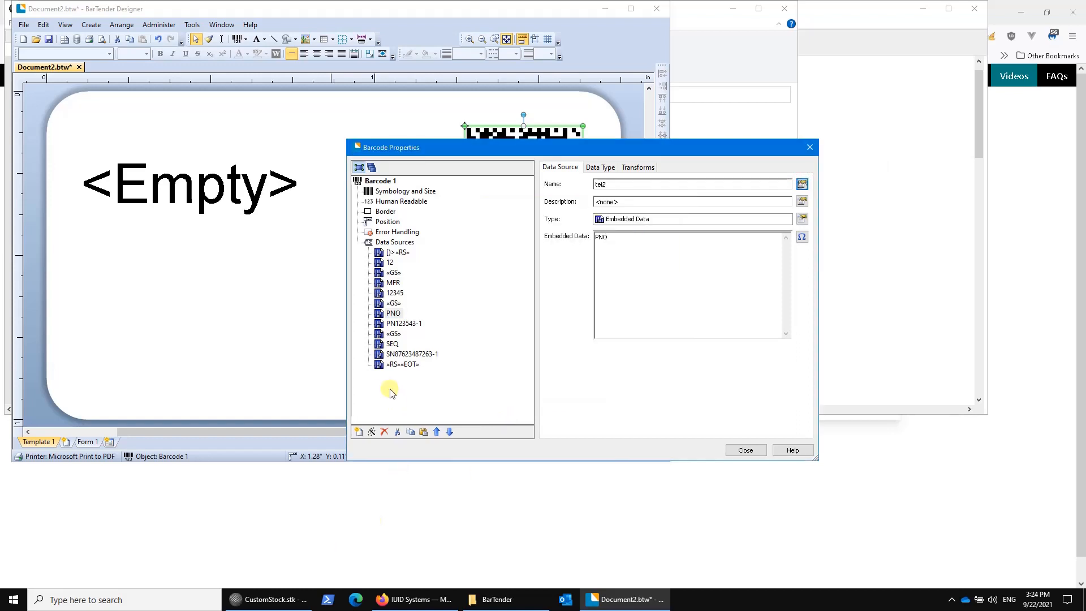
click(392, 344)
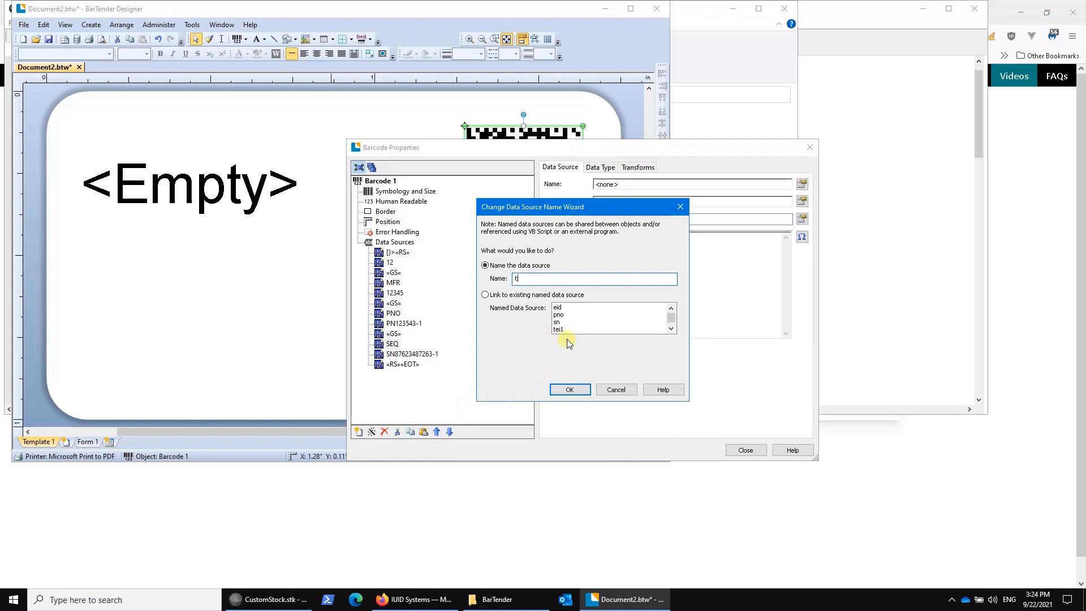
click(569, 389)
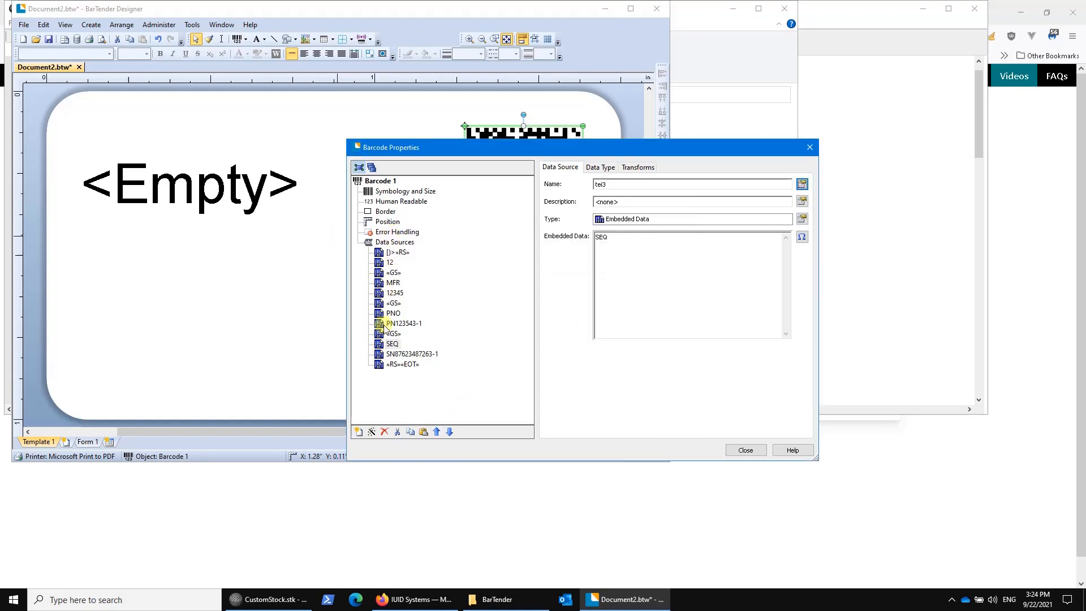
click(409, 354)
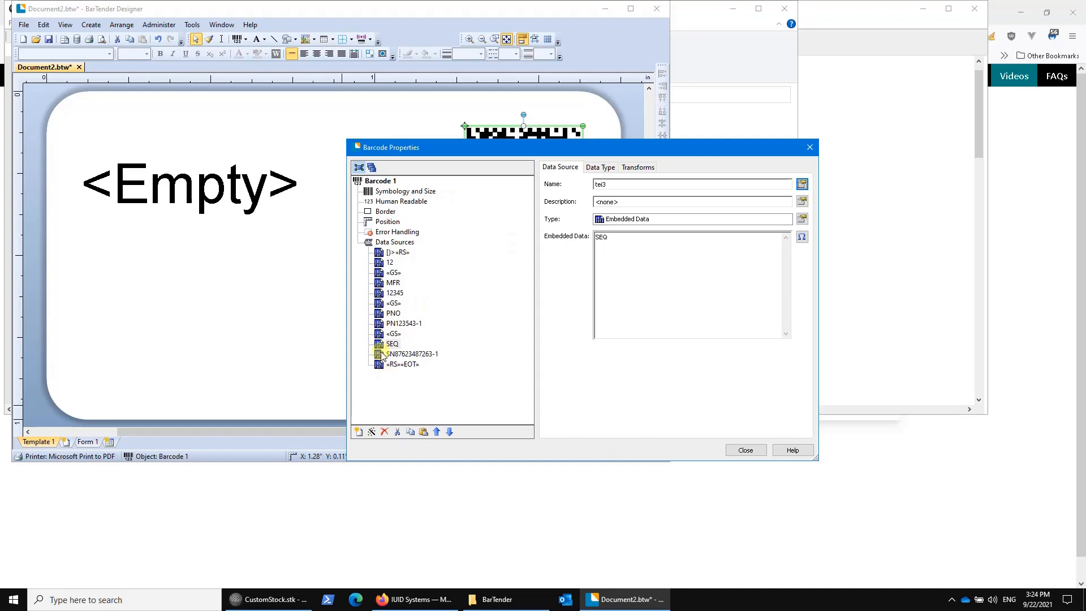
click(746, 450)
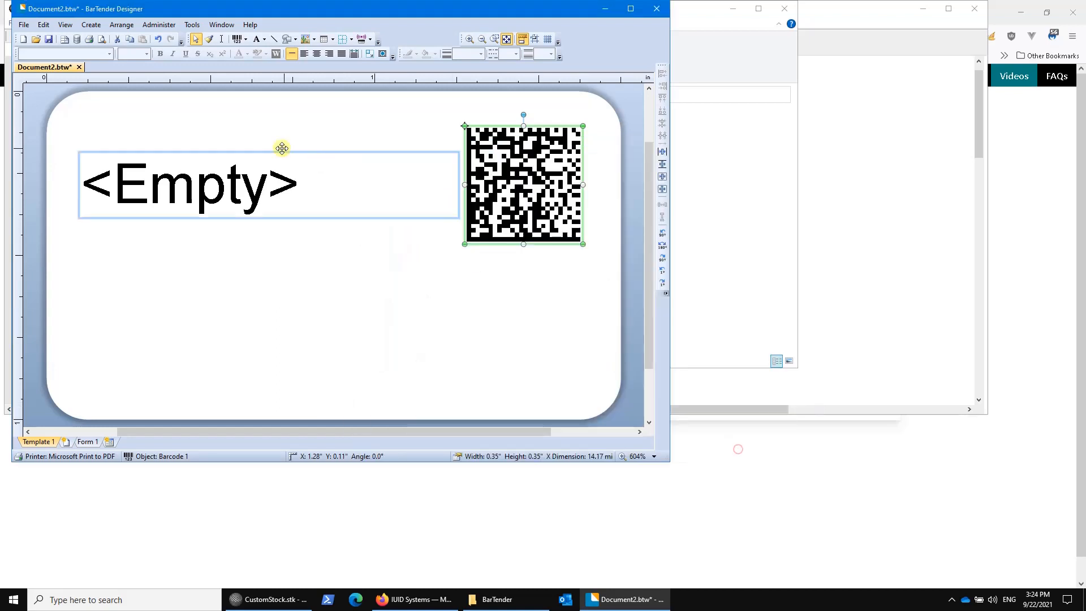
Link the text object's first data sources to tei1 and eid so it reads MFR 12345
double_click(190, 187)
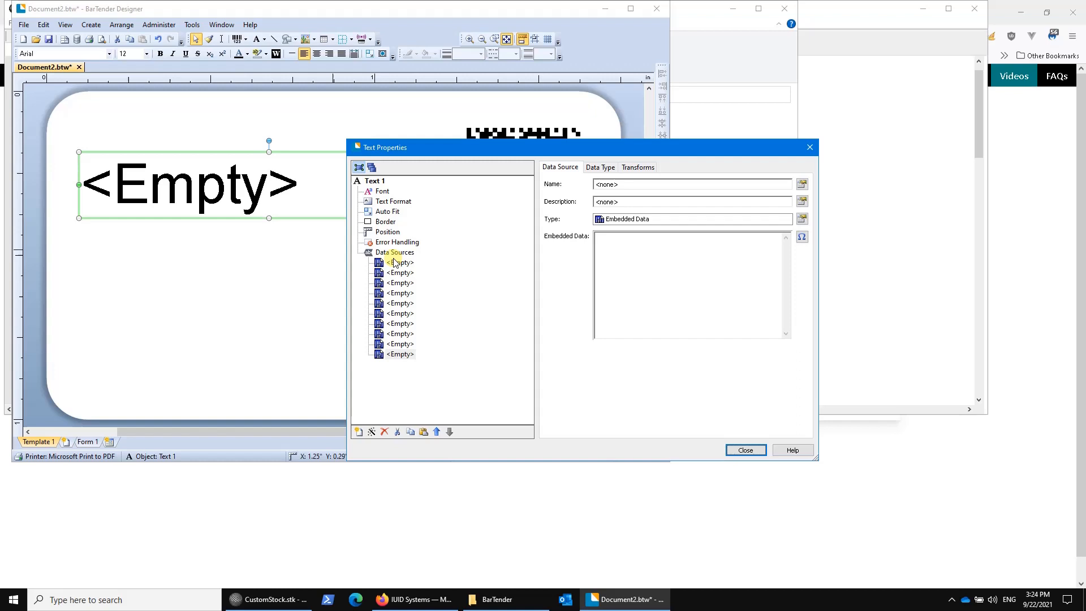
click(398, 262)
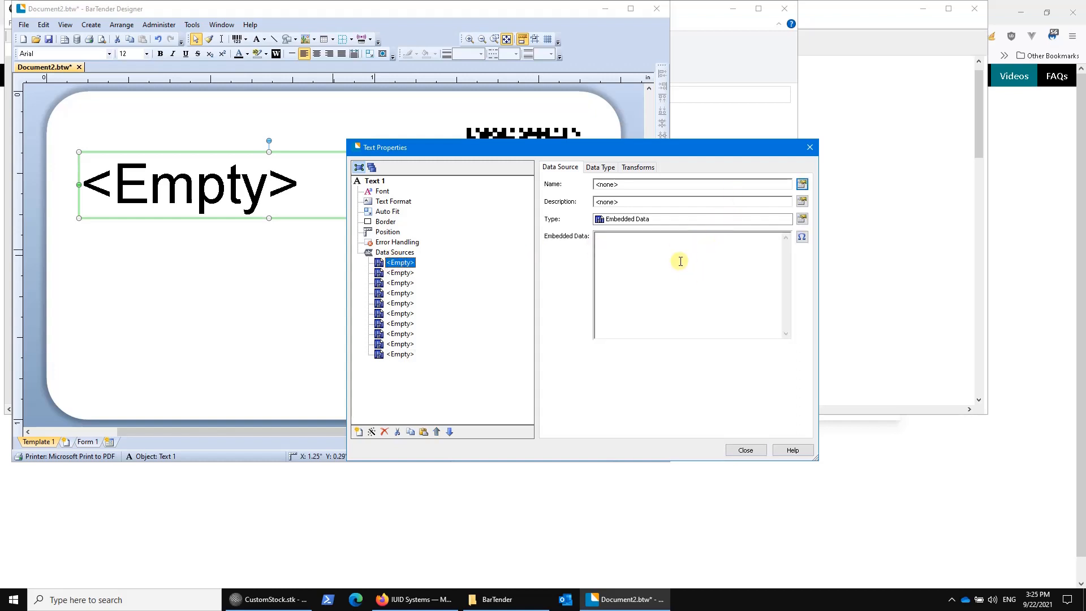
click(802, 183)
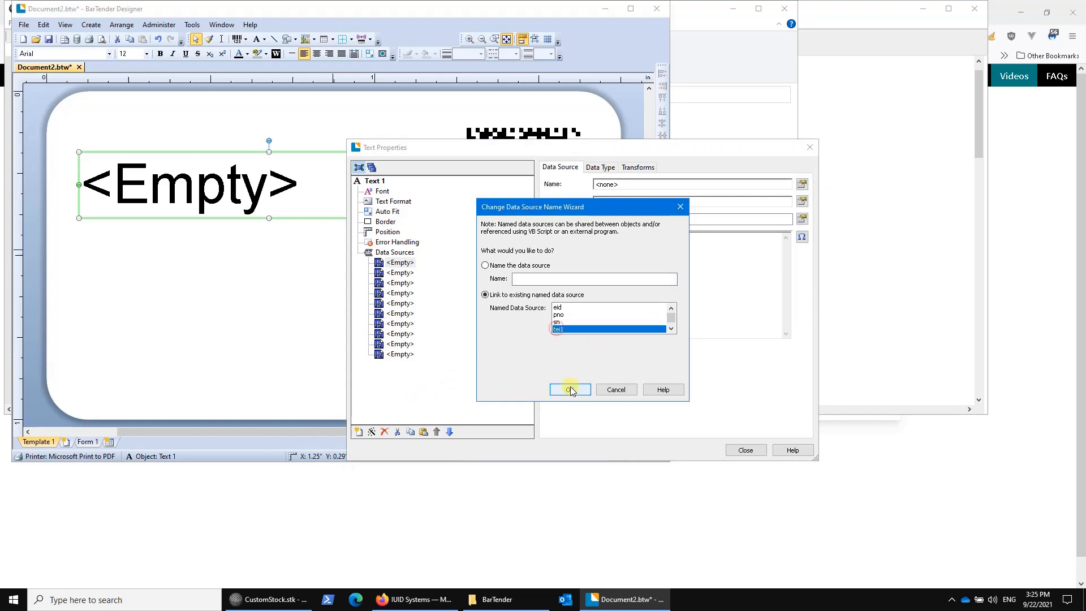
click(570, 389)
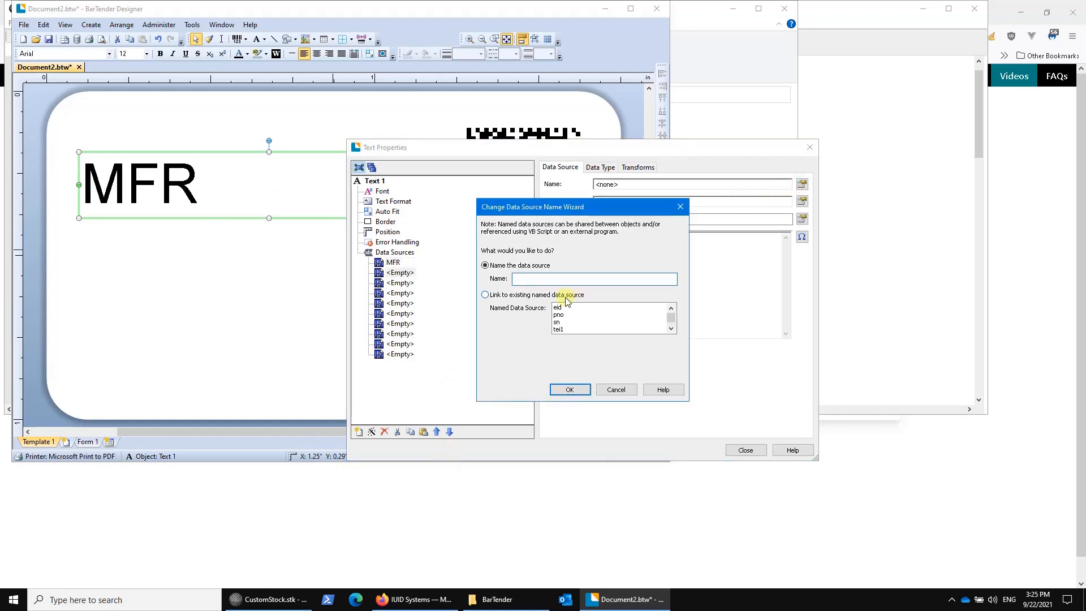
click(484, 295)
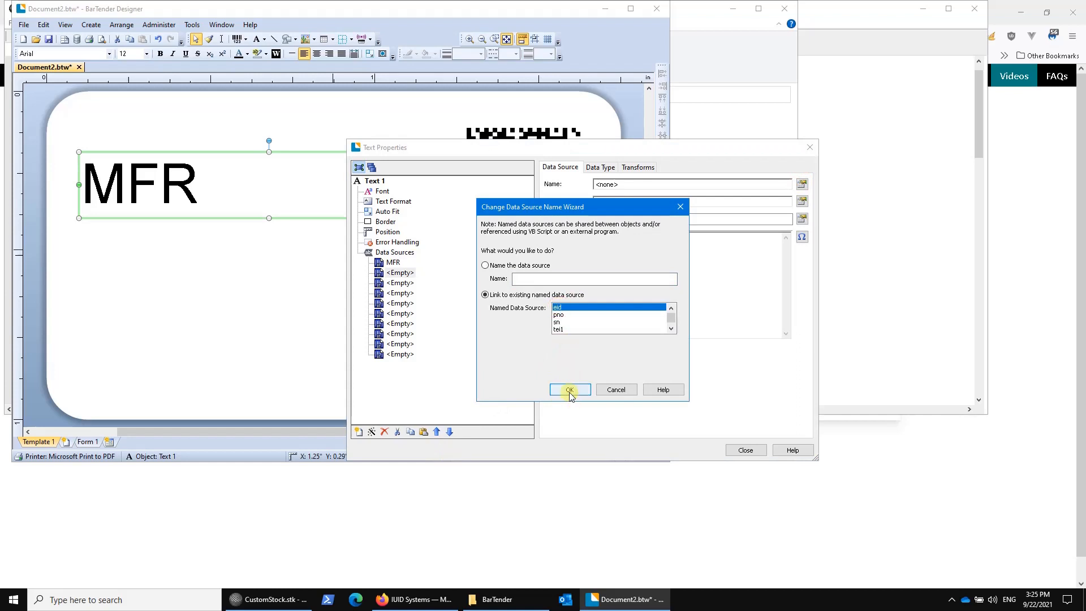
click(569, 389)
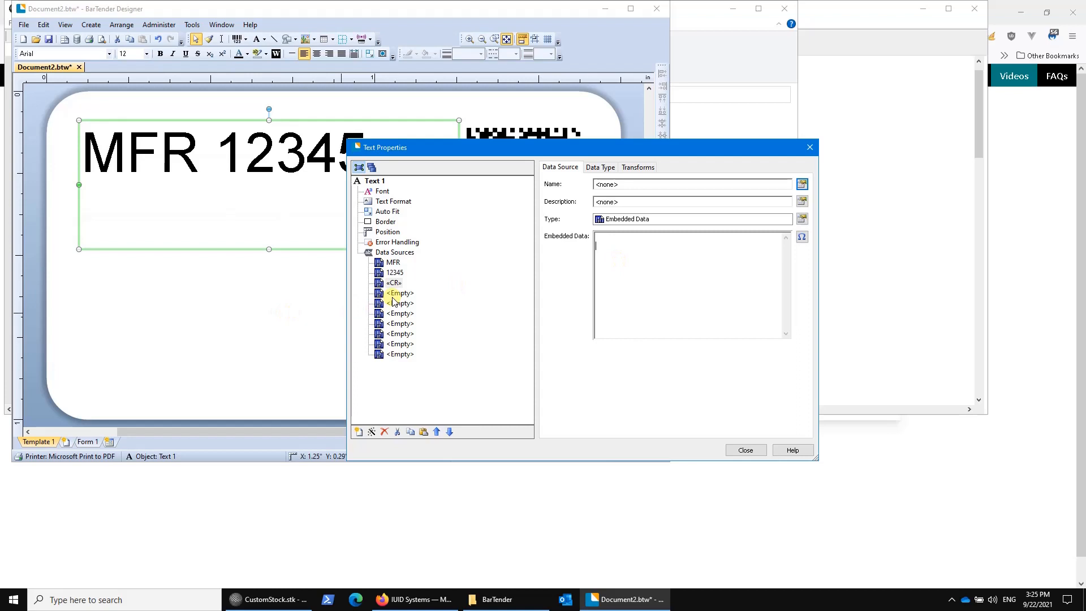
click(401, 293)
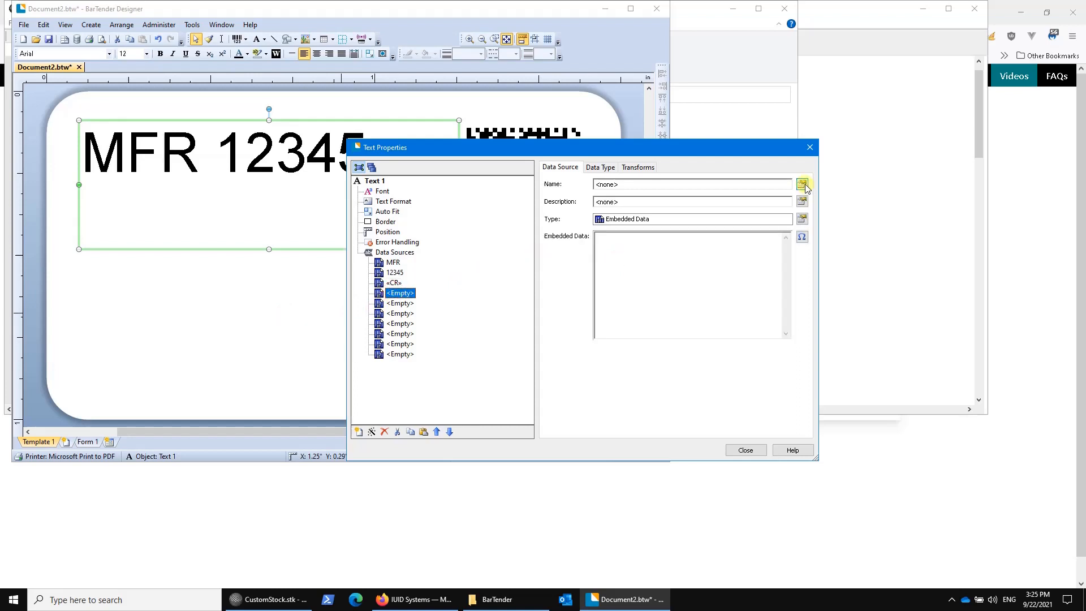
click(800, 184)
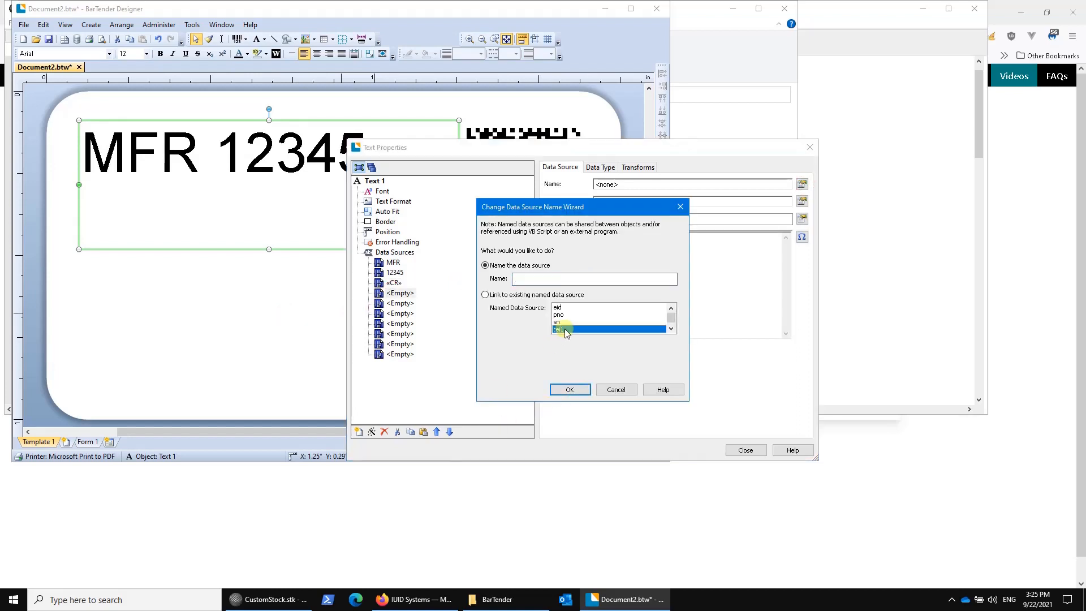
click(569, 389)
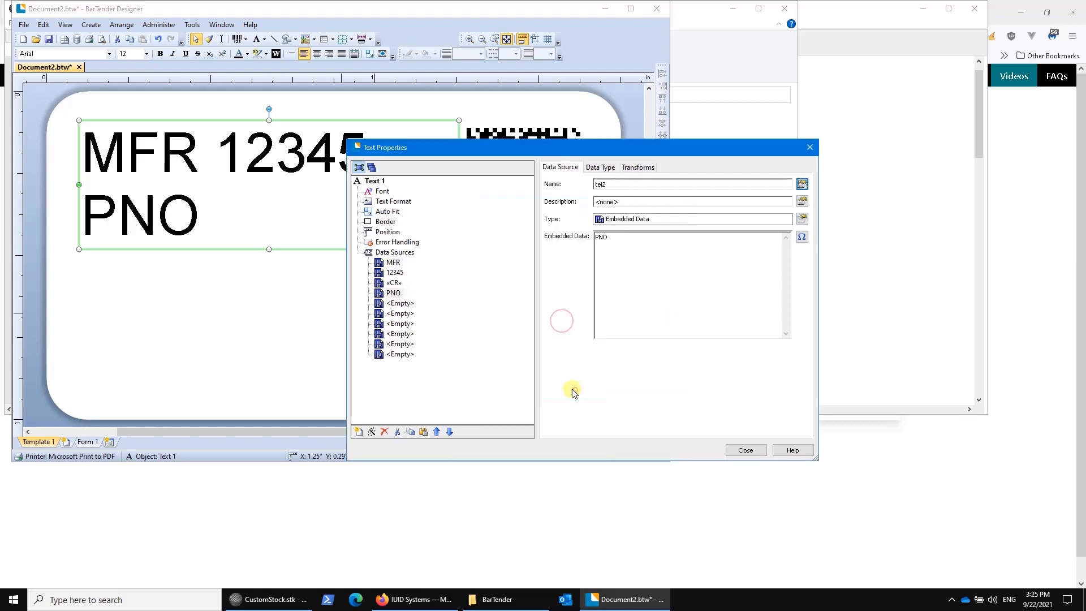
click(399, 303)
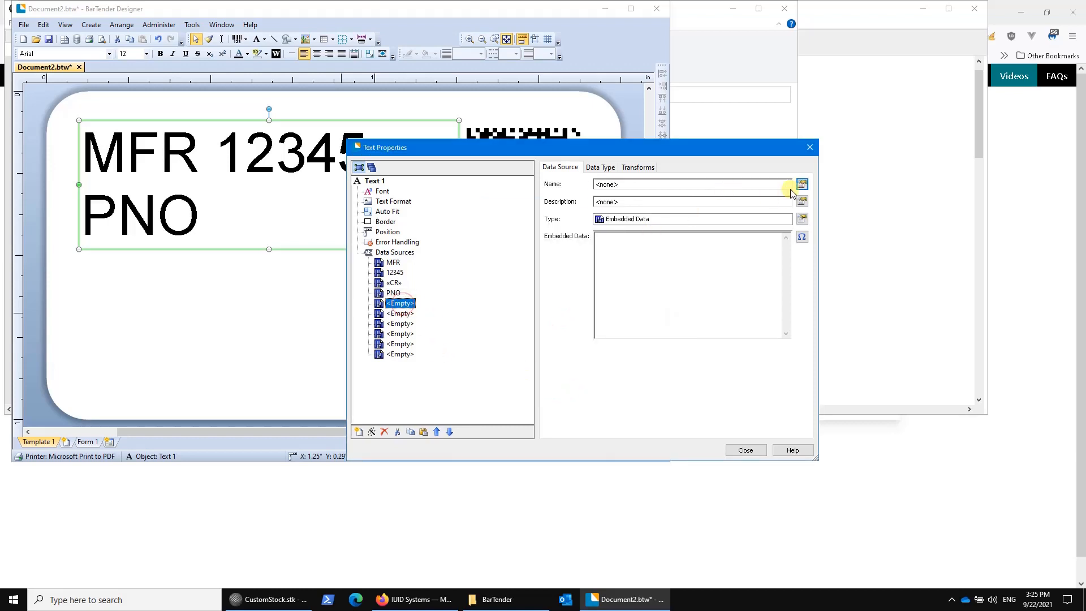
click(801, 184)
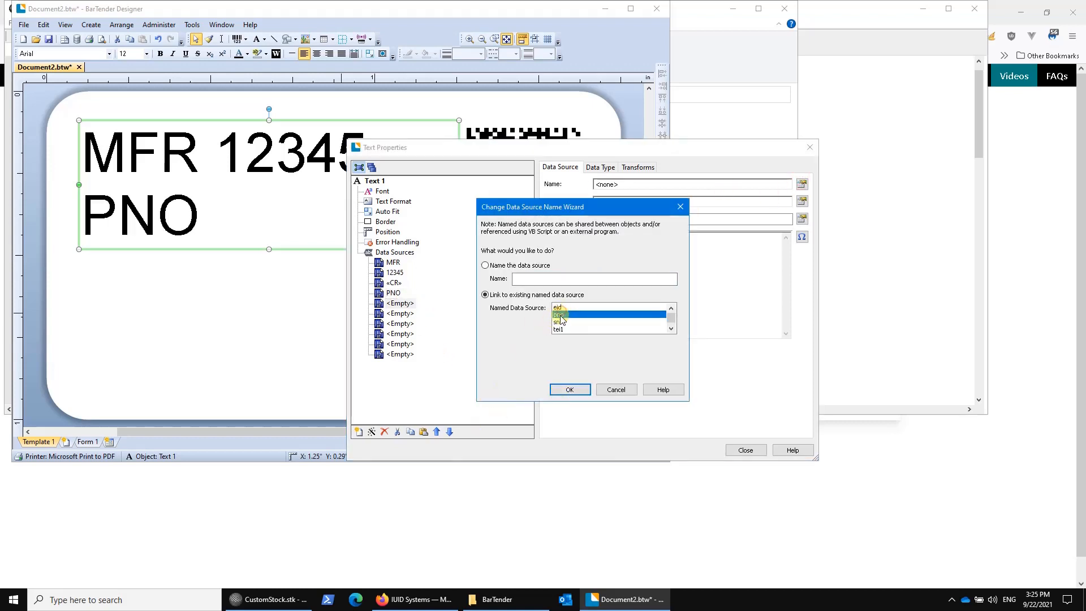
click(568, 389)
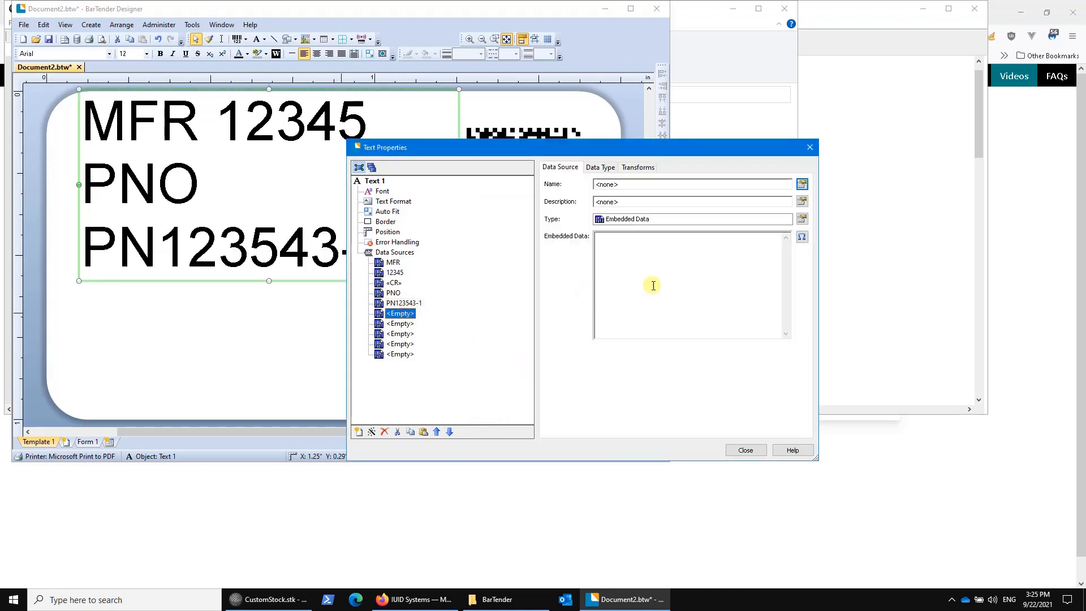
click(401, 324)
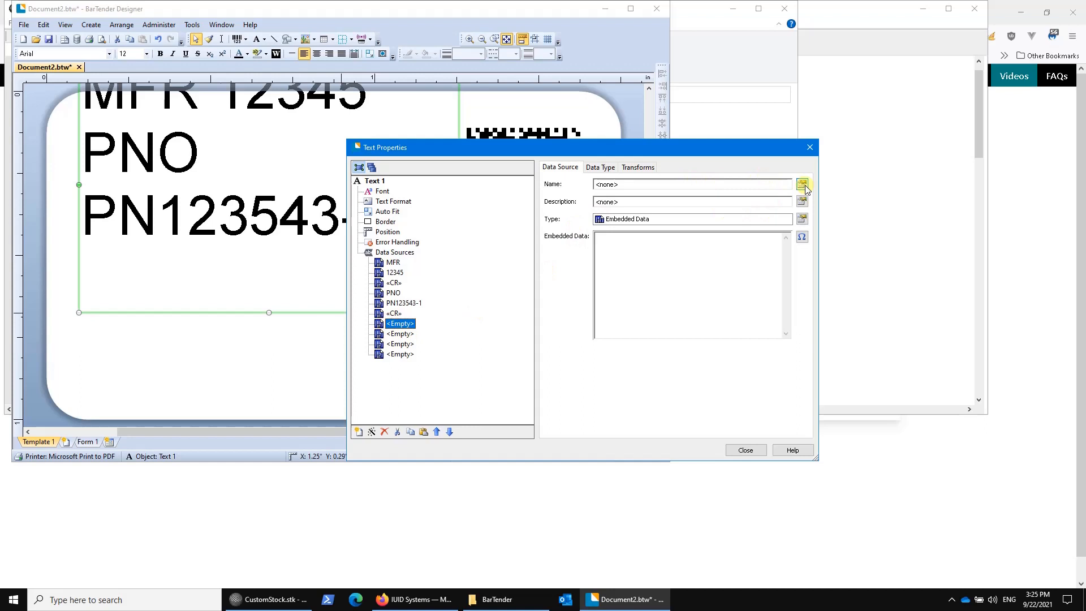
click(802, 183)
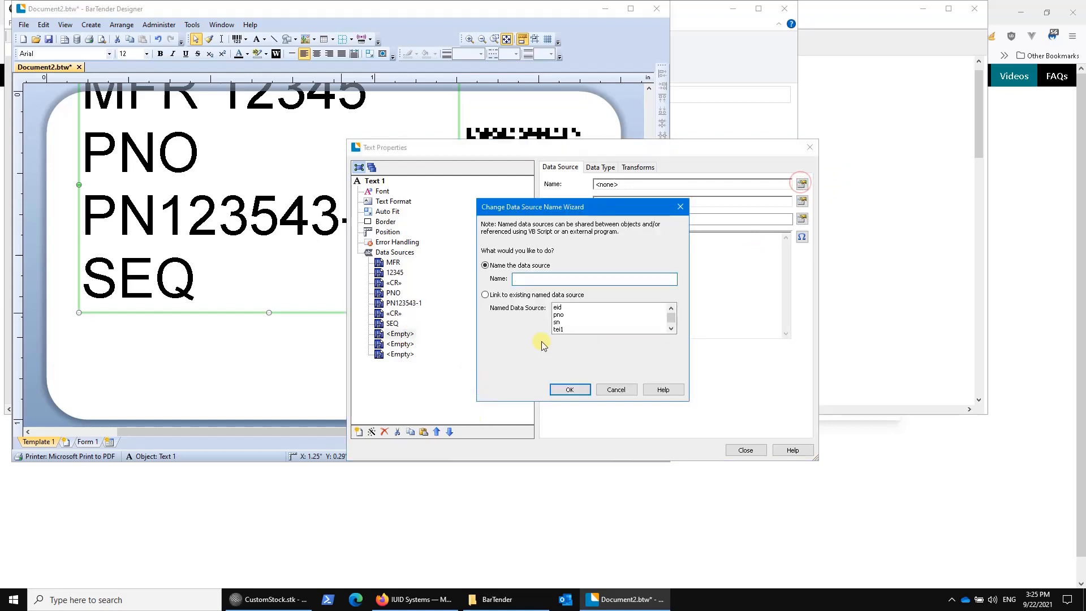
click(568, 389)
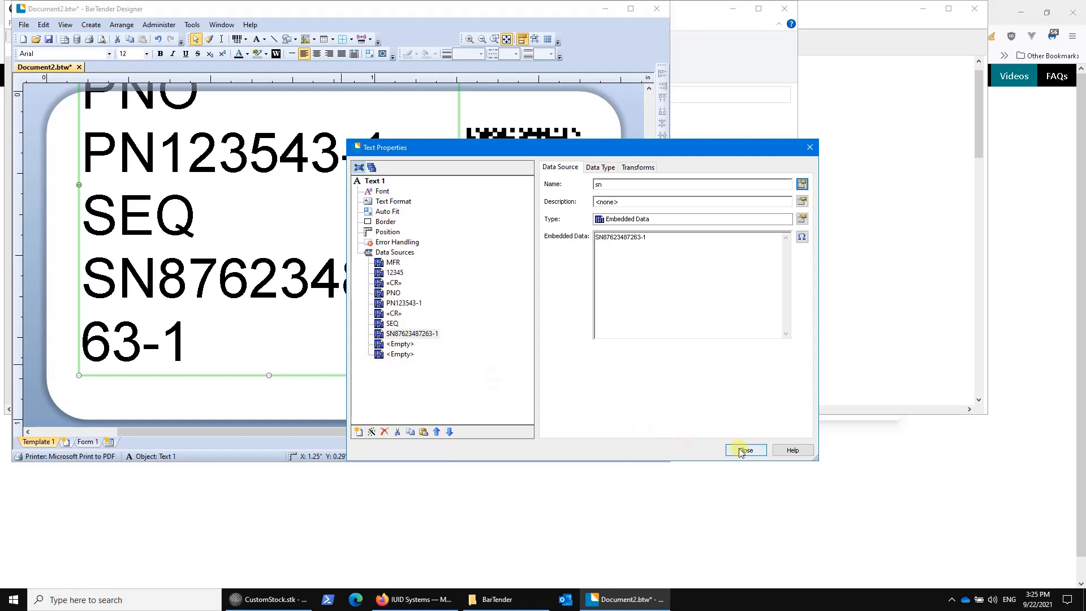
click(745, 450)
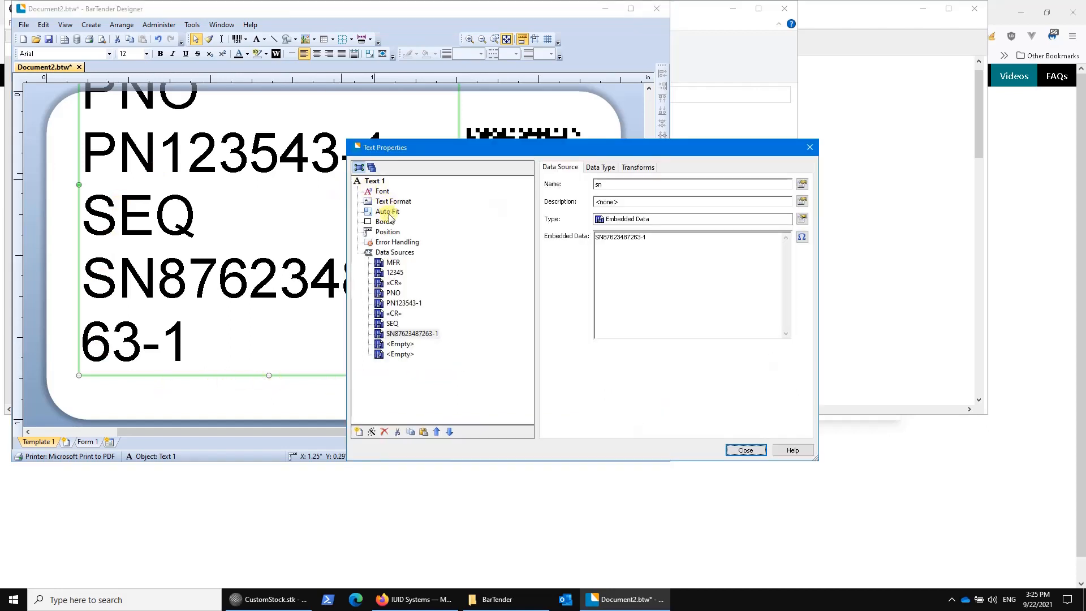
Enable Auto Fit with point size up to 100%, font width scaling, vertical Center alignment, and close
click(386, 211)
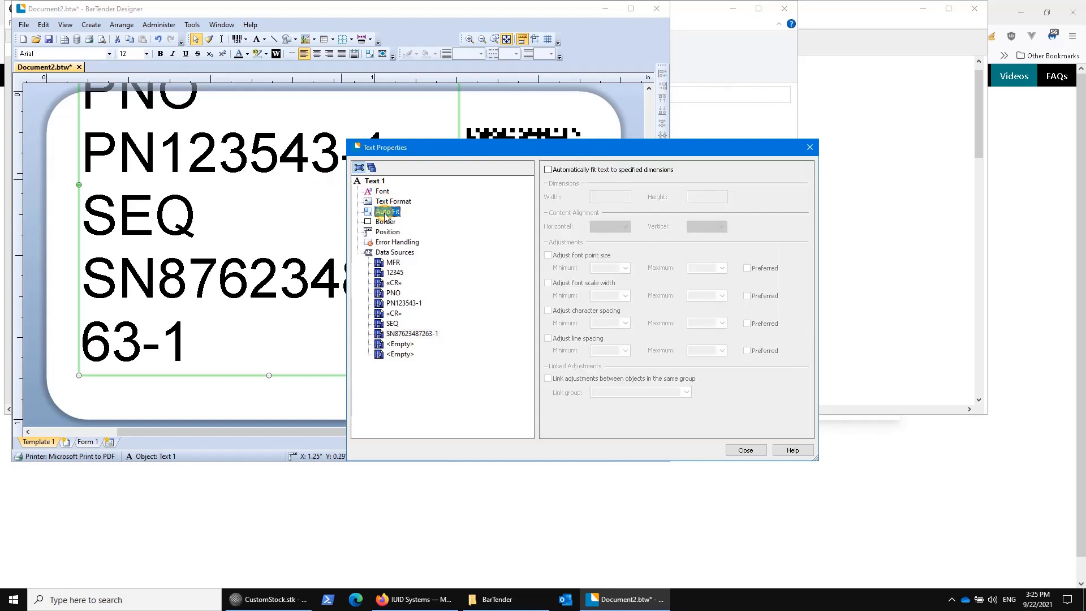
click(547, 169)
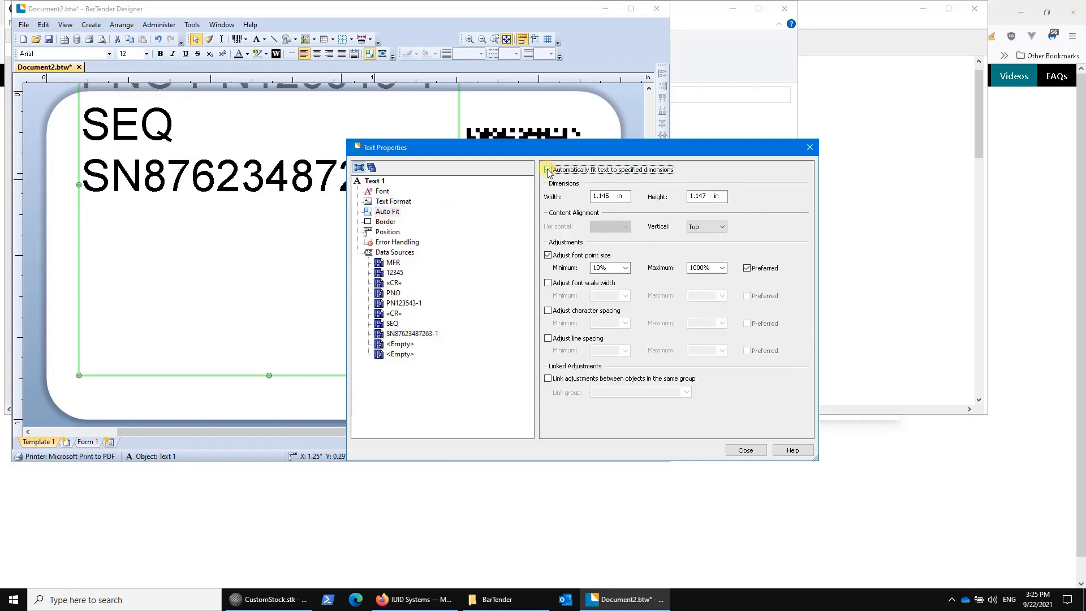
click(548, 283)
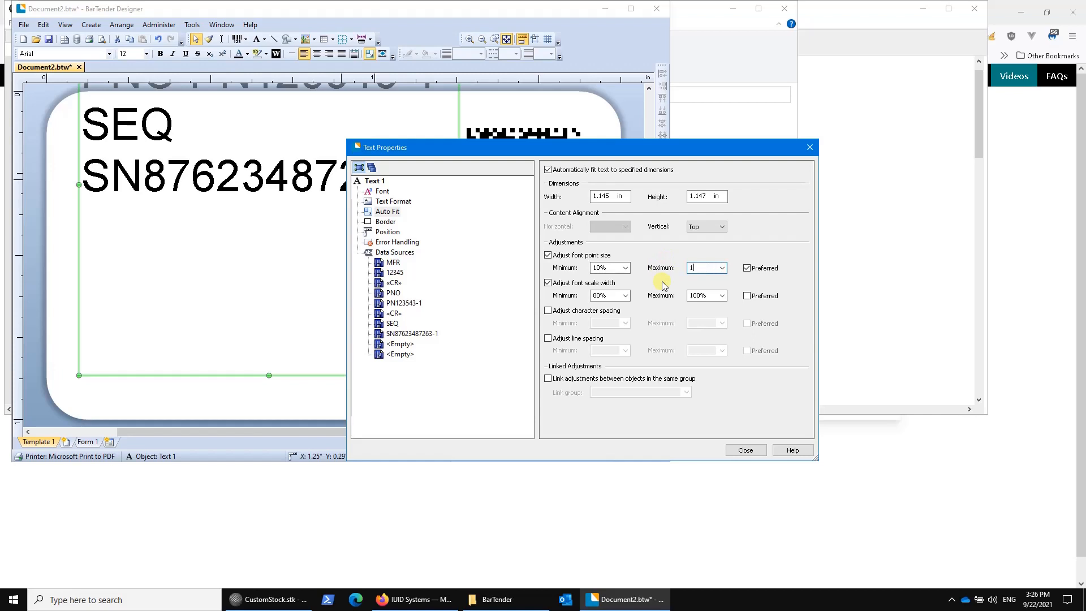
text(100)
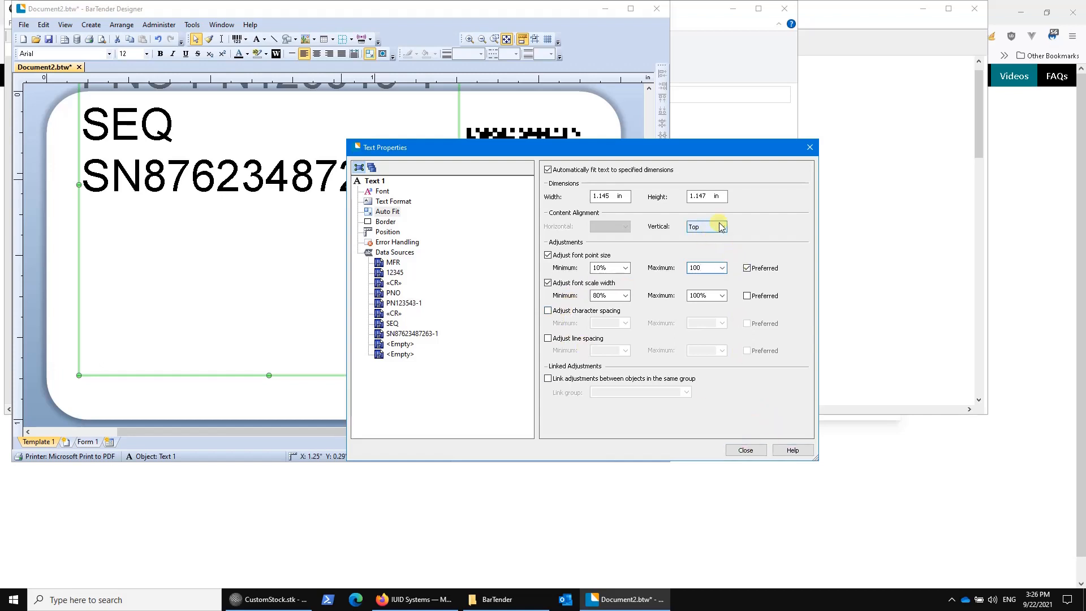
click(721, 227)
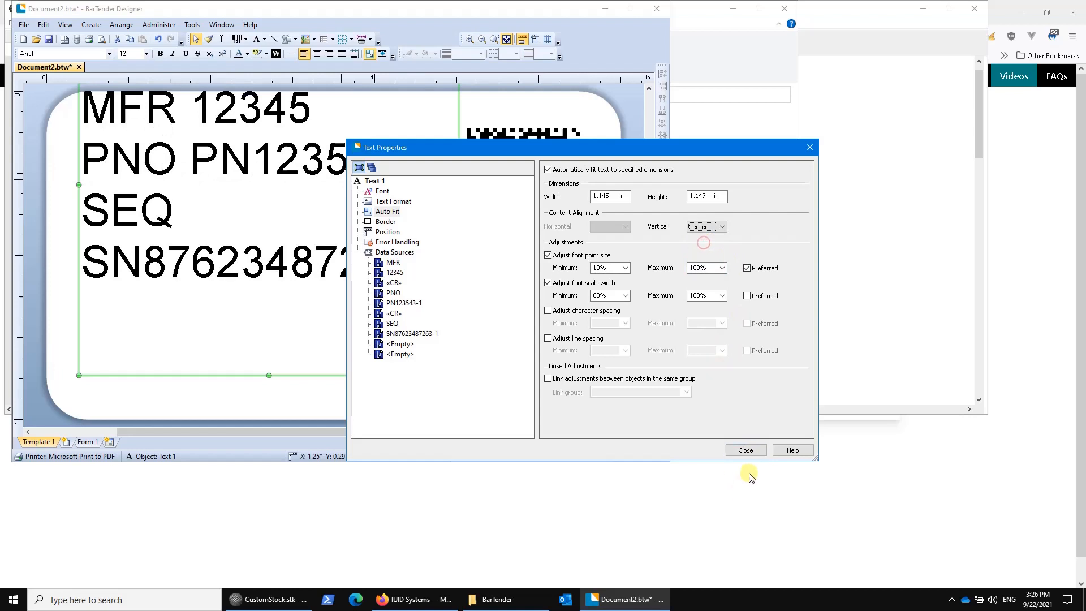
click(746, 450)
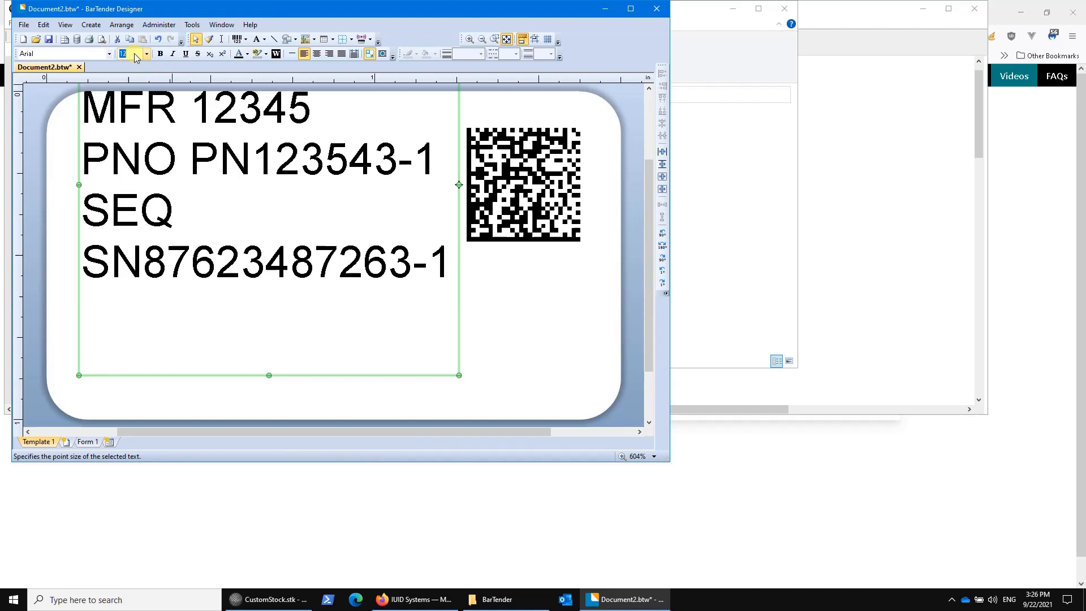
Set the text to 10 pt and move its box lower on the label beside the barcode
text(10)
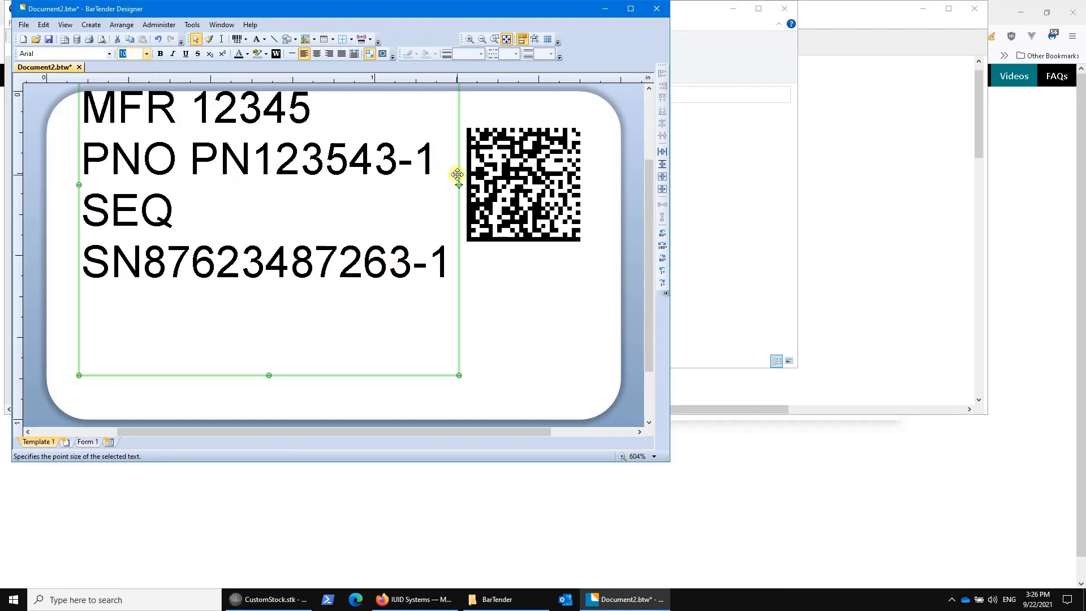
mouse_move(269, 375)
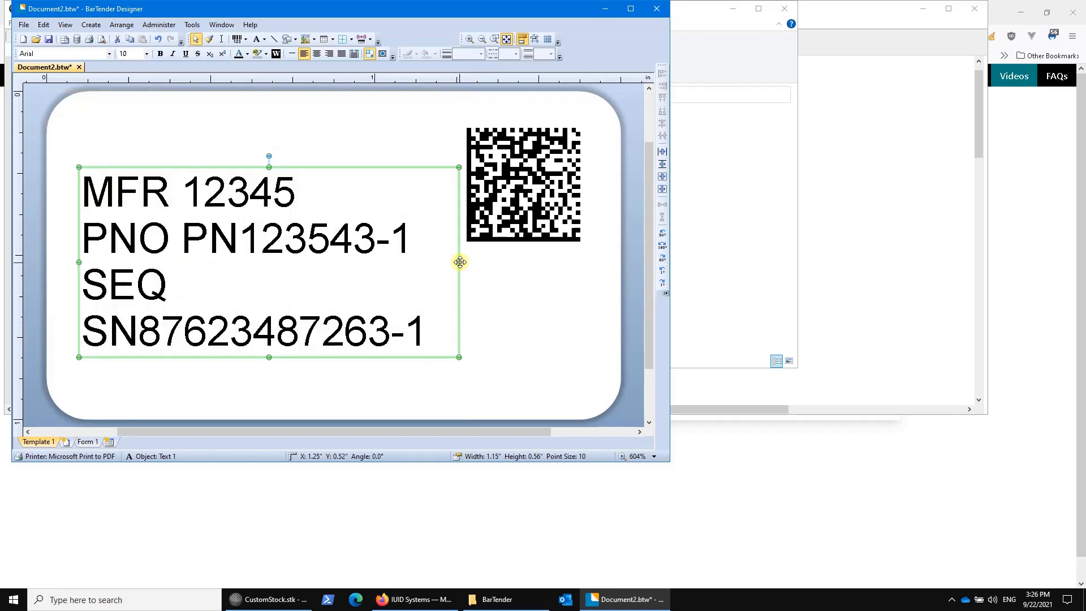
drag(458, 262, 584, 269)
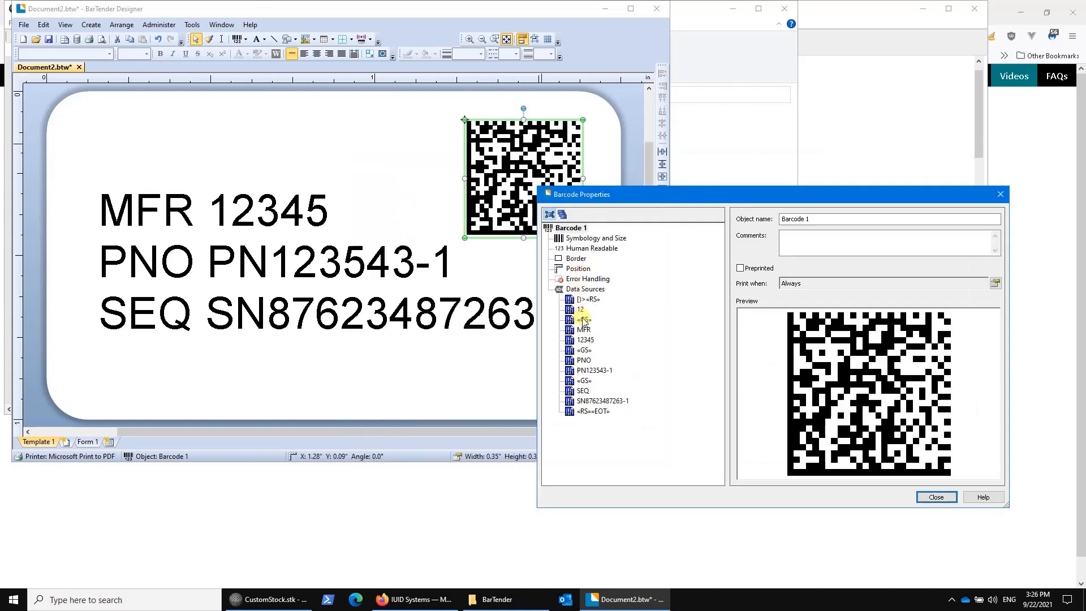
Change the barcode's eid embedded data to 22222 so the linked text reads MFR 22222
click(585, 339)
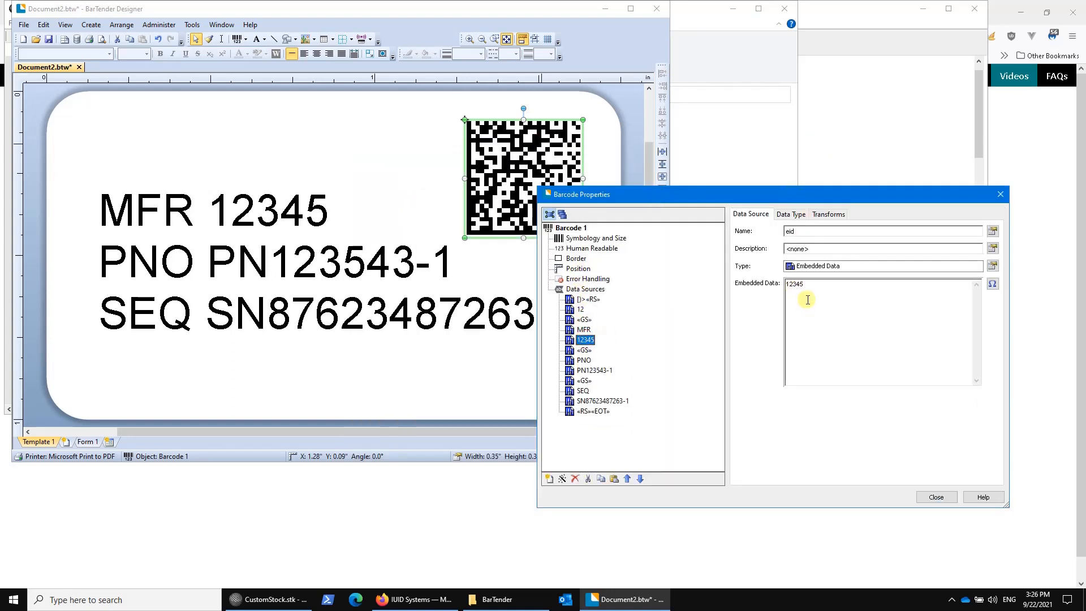
text(22222)
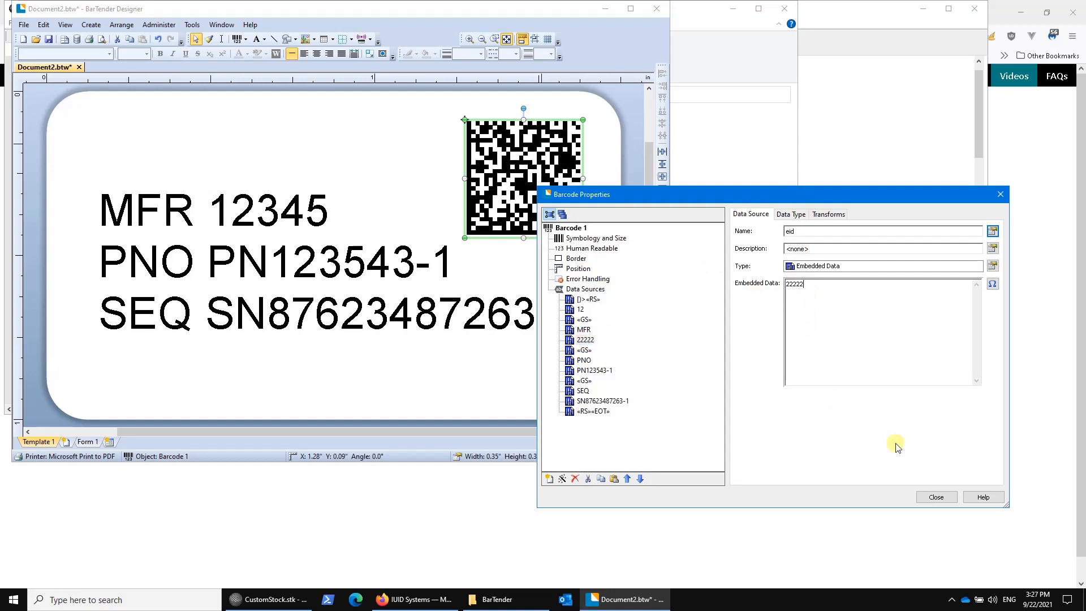
click(936, 496)
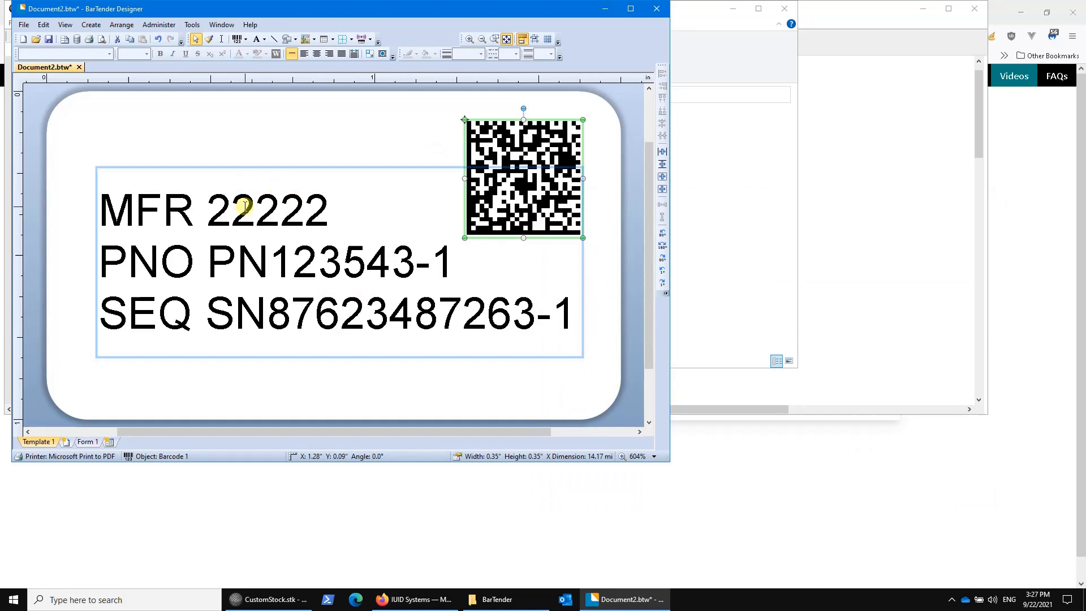
mouse_move(446, 265)
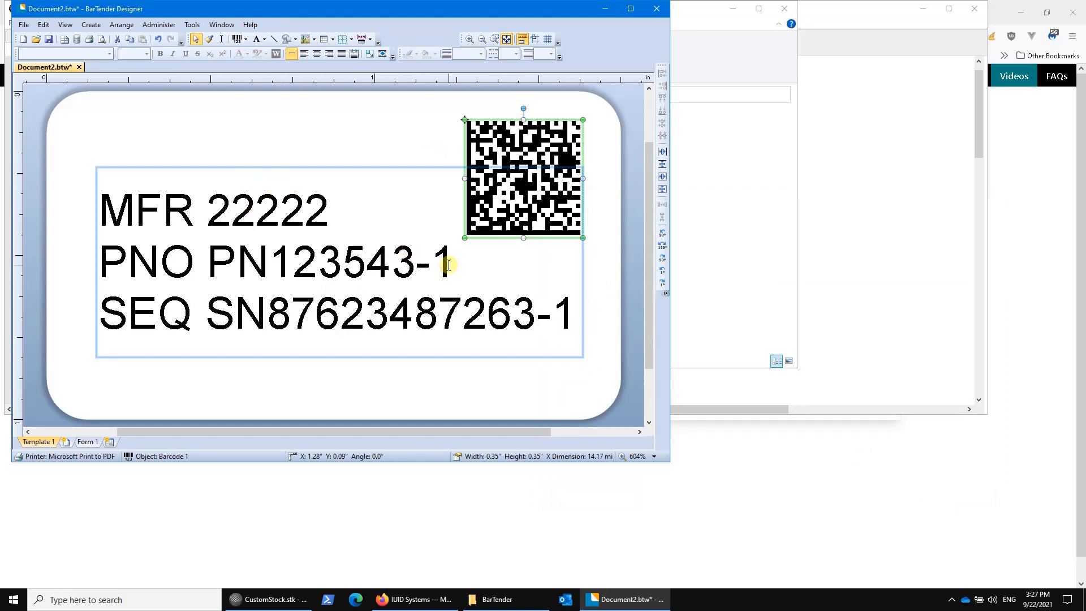